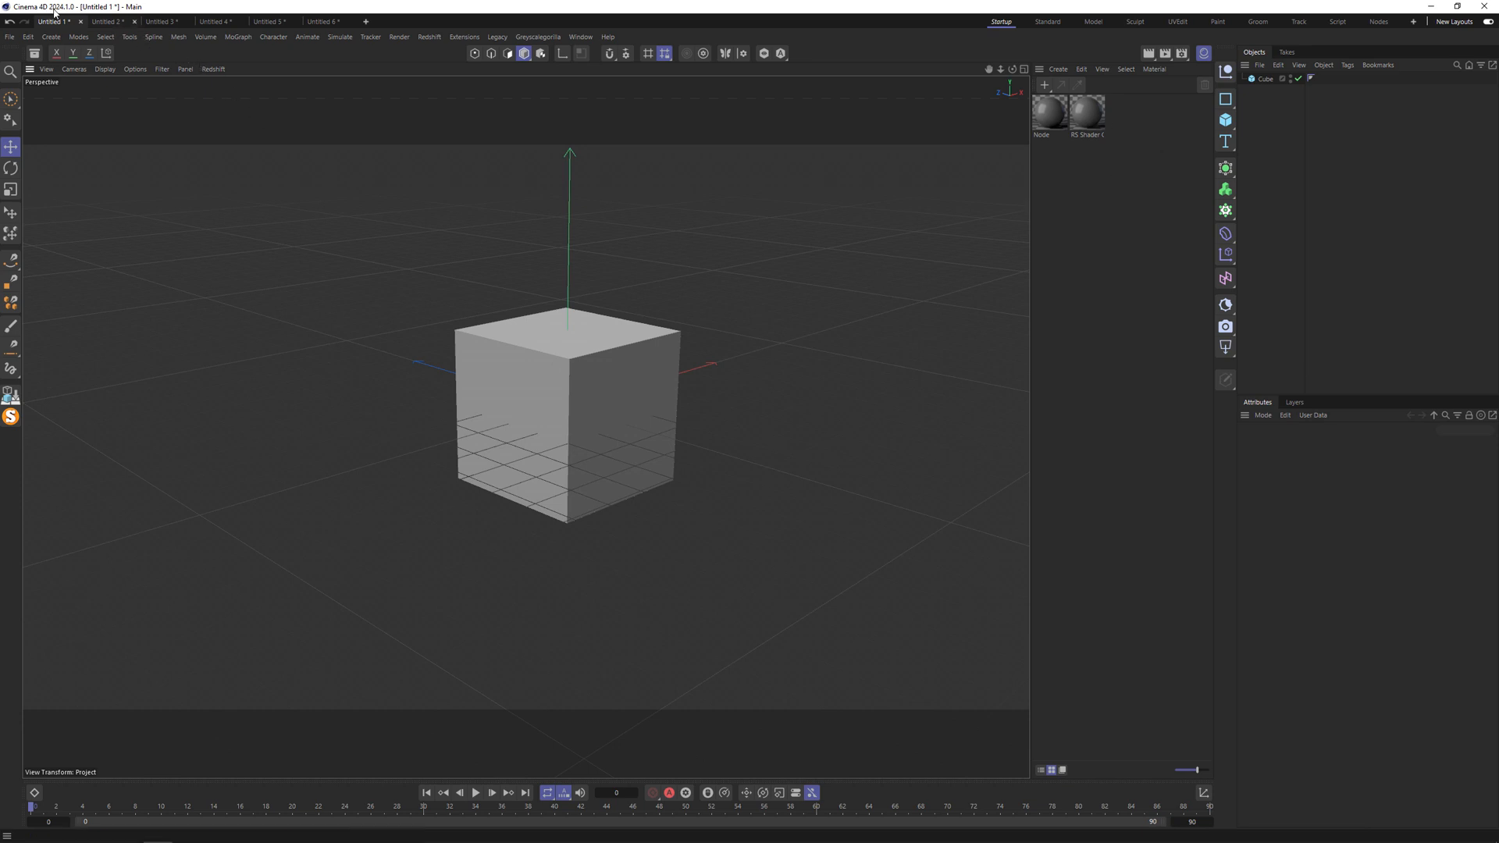
mouse_move(69, 17)
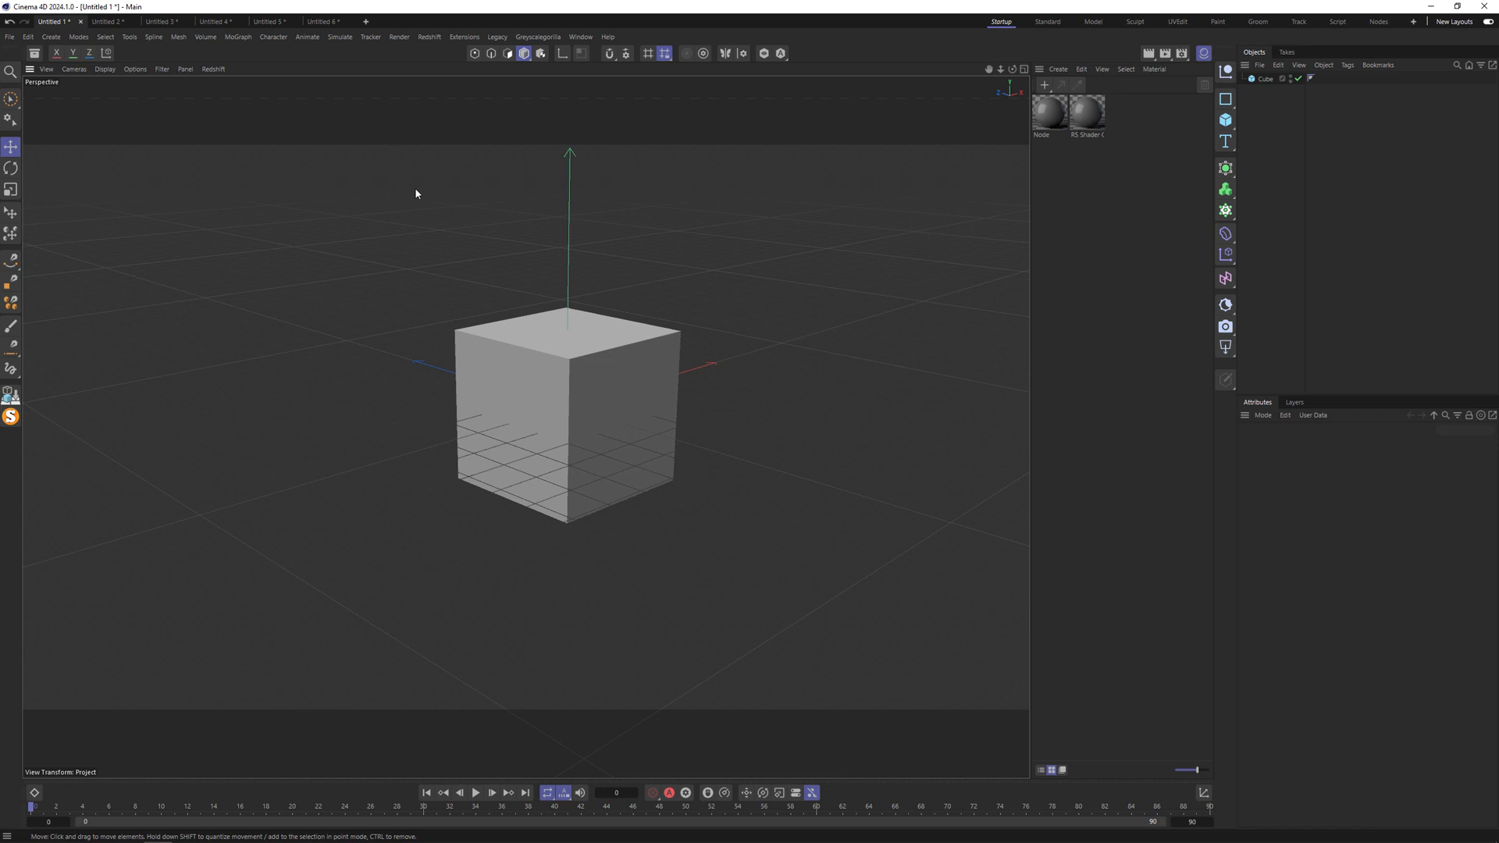
Step: Select the Node material in the Material Manager to show its Base Properties
left_click(1048, 110)
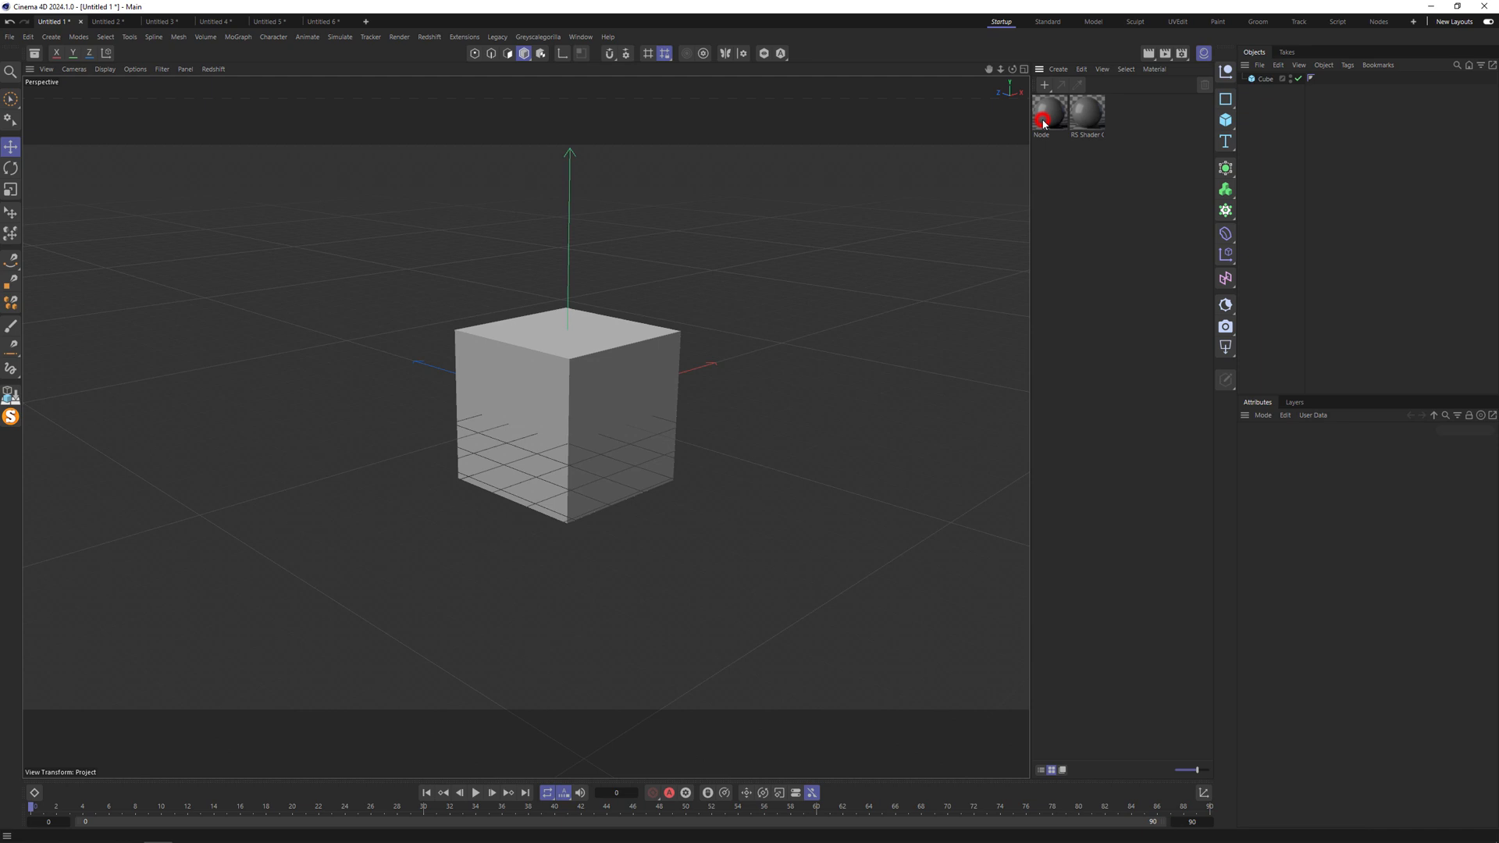
left_click(1047, 110)
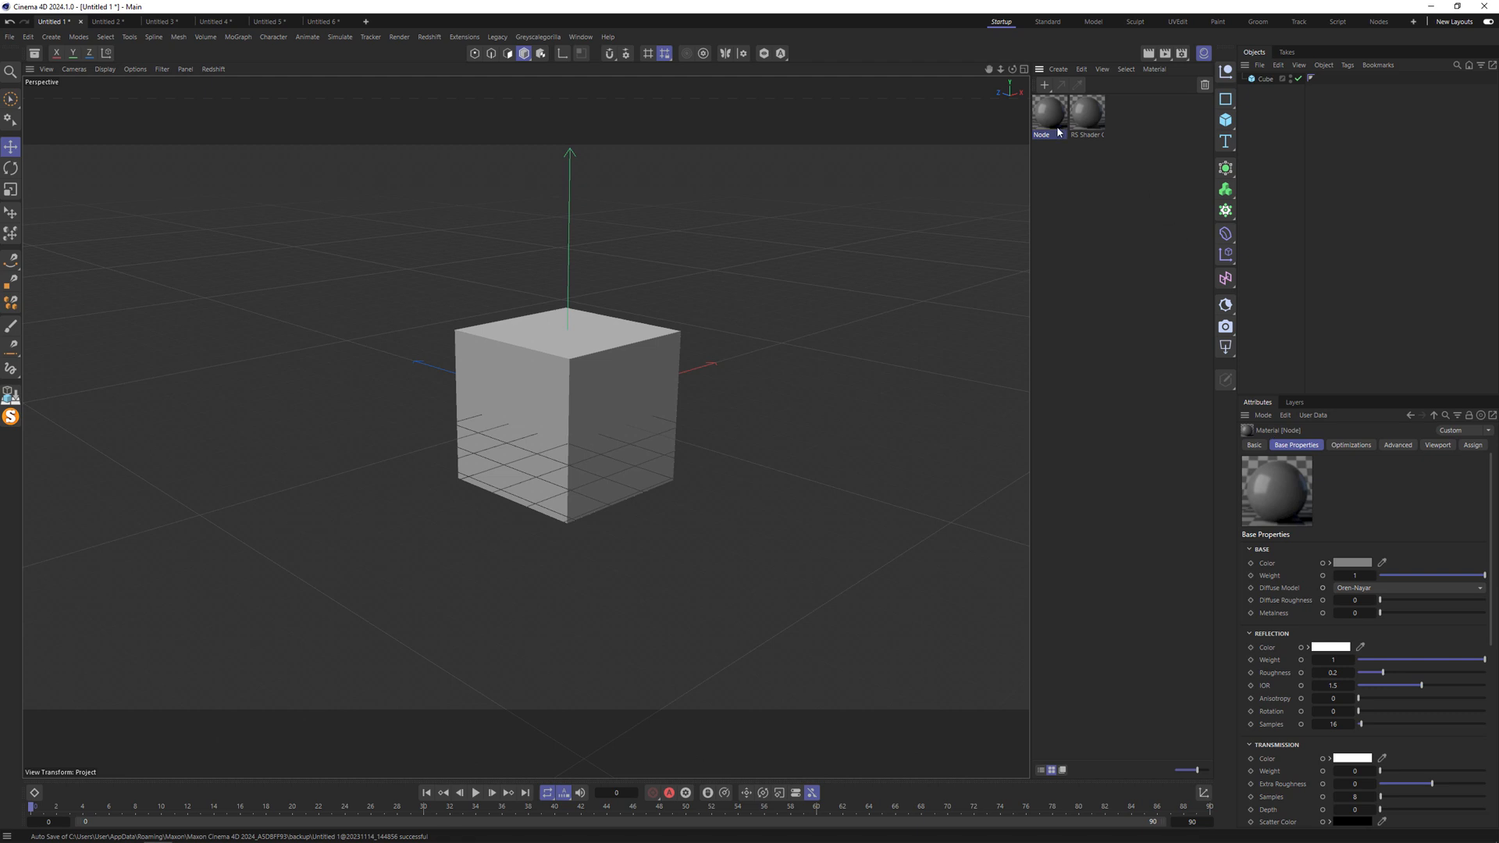
Step: Select the RS Shader material, view its node graph, then close the Shader Graph window
left_click(1085, 112)
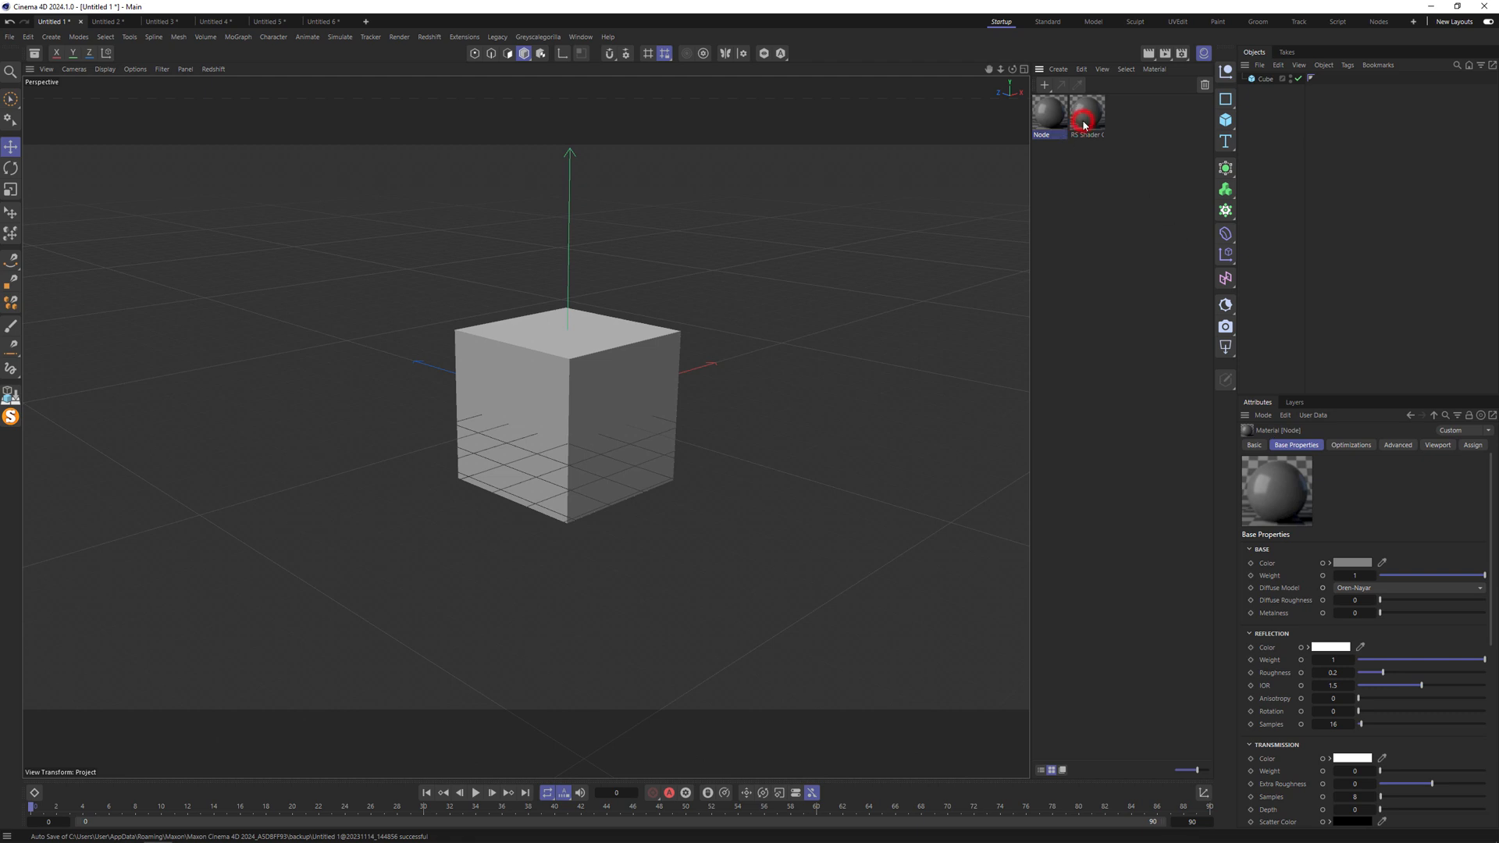
left_click(1086, 115)
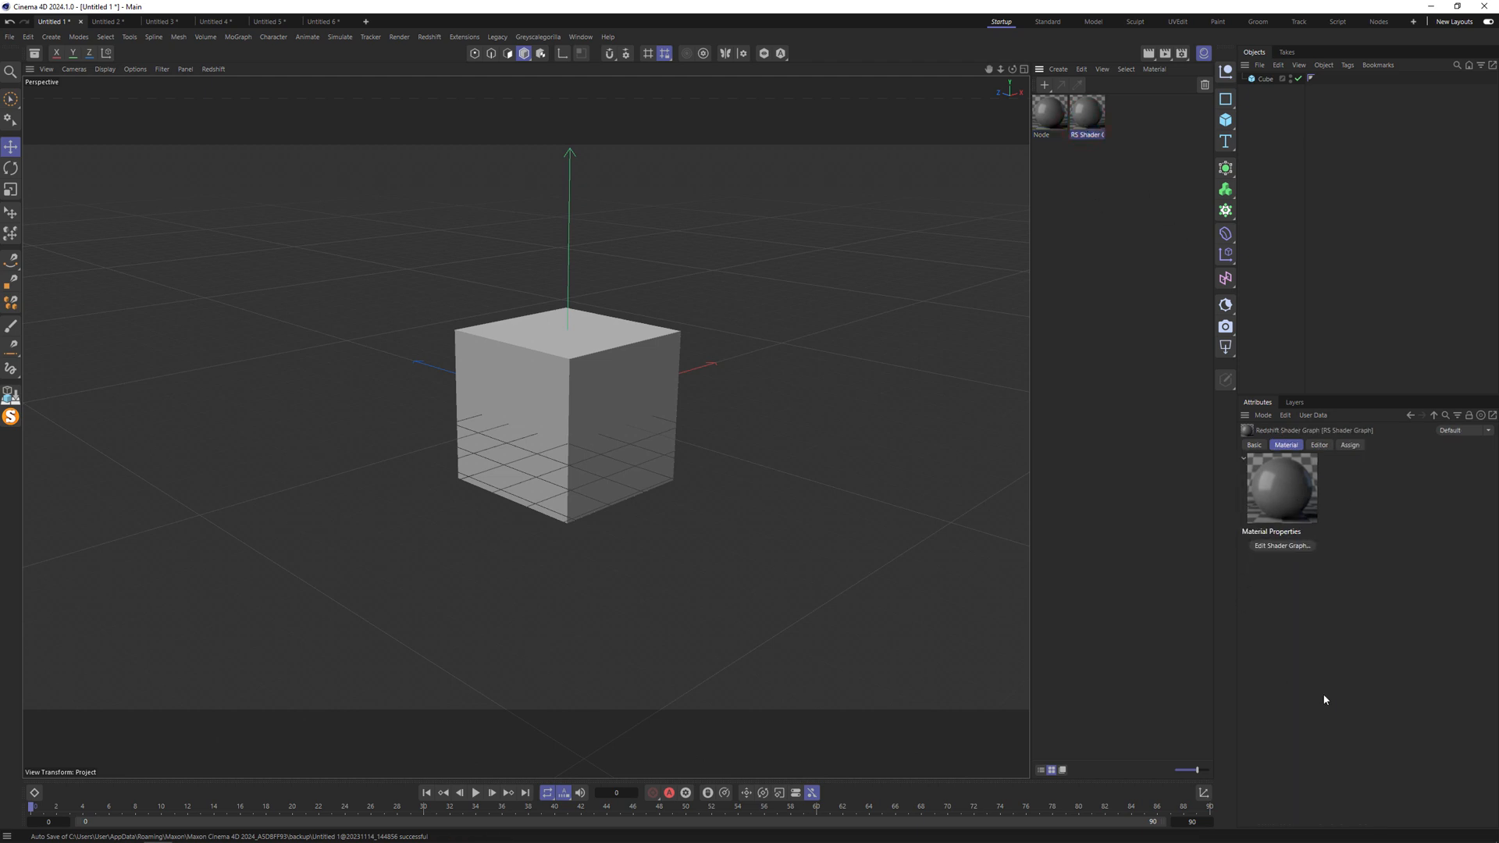
left_click(1281, 545)
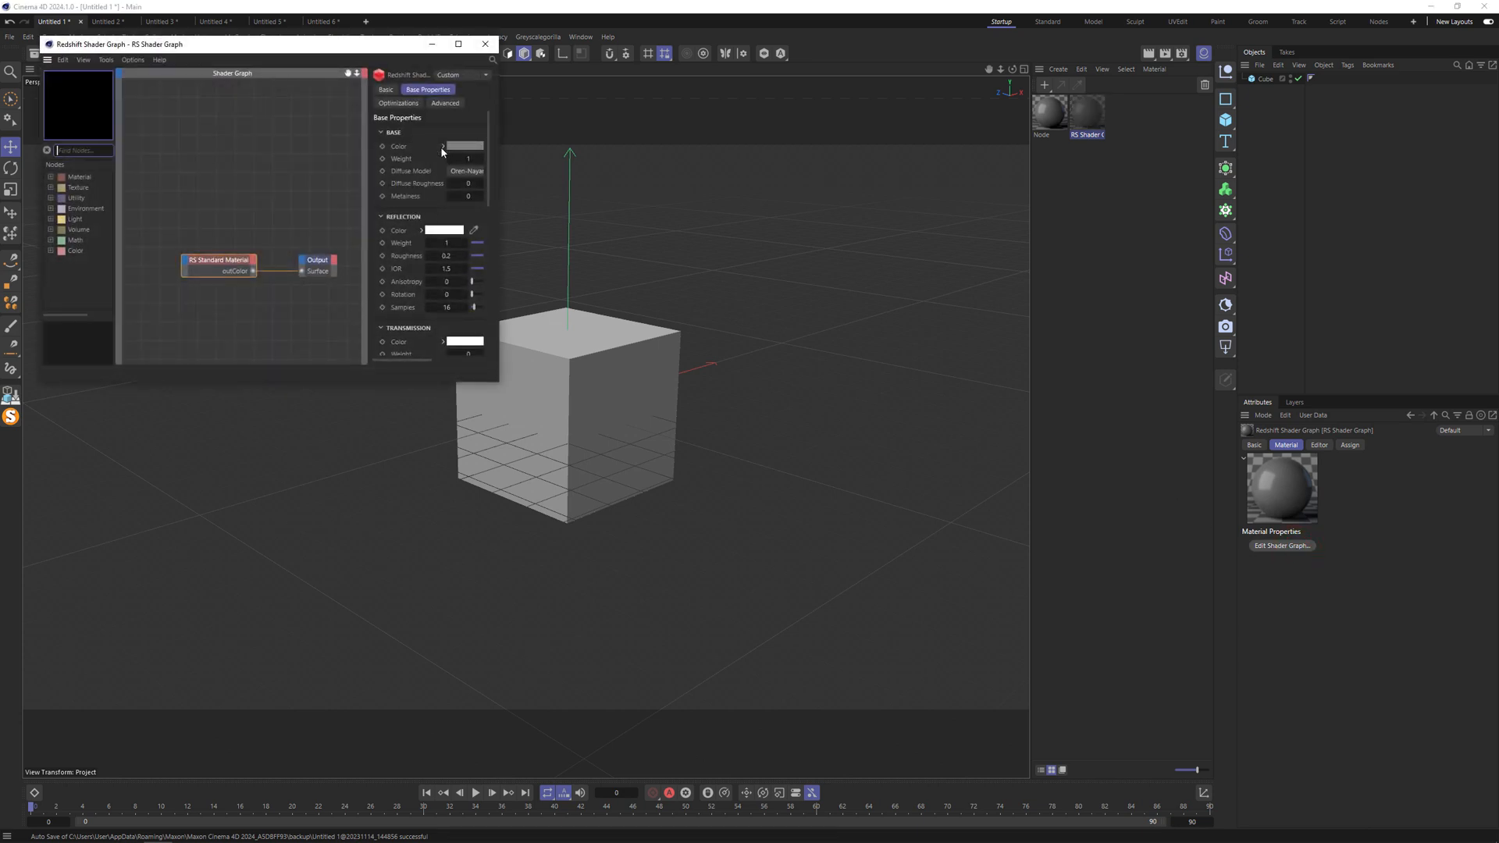
mouse_move(485, 43)
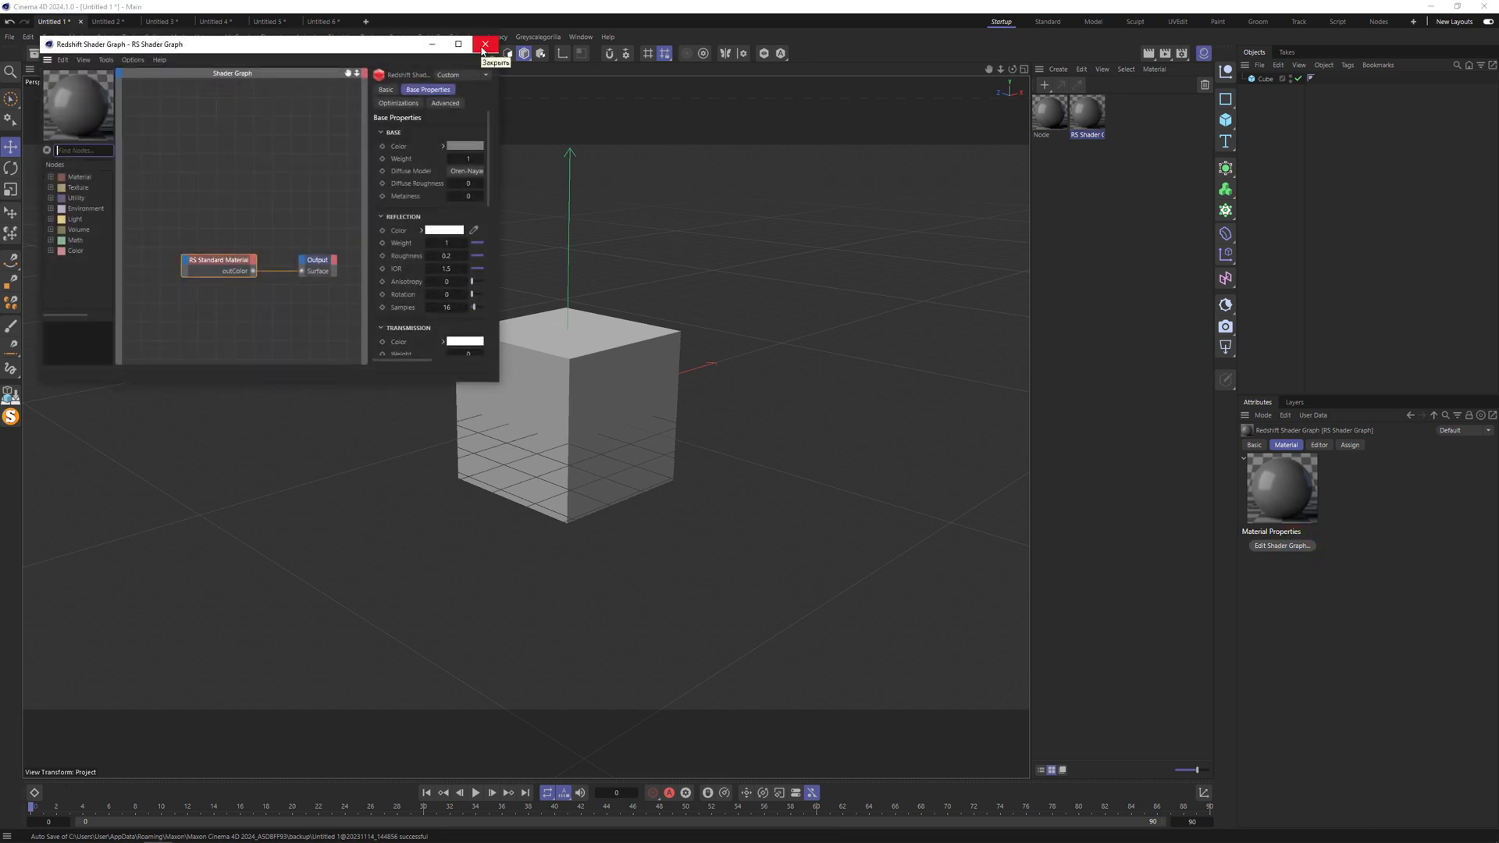
left_click(484, 43)
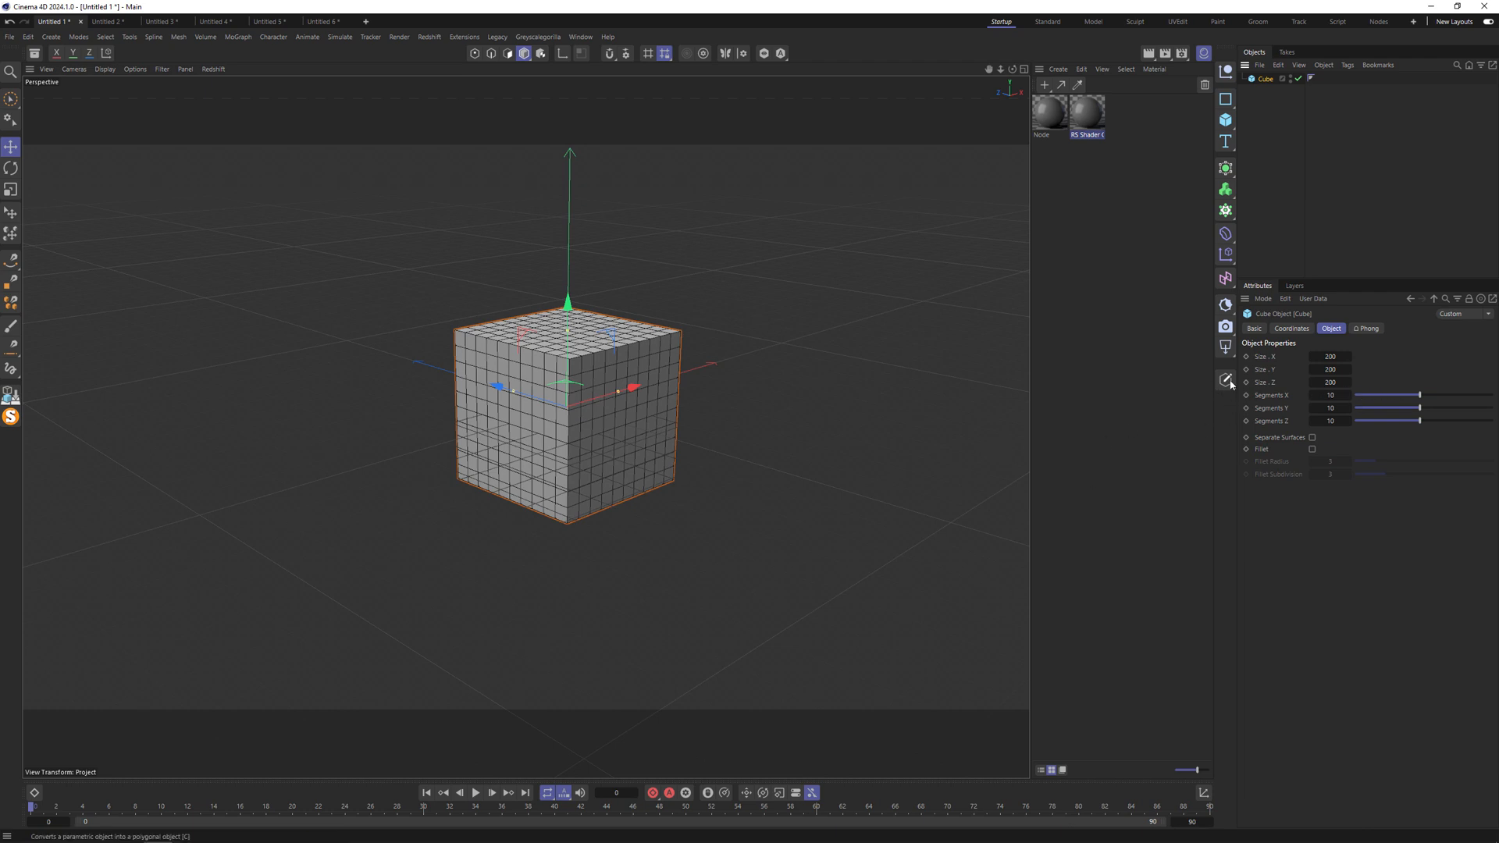
Step: Increase the cube's Segments X from 10 to 20, then switch to the Plain effector scene
left_click(1329, 395)
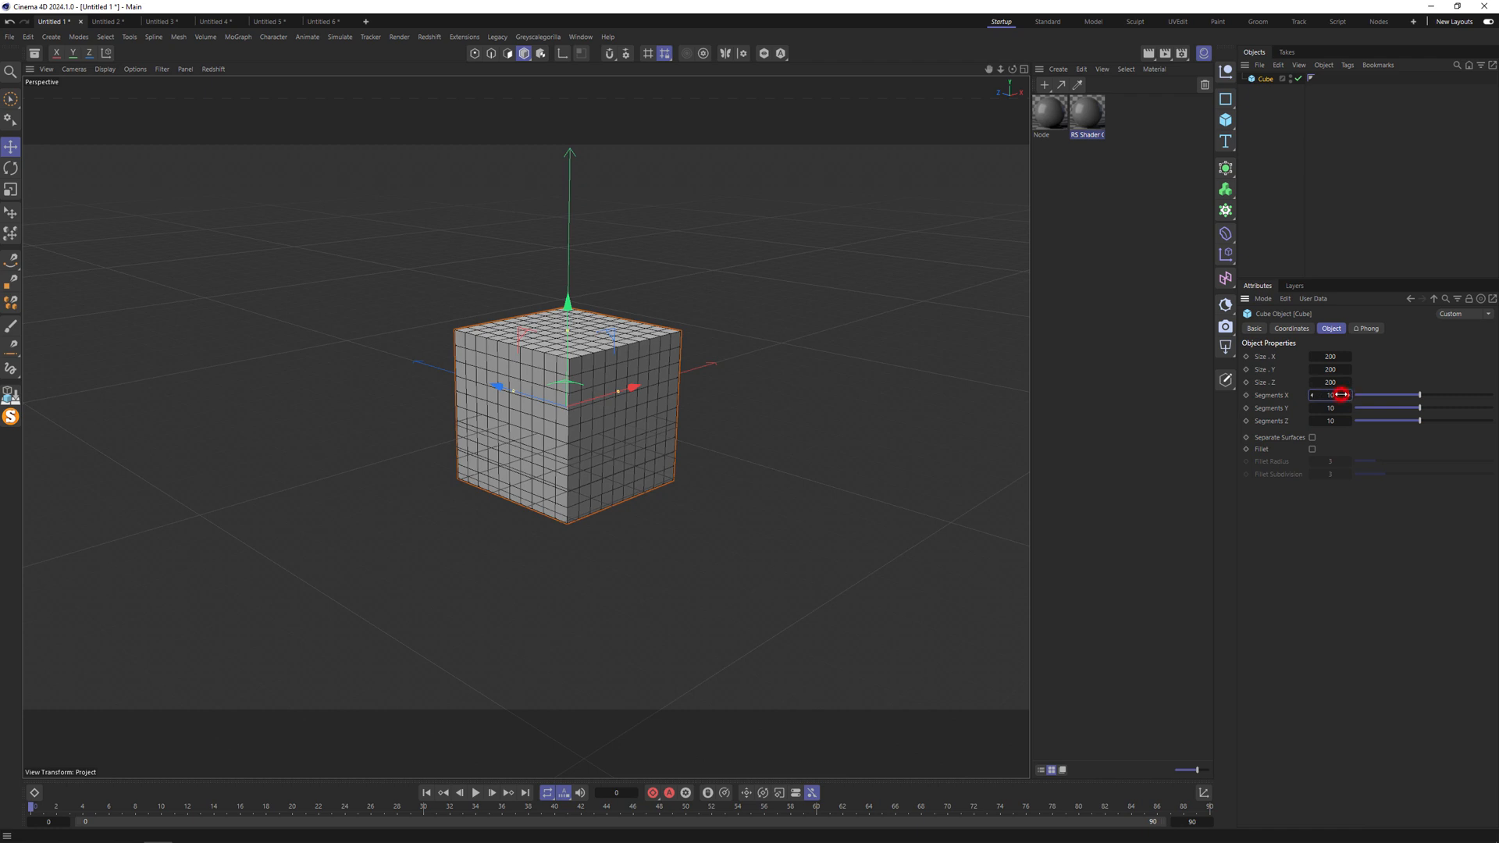
left_click(1330, 395)
type("20")
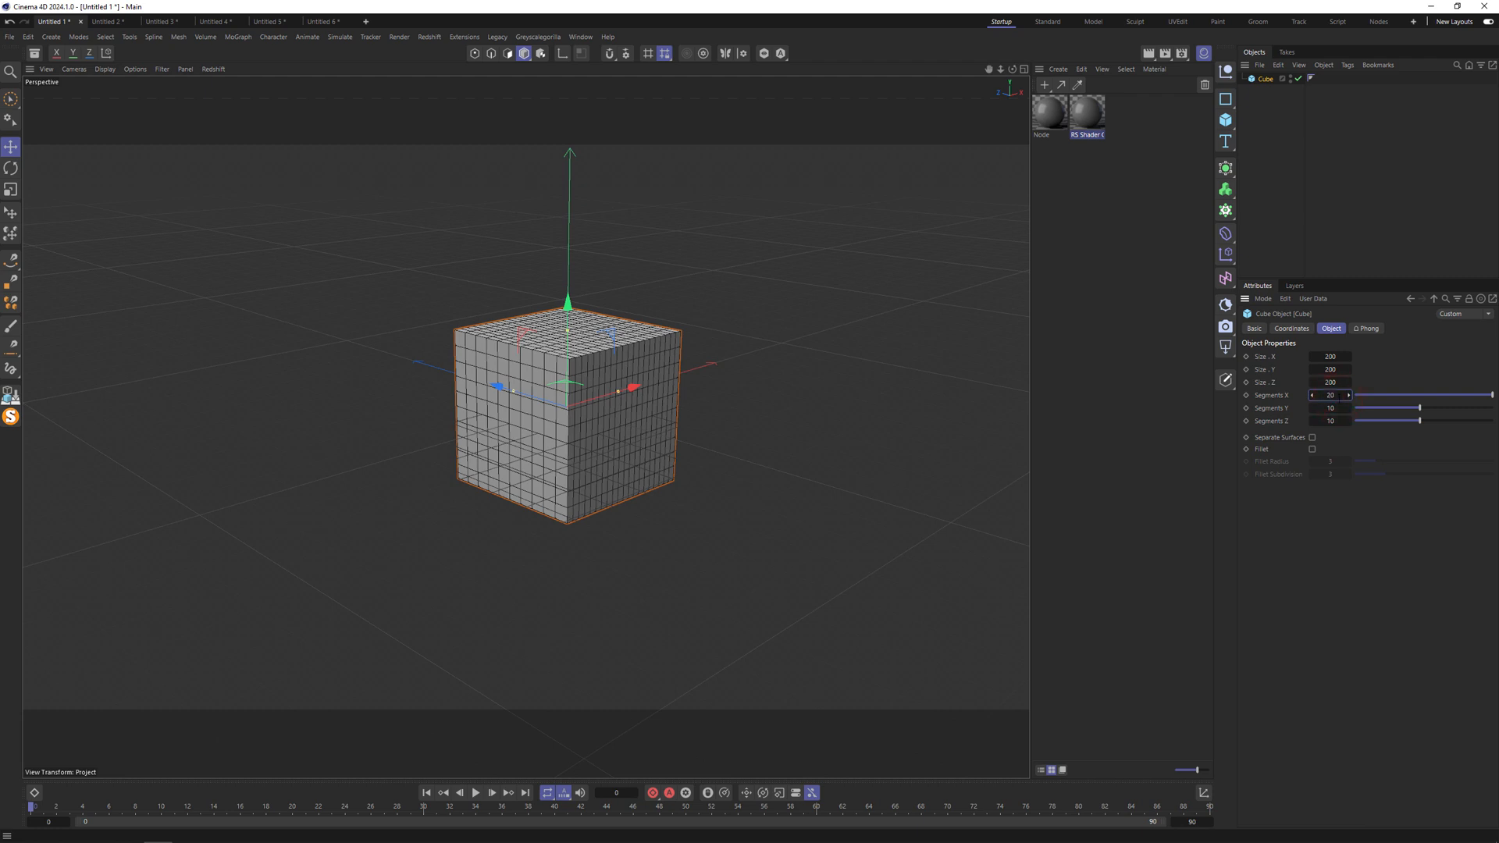
left_click(418, 21)
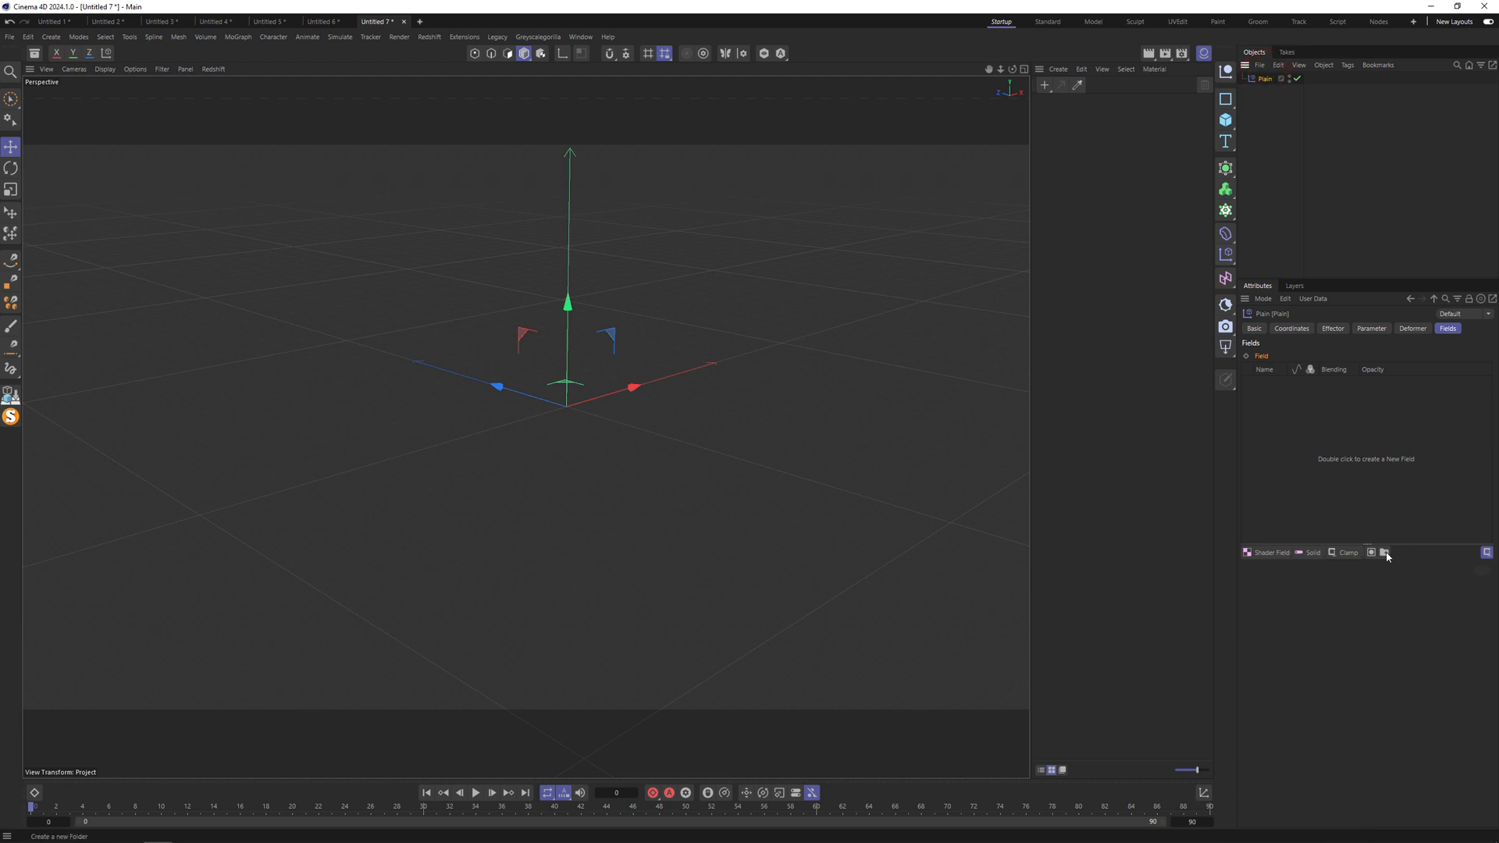
Step: Wrap the Shader Field in nested folders and add another folder to the fields list
left_click(1383, 552)
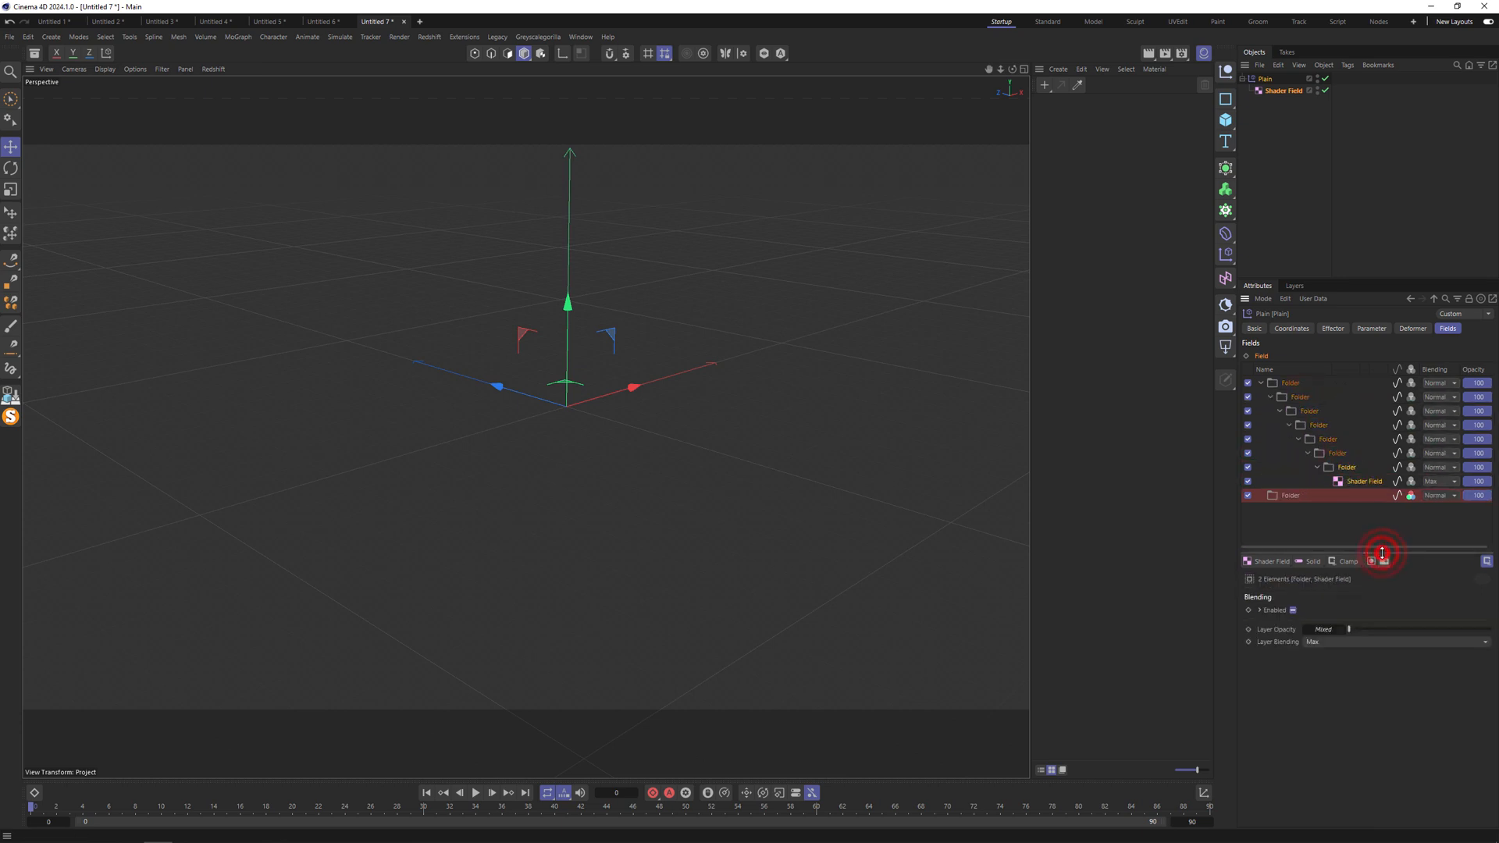
left_click(1383, 561)
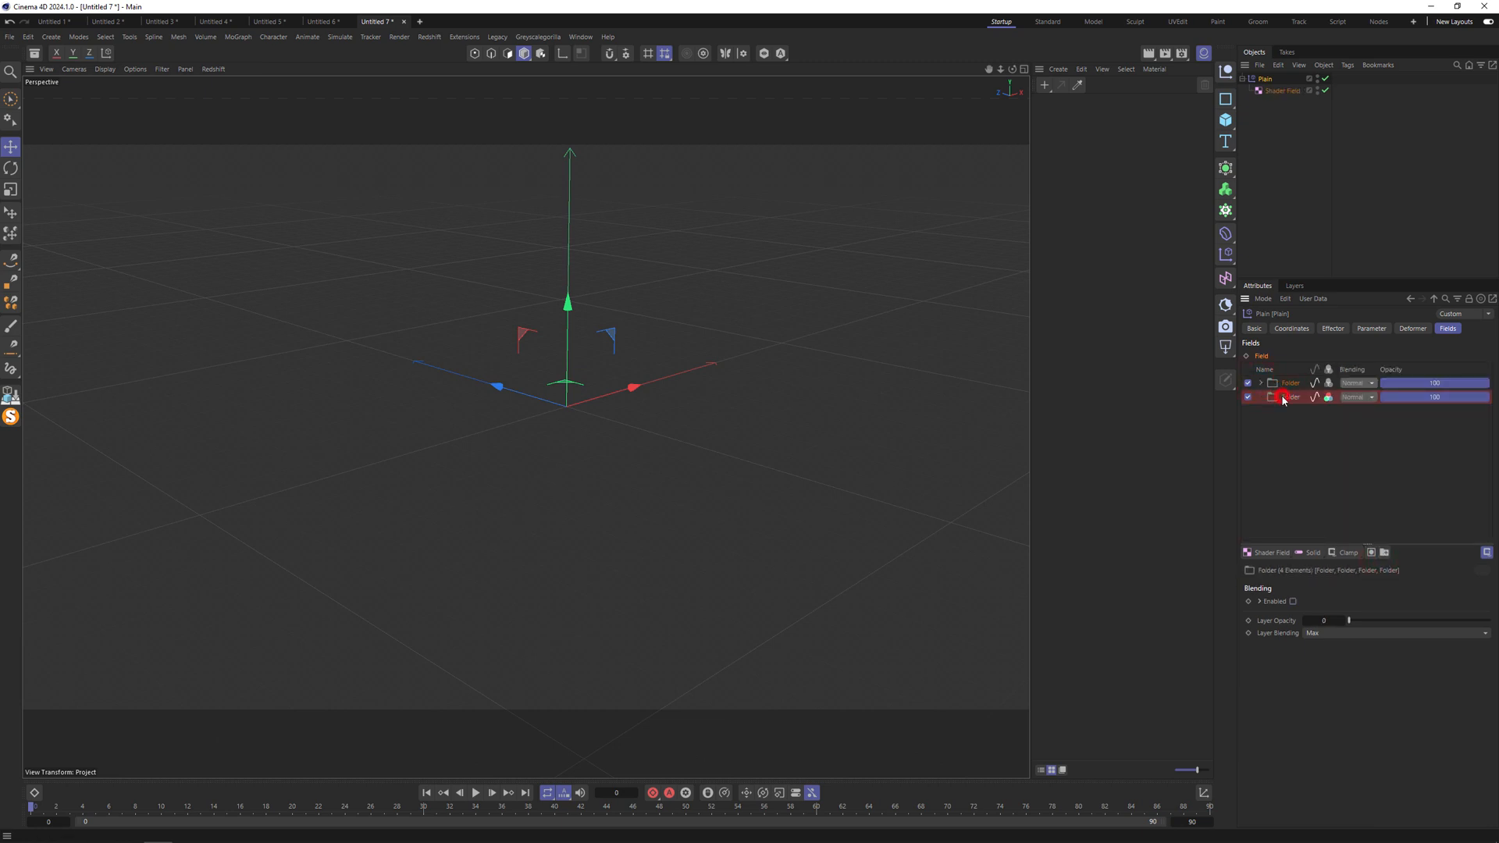
left_click(1383, 553)
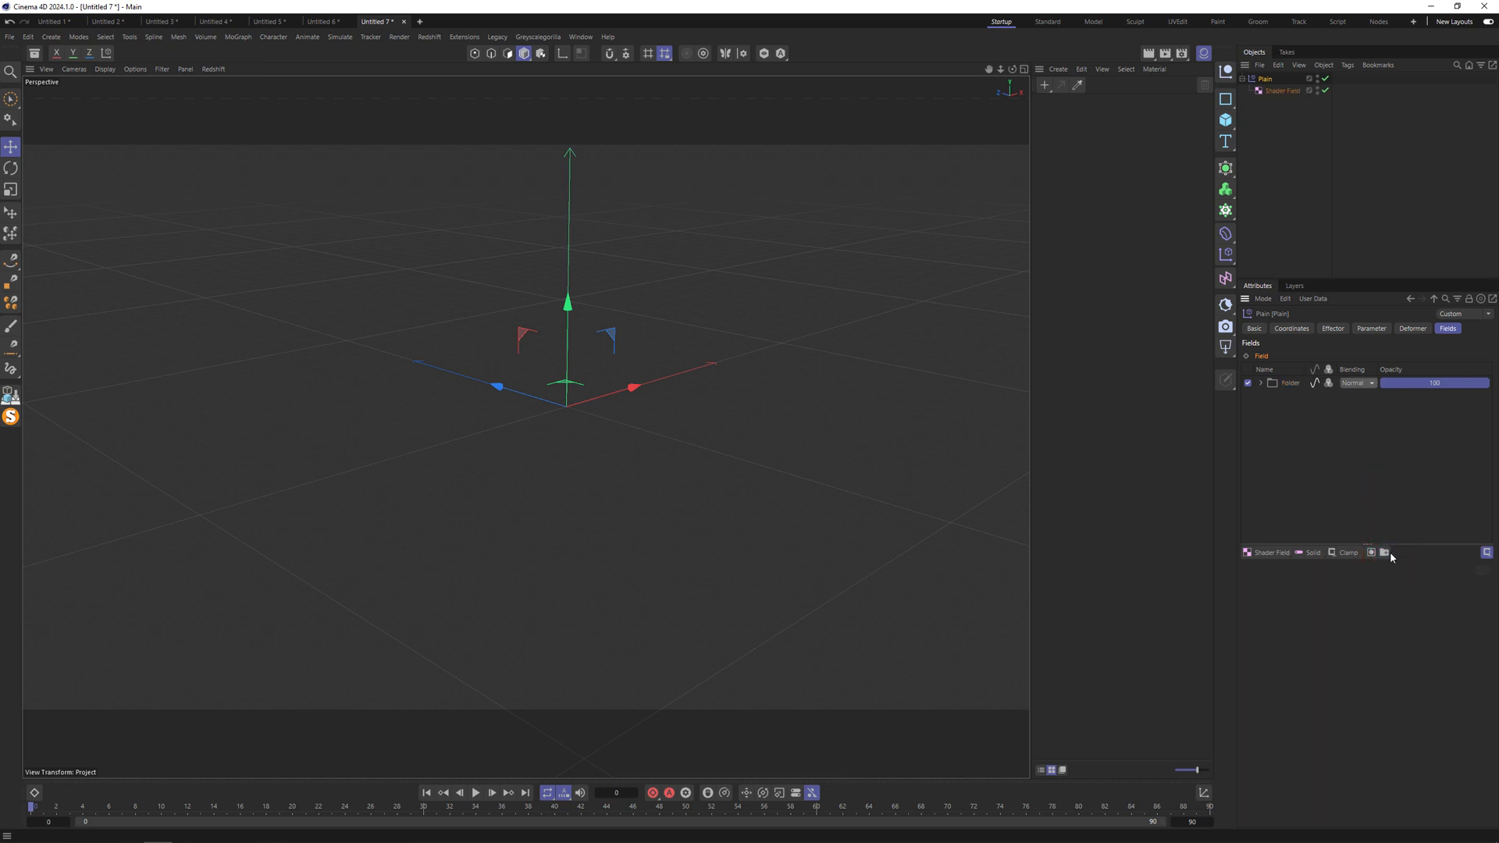
left_click(1384, 553)
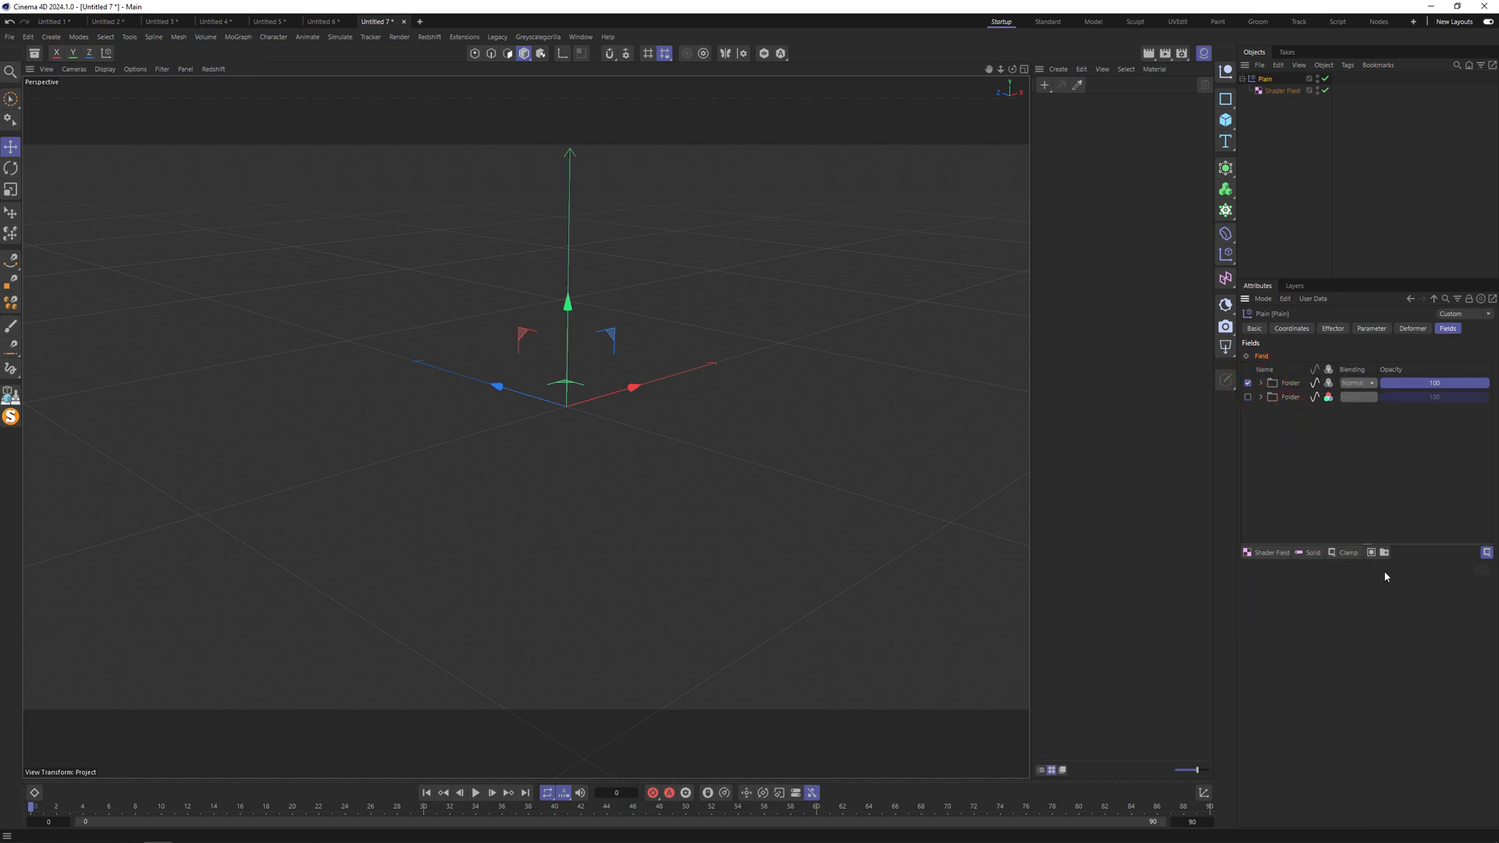
left_click(1260, 382)
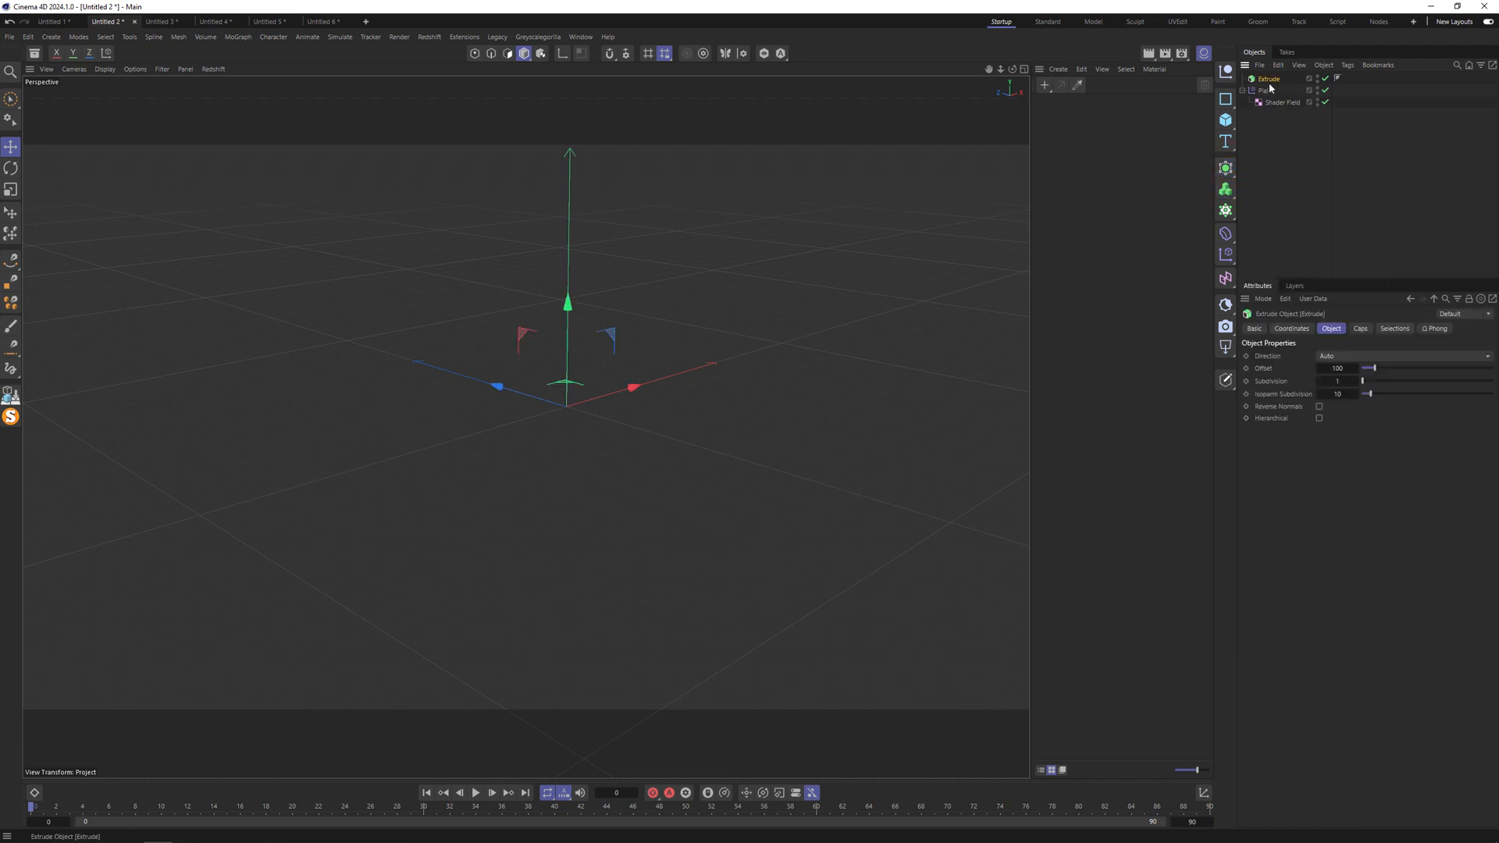
Step: Duplicate Extrude into four copies and select Extrude through Extrude.3 together
left_click(1270, 80)
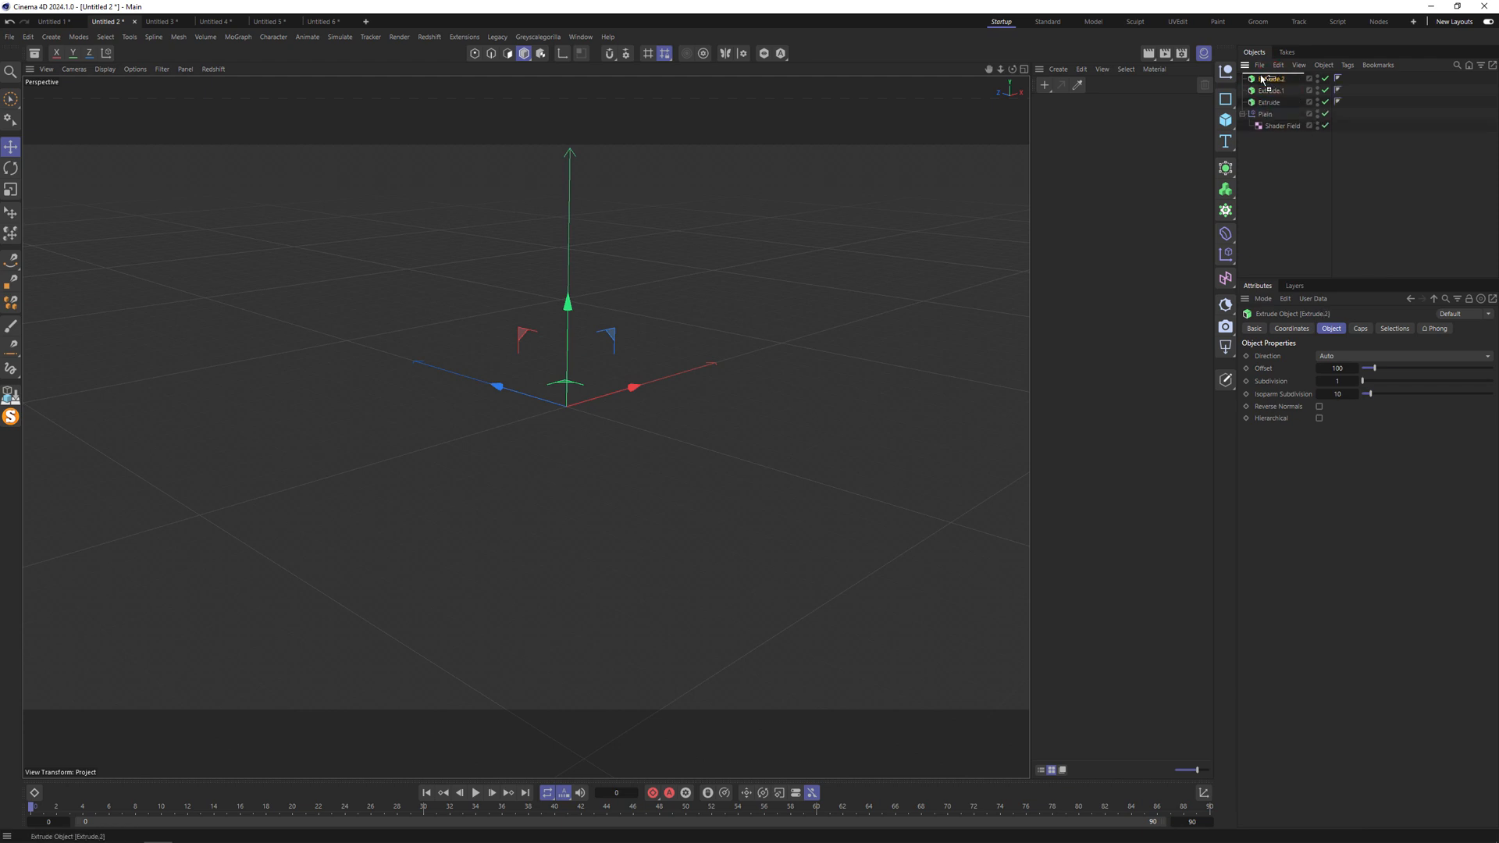
left_click(1359, 328)
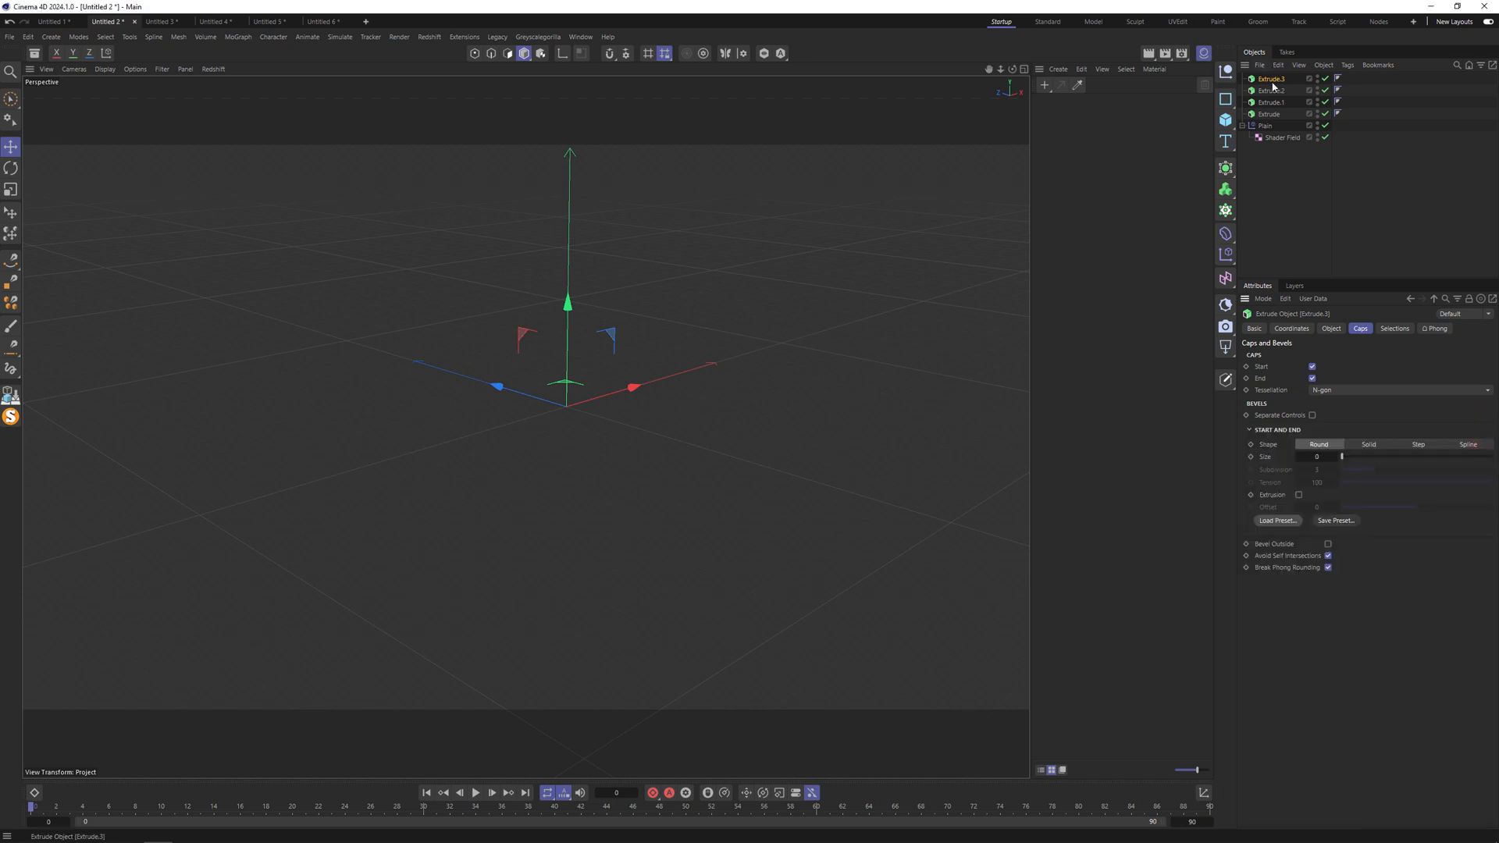
left_click(1268, 114)
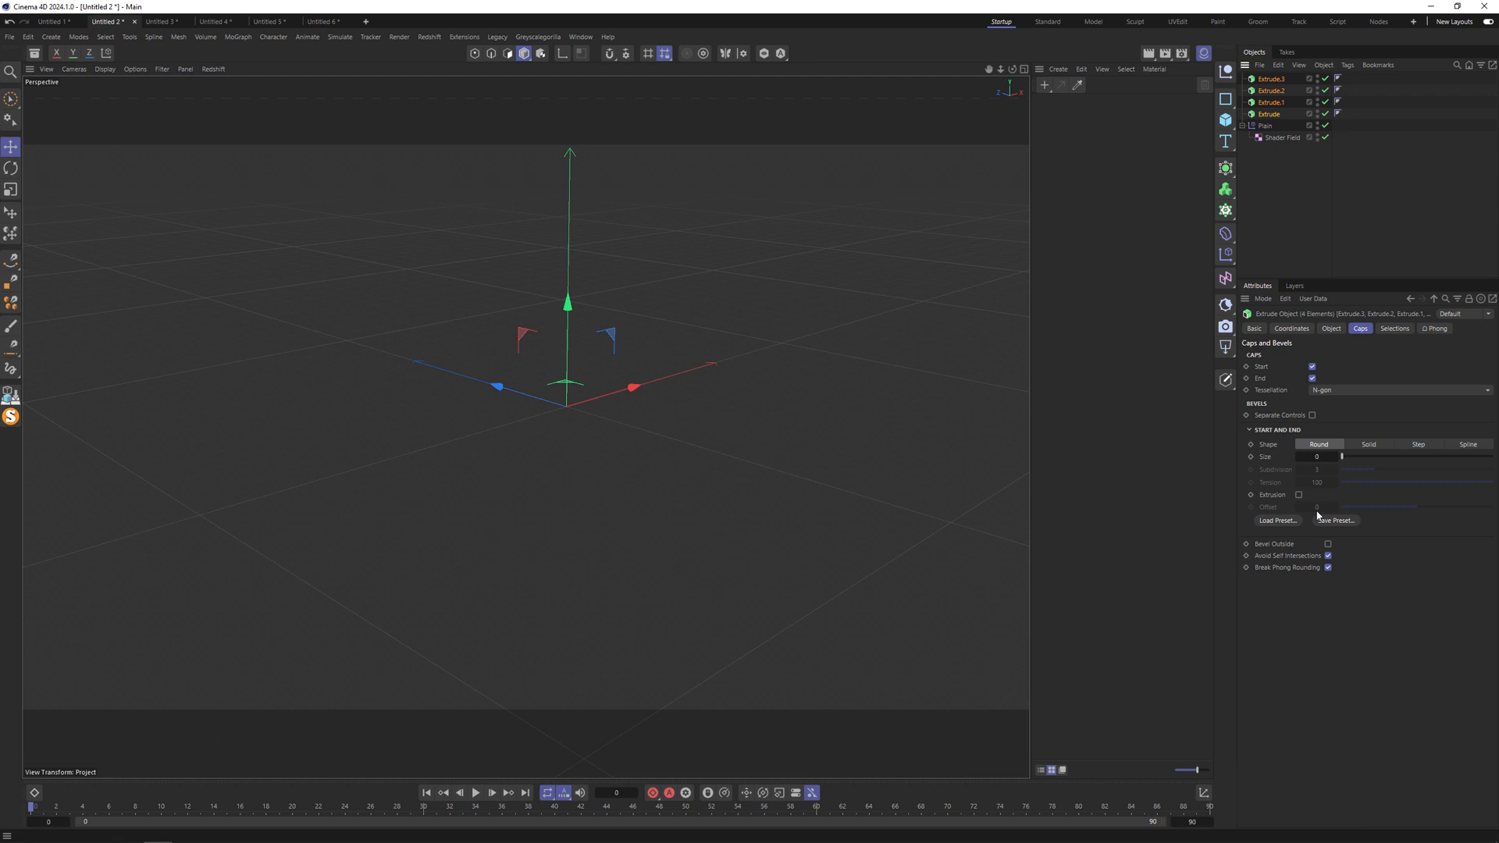
left_click(1277, 520)
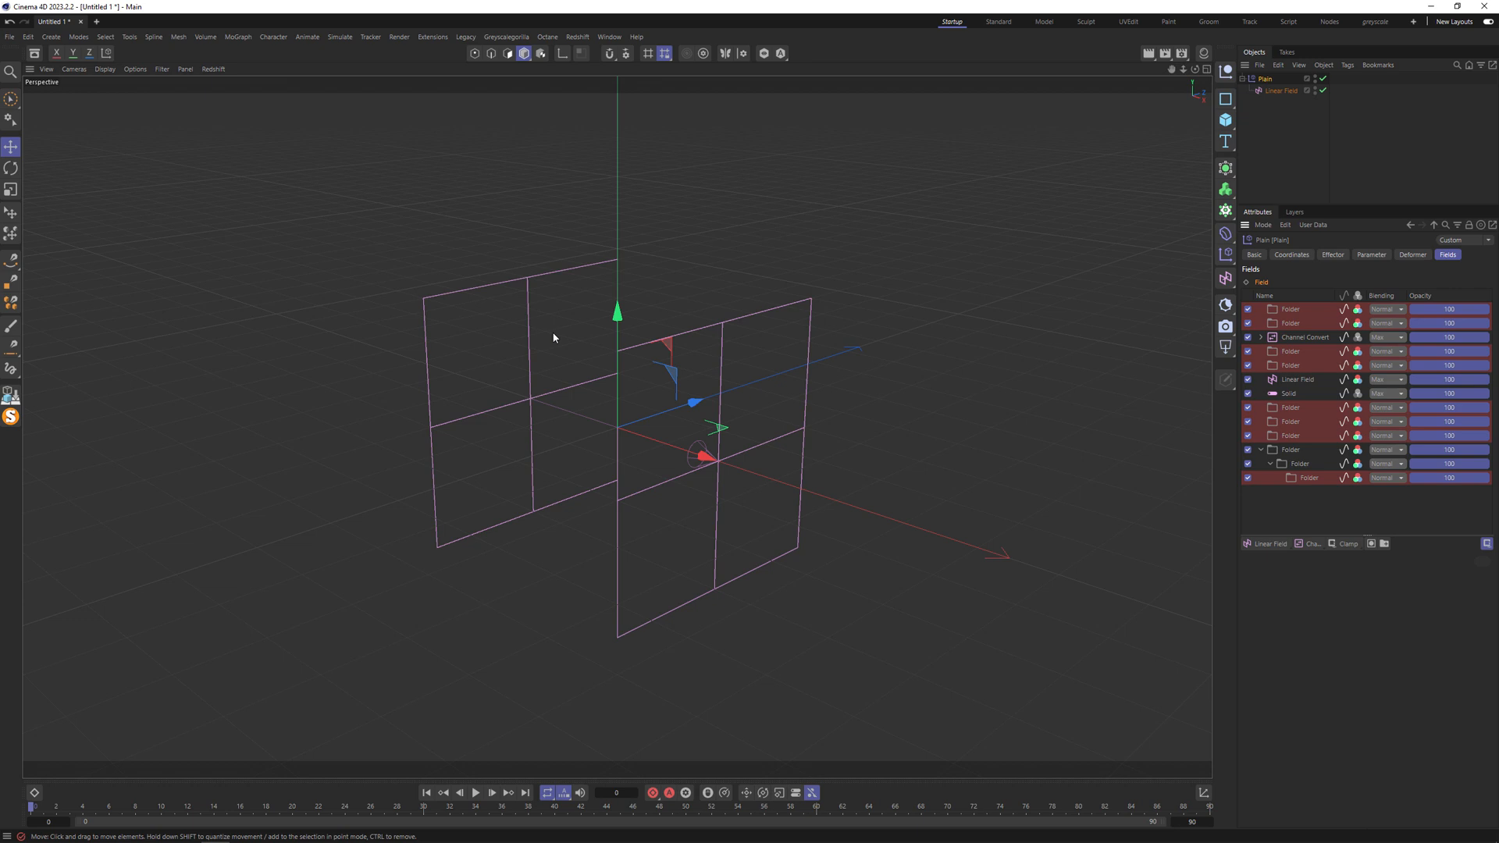
mouse_move(502, 315)
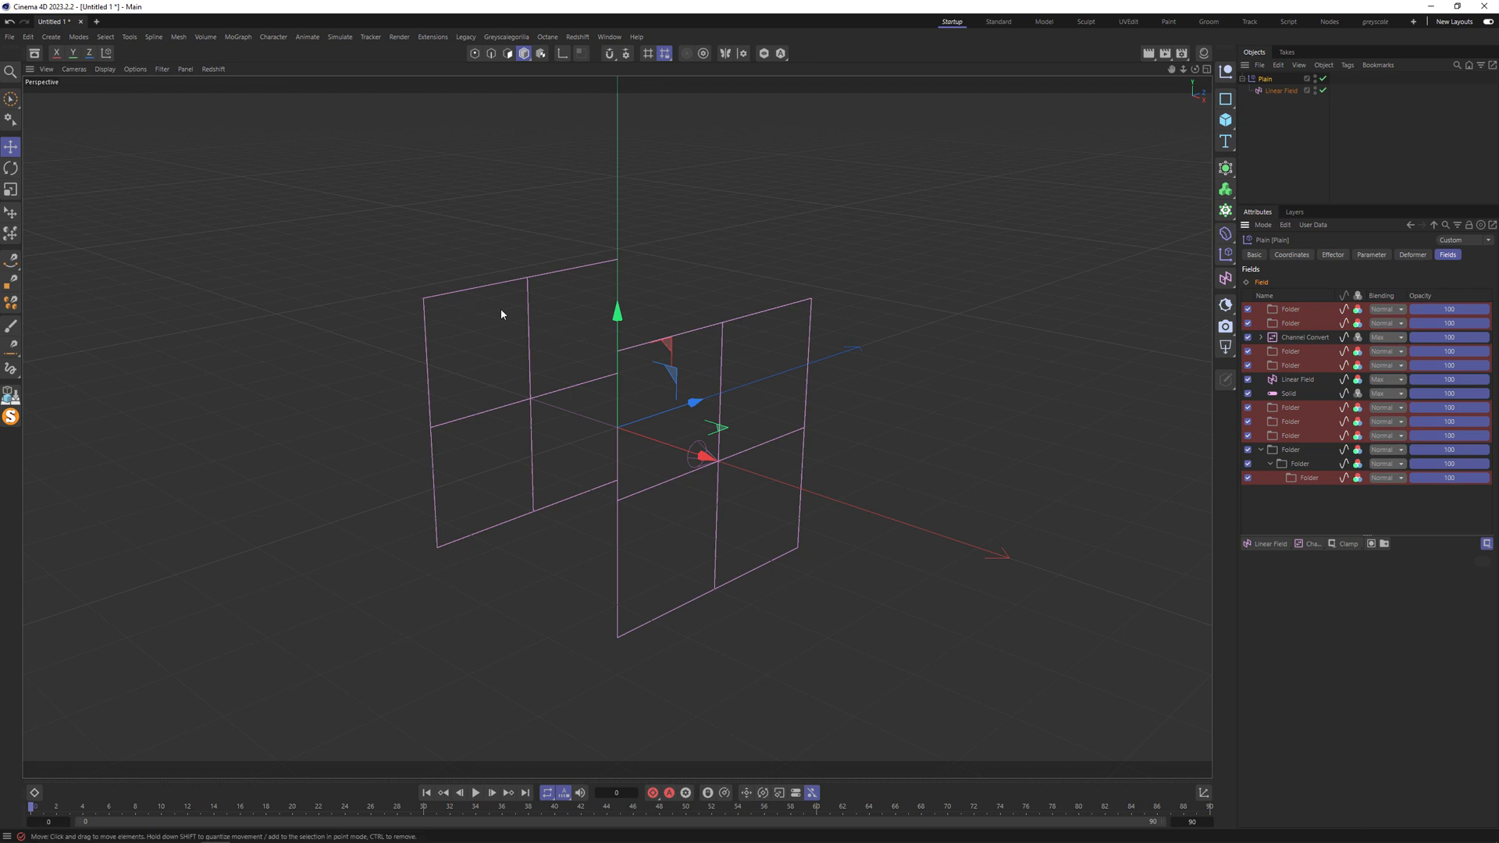
mouse_move(1077, 130)
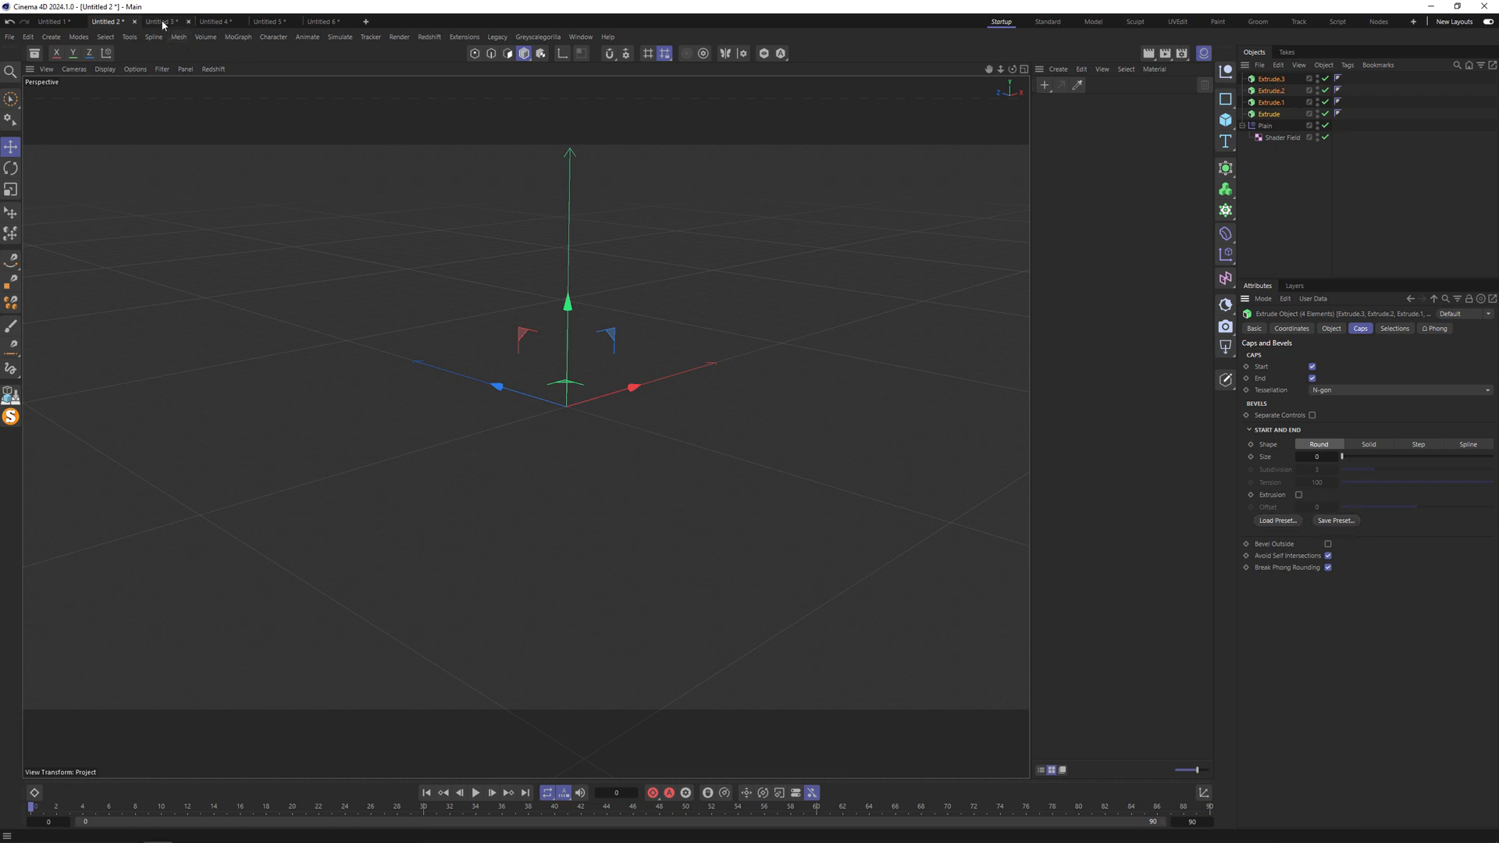
Step: Rewind to the first frame, select Figure, then select Stage to see RS Camera.2 linked
left_click(162, 21)
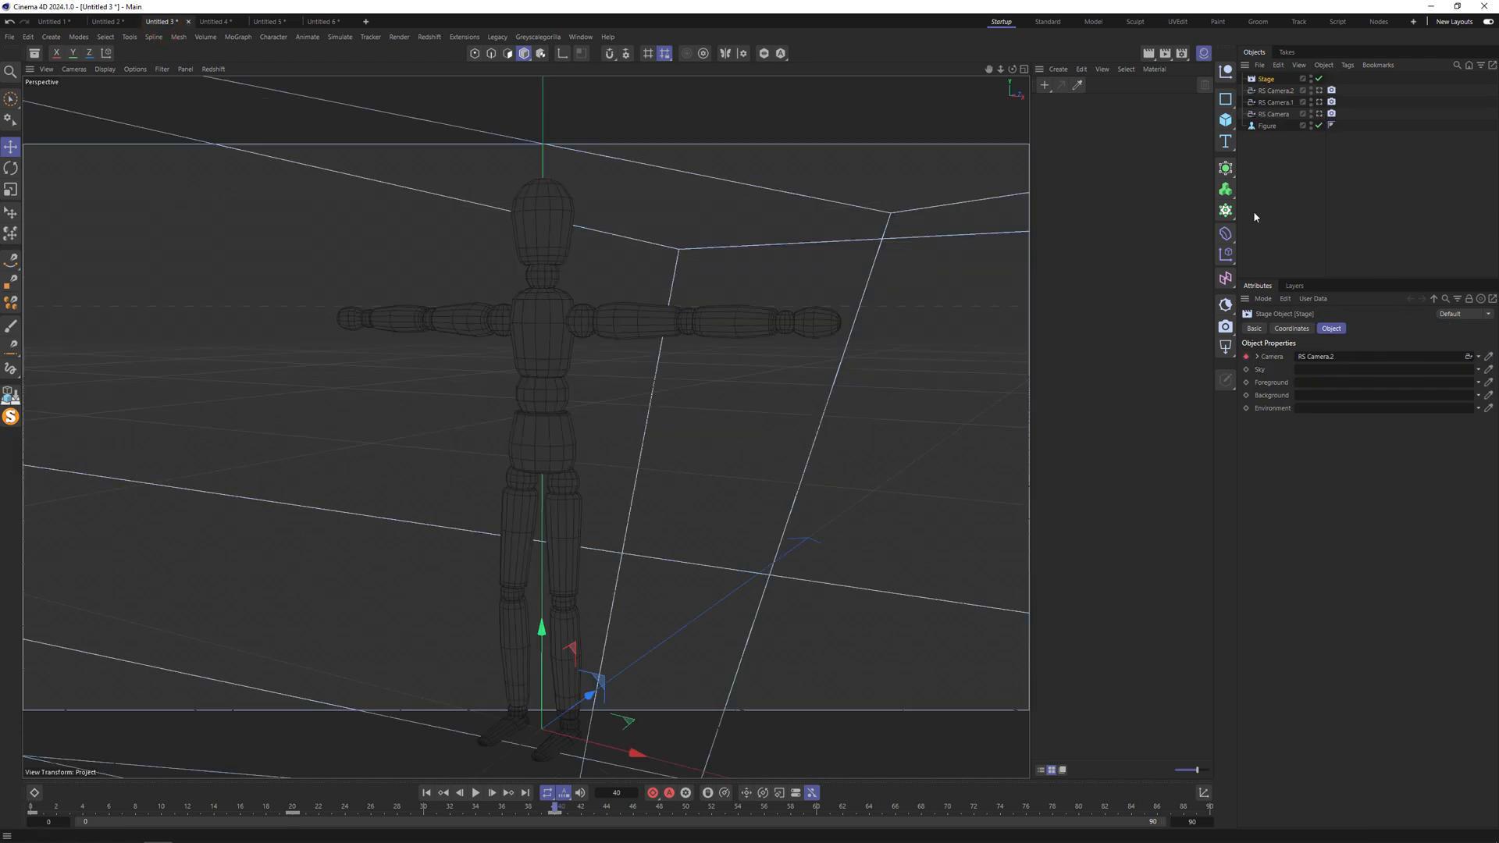
left_click(429, 793)
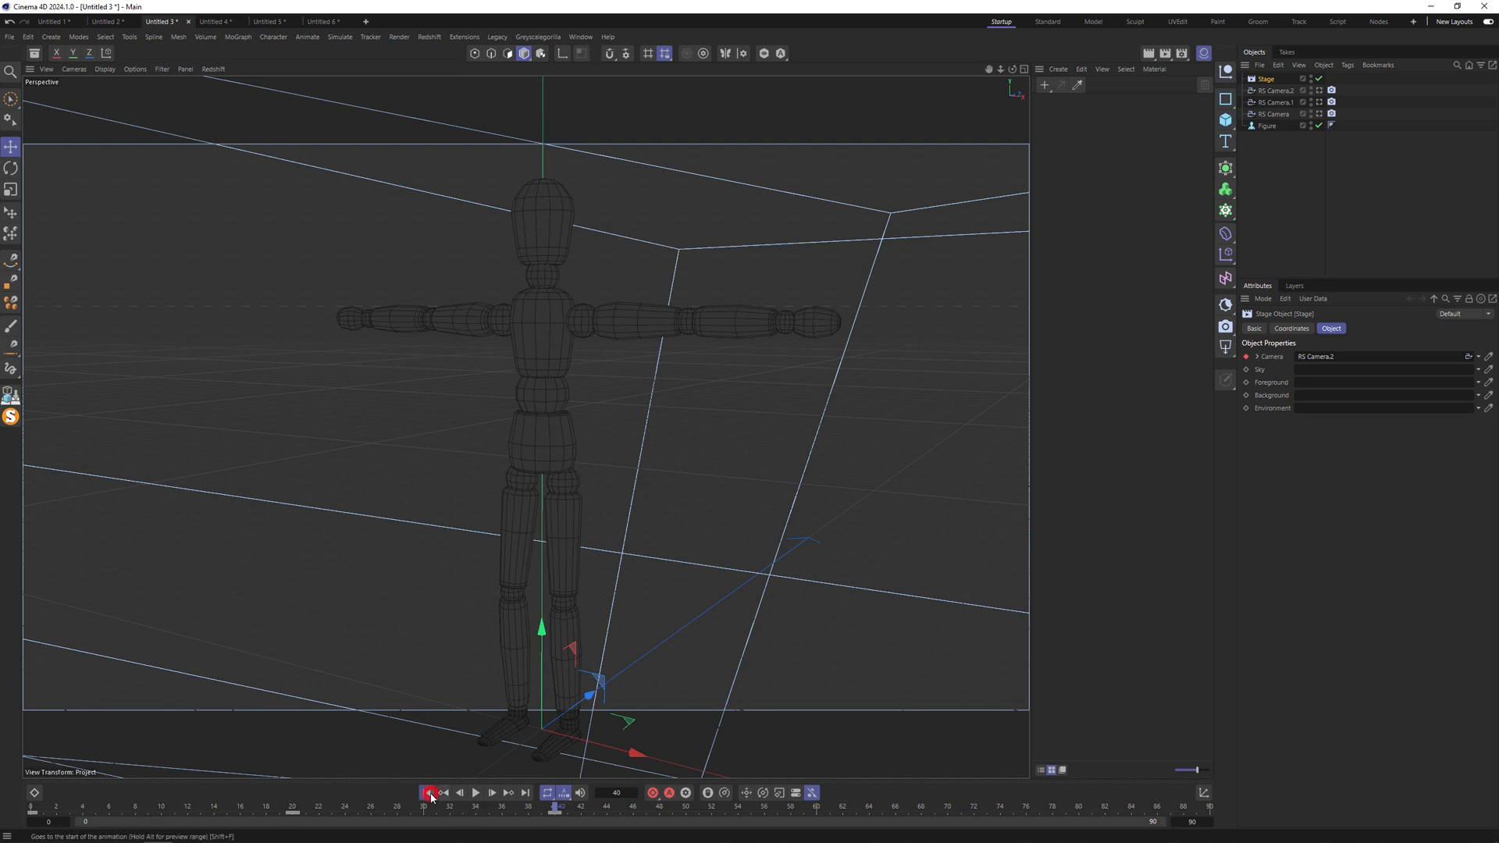
left_click(297, 804)
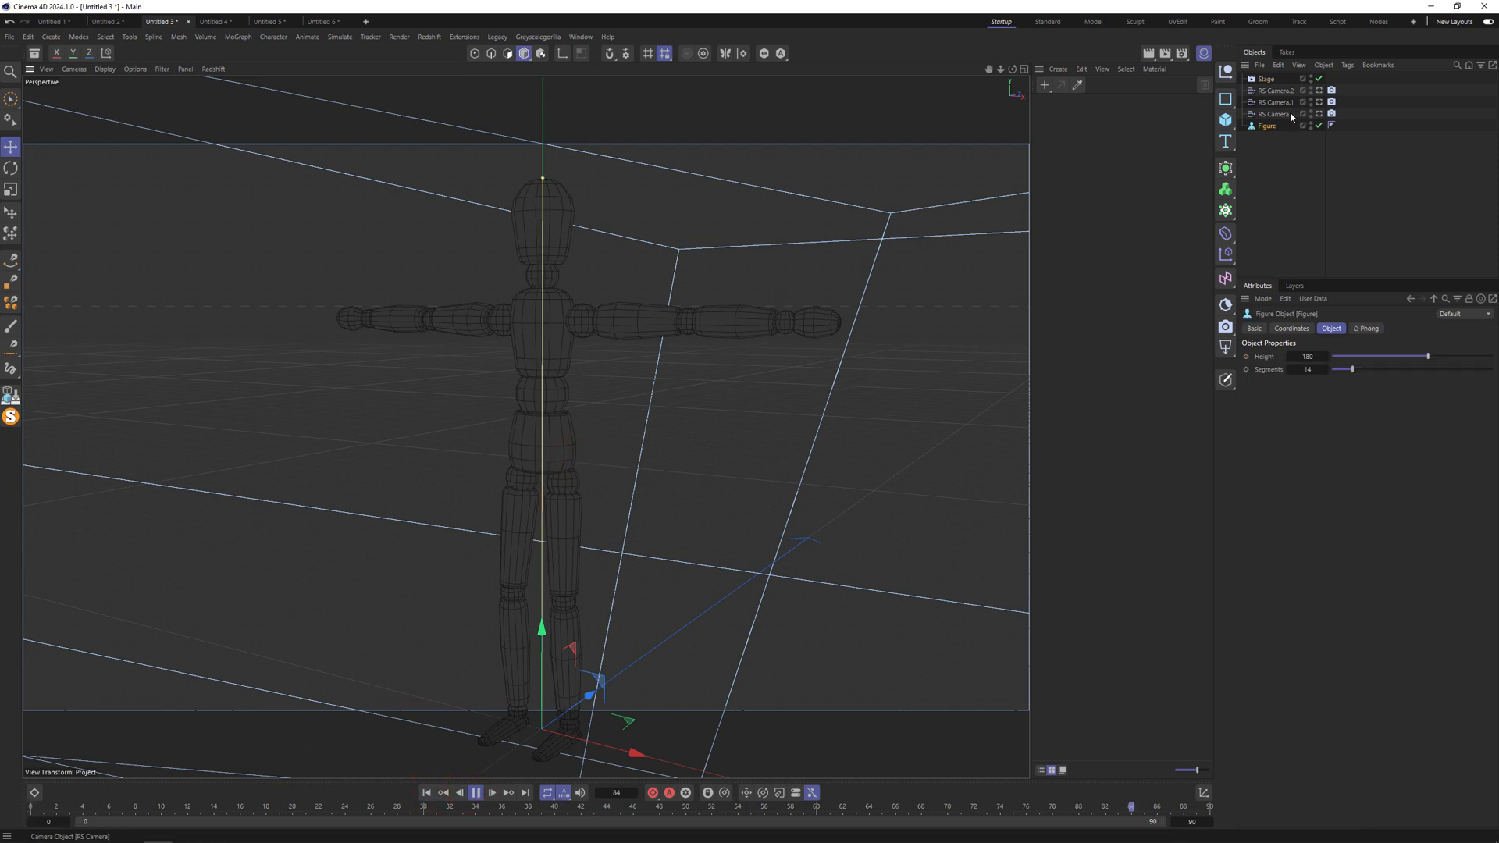
left_click(476, 793)
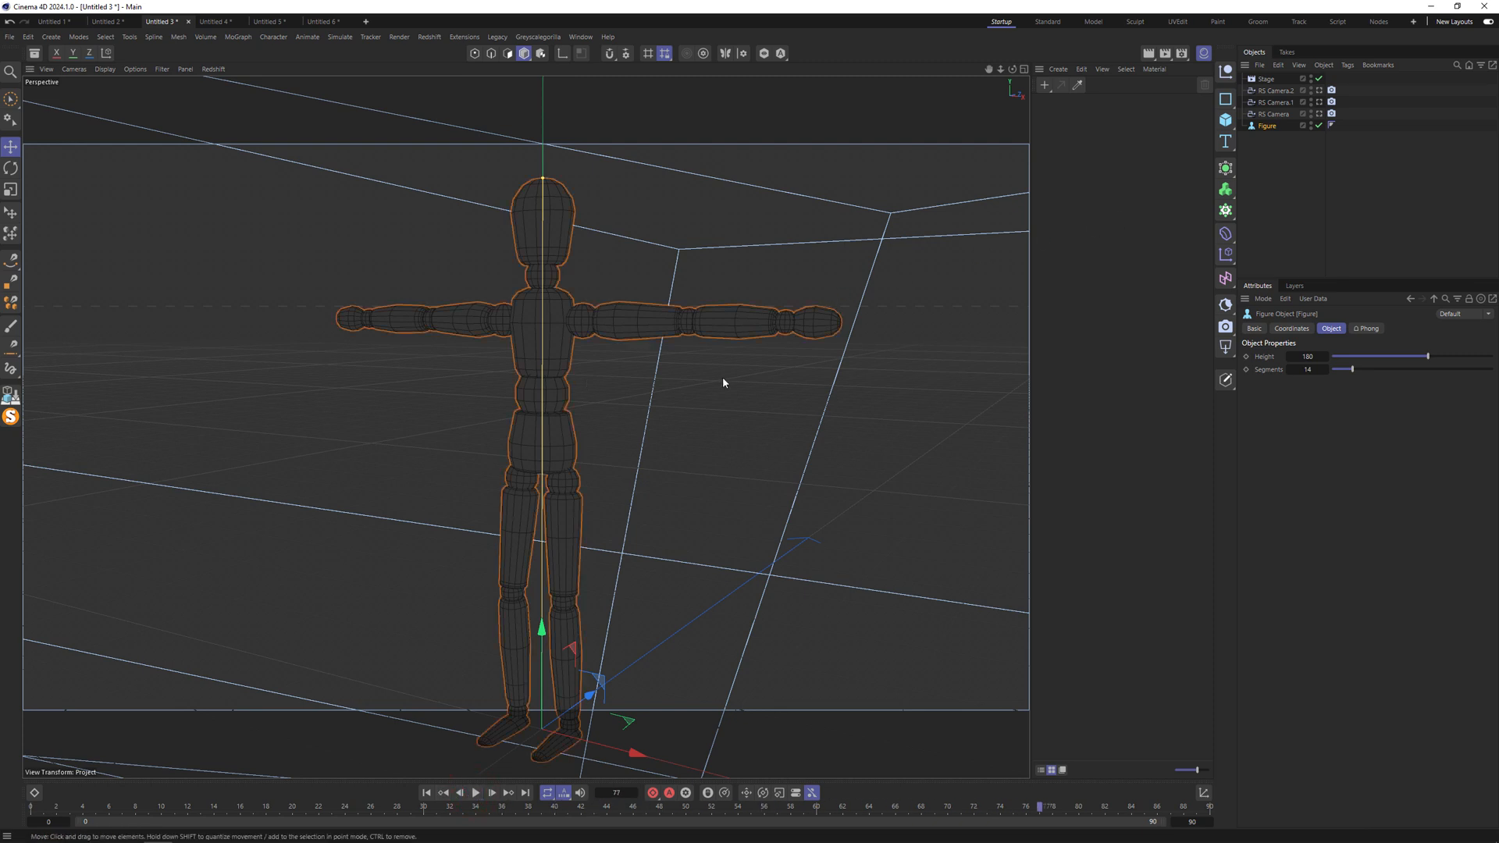
mouse_move(675, 301)
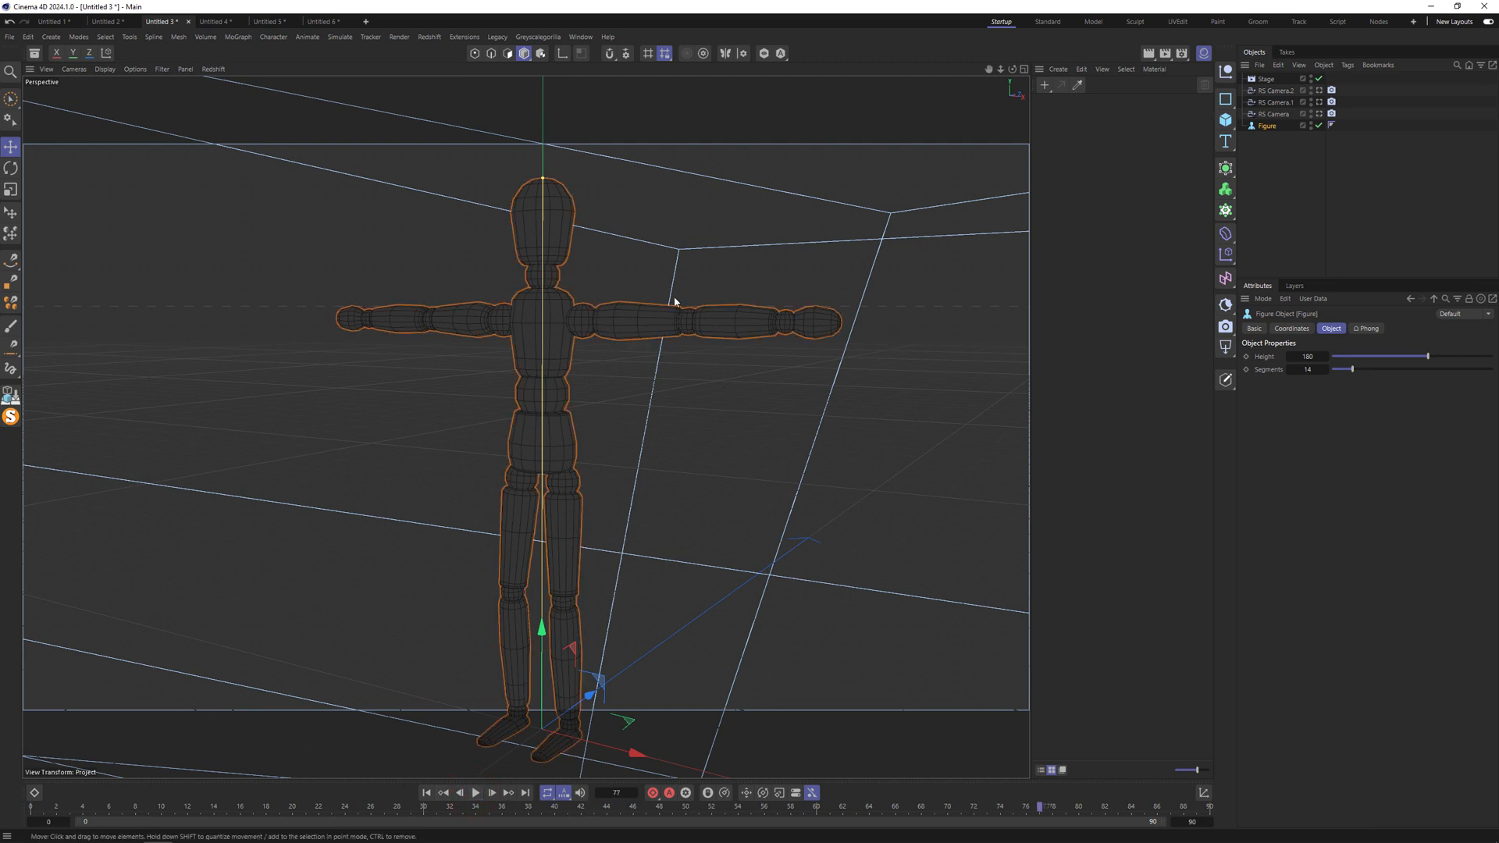
left_click(1330, 90)
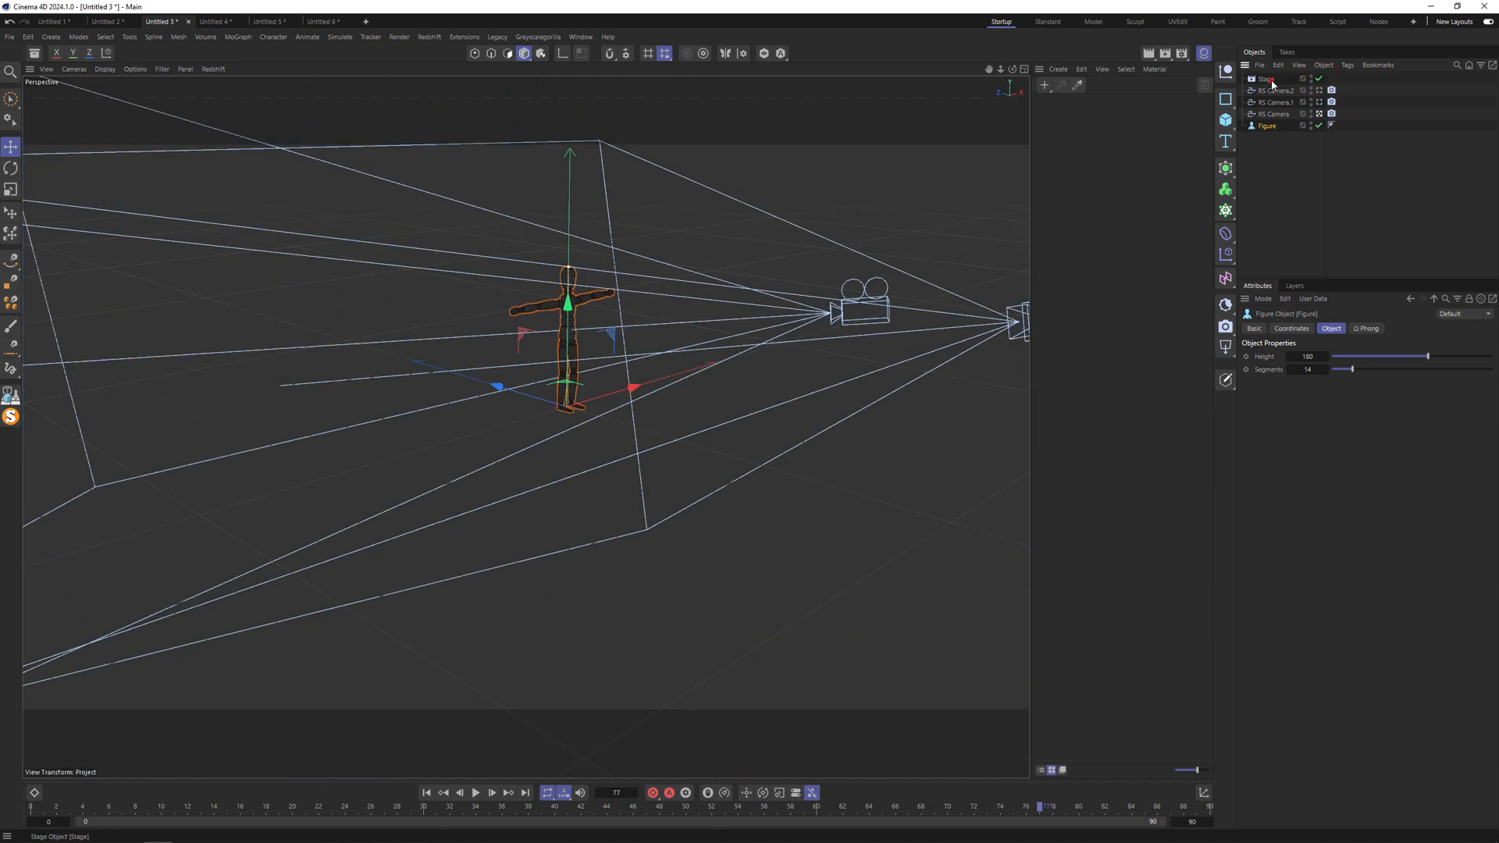
left_click(1266, 78)
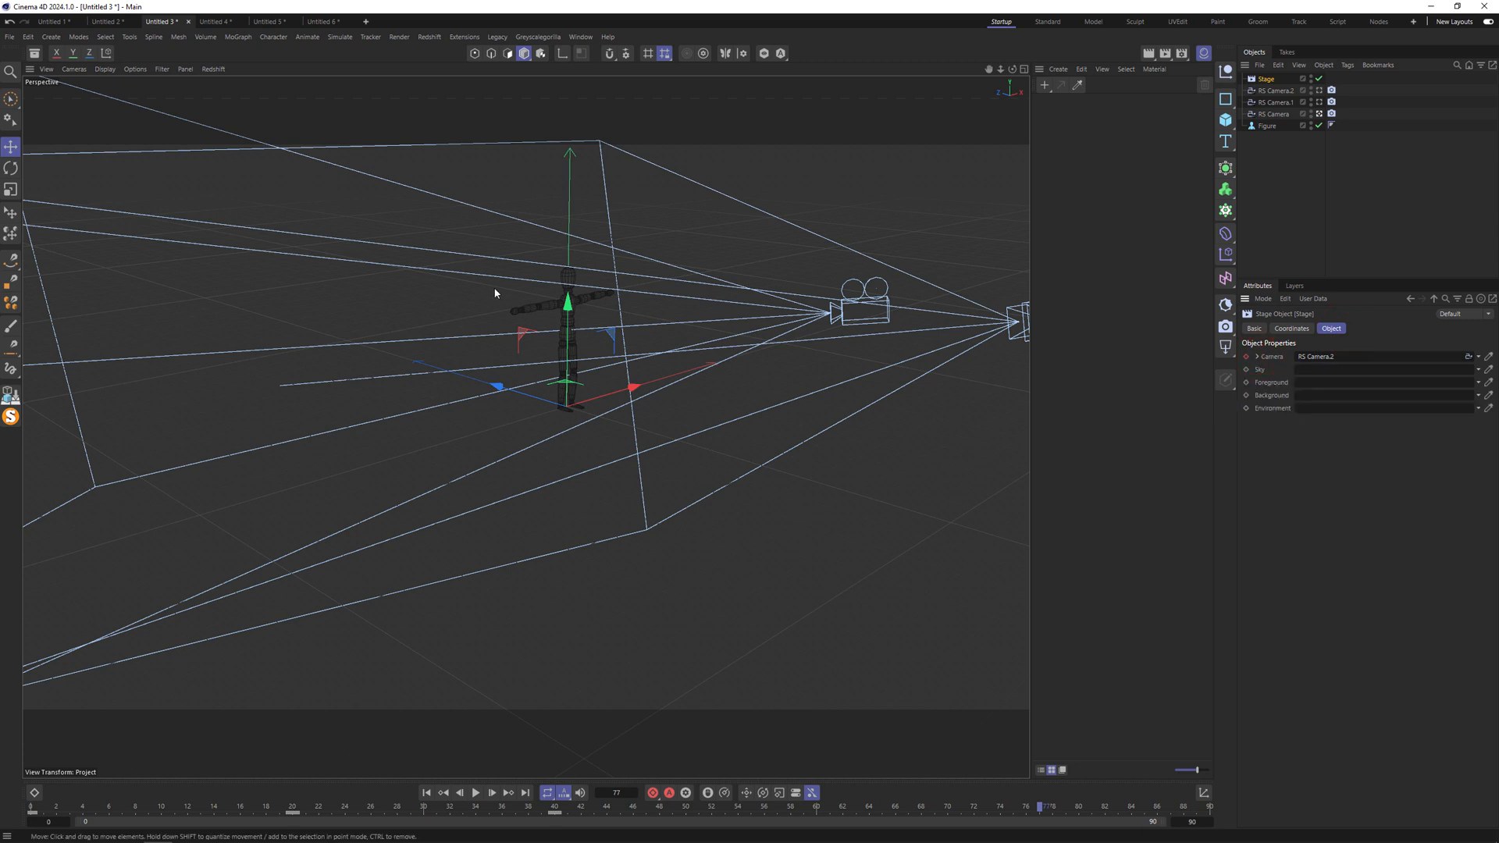
mouse_move(474, 477)
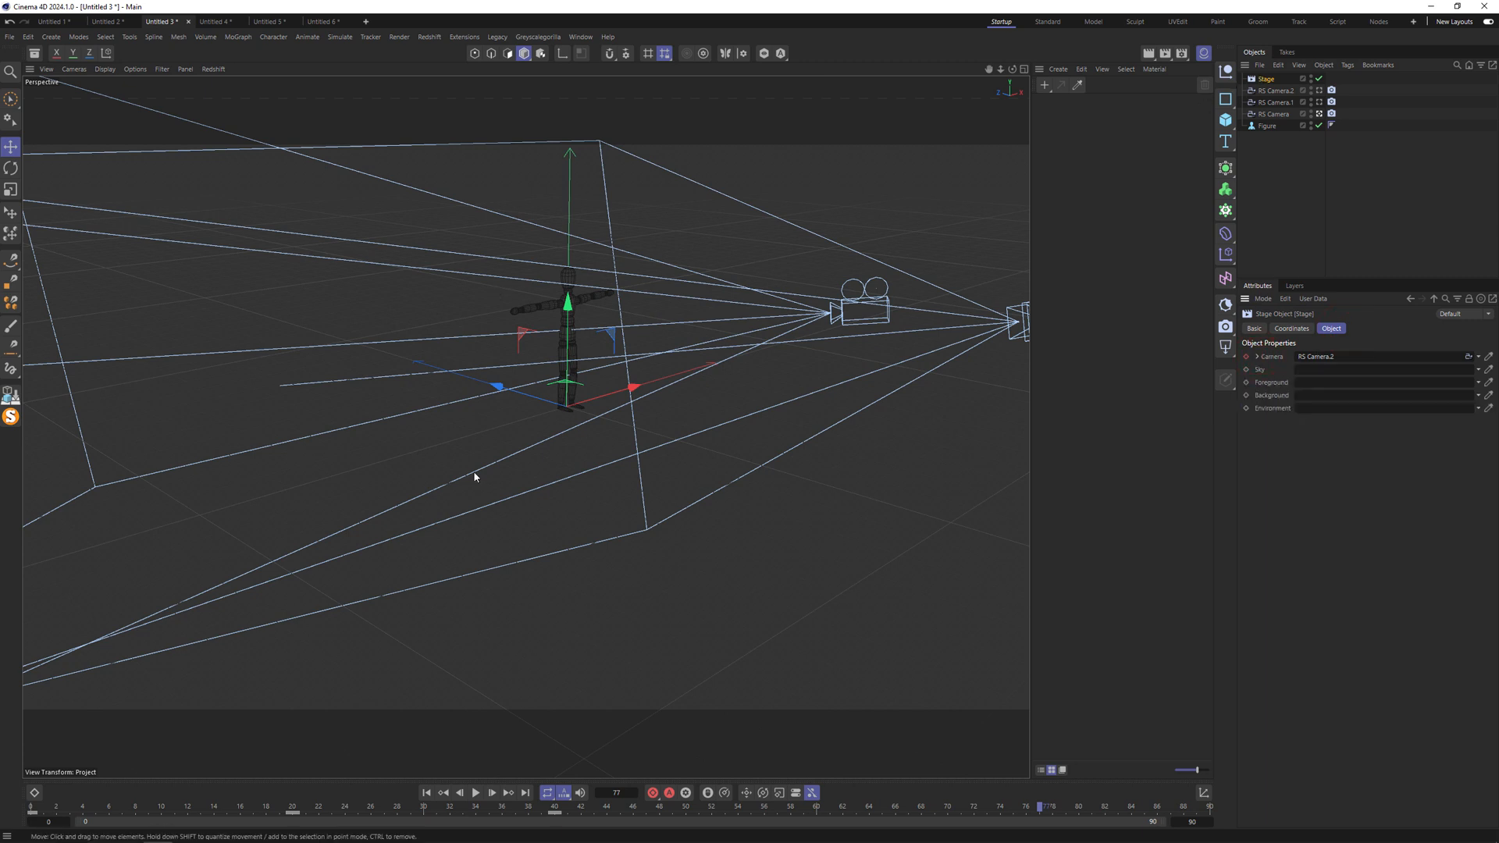
left_click(215, 21)
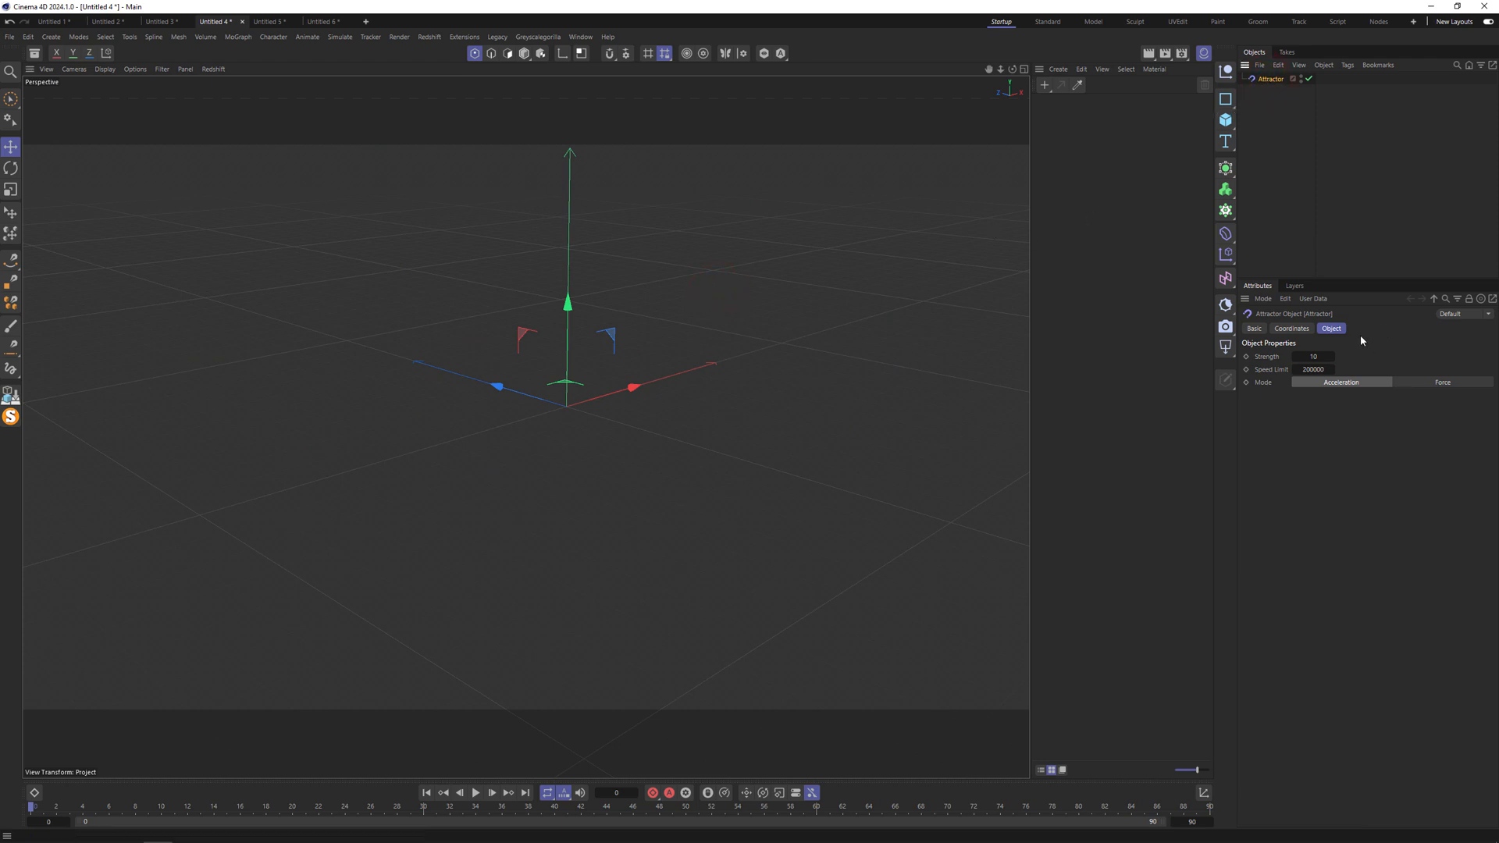
mouse_move(1393, 341)
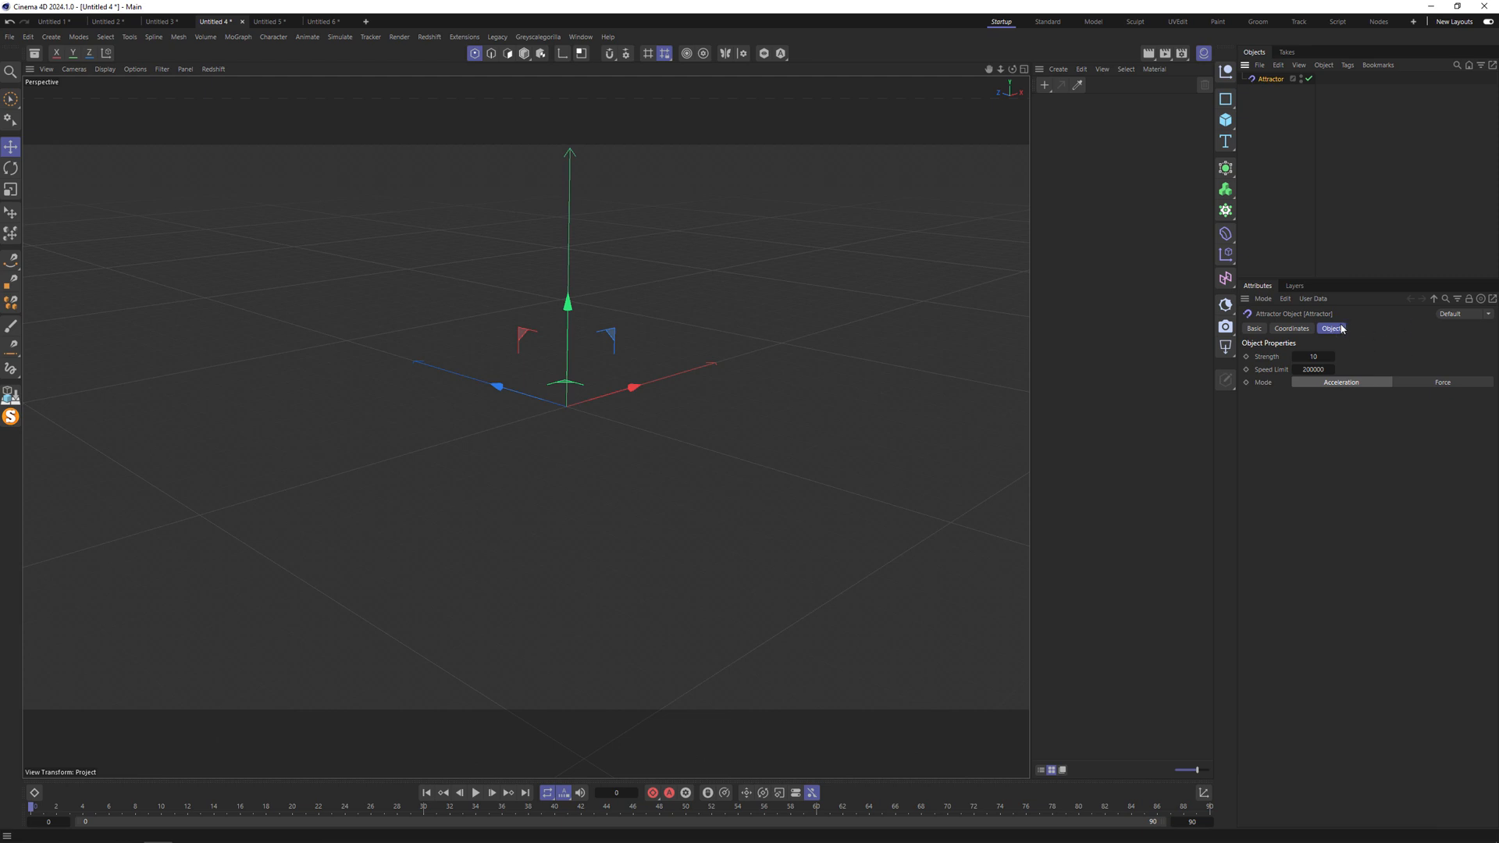
mouse_move(1226, 260)
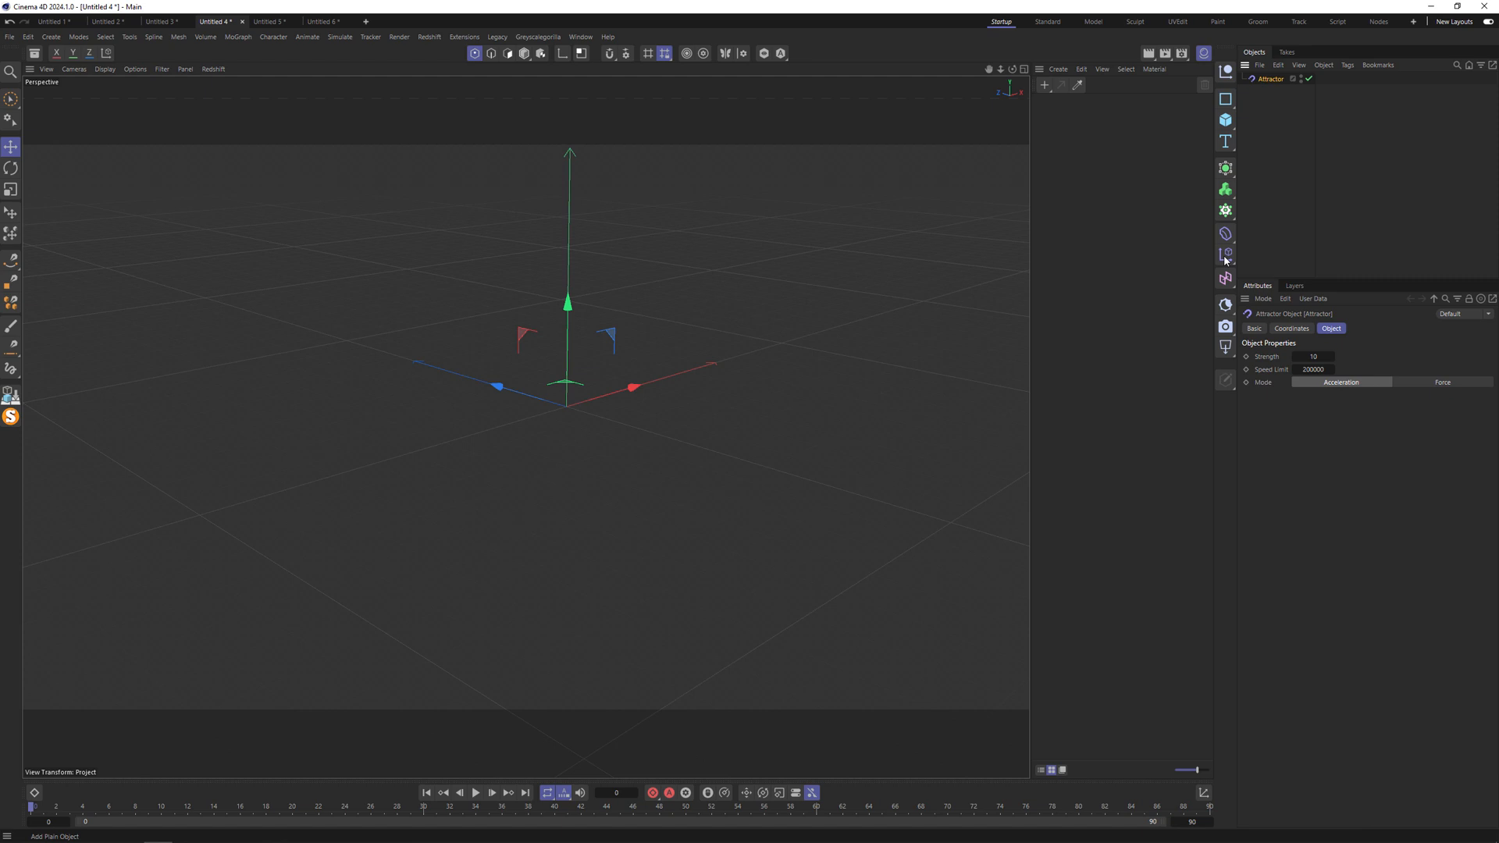
Step: Add a Gravity force from Simulate > Forces in Untitled 4, then go to Untitled 5
left_click(340, 37)
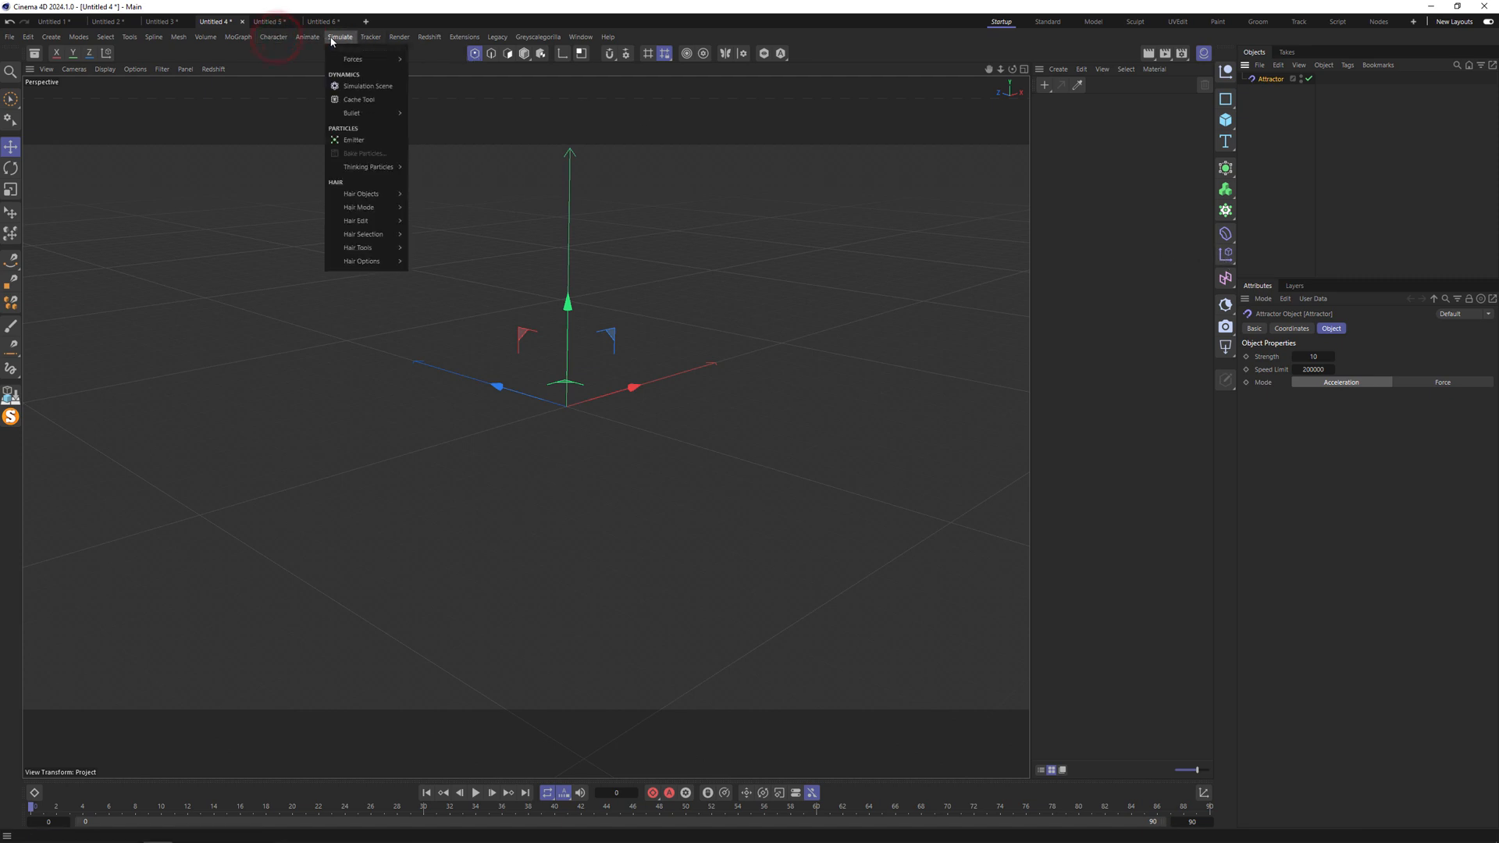
mouse_move(353, 59)
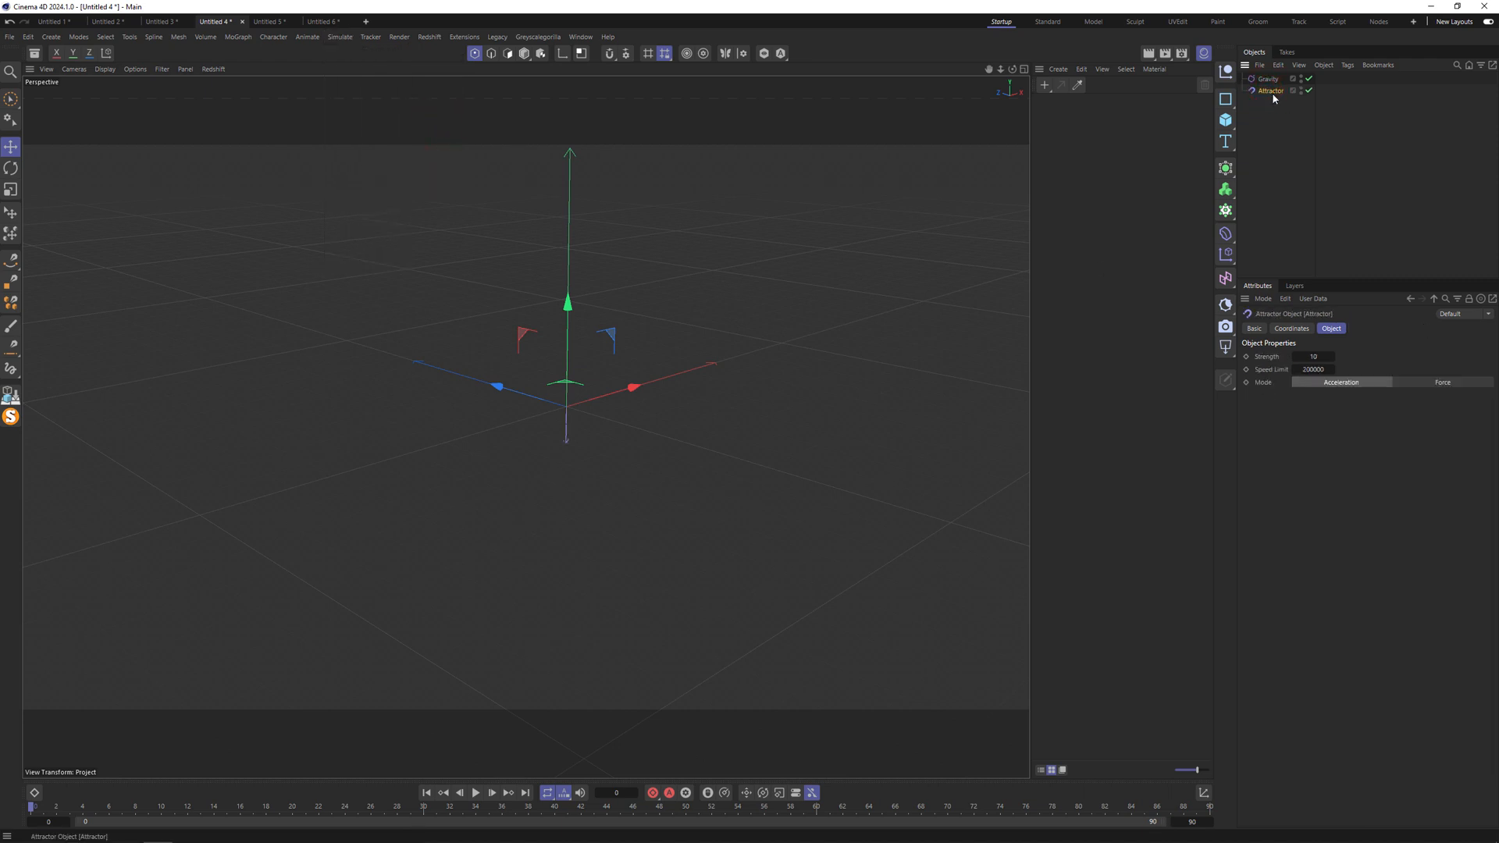
left_click(266, 21)
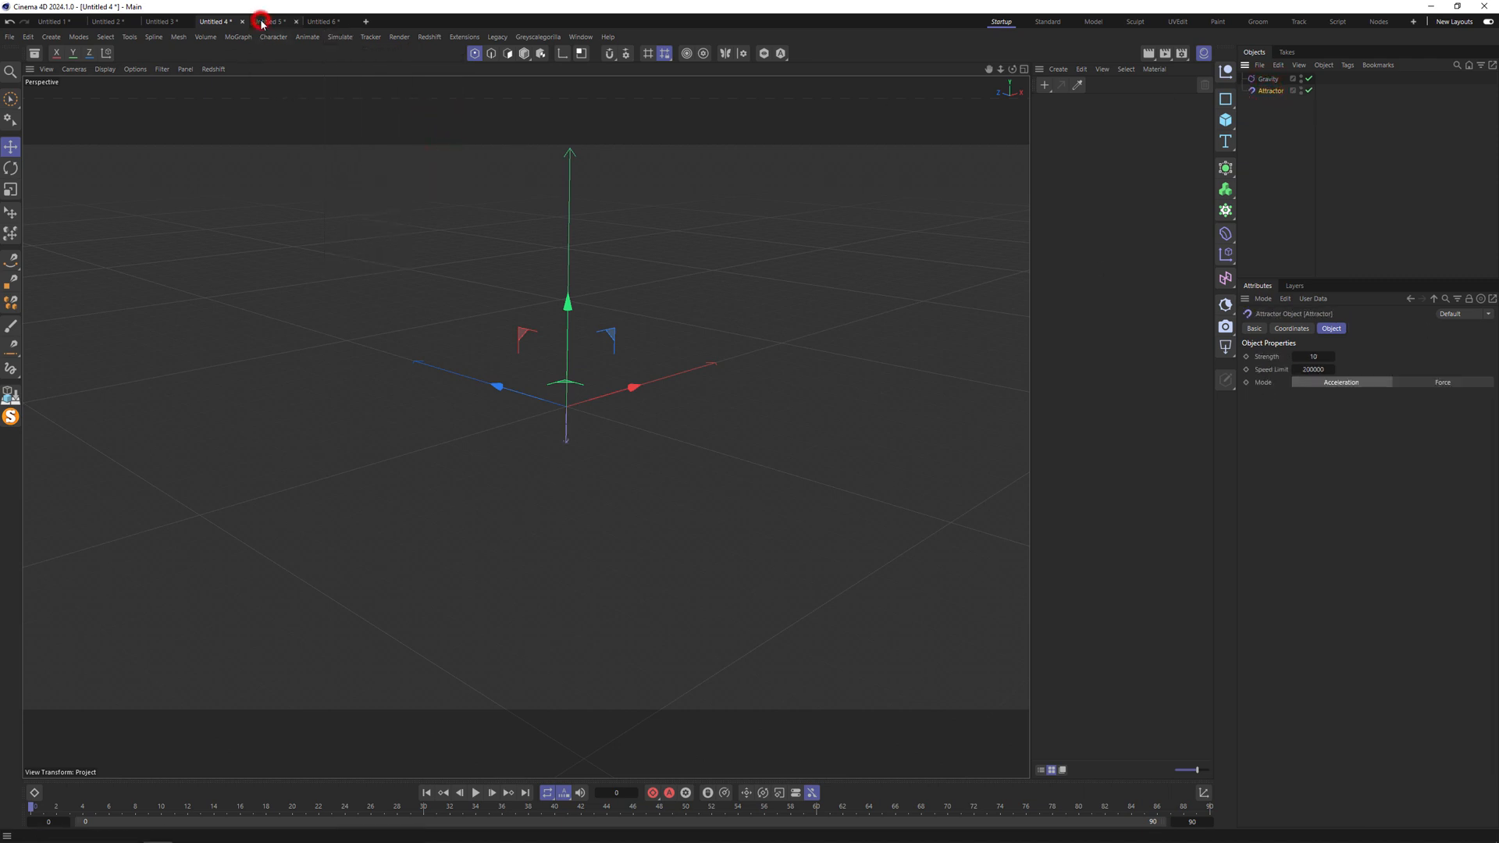
left_click(270, 21)
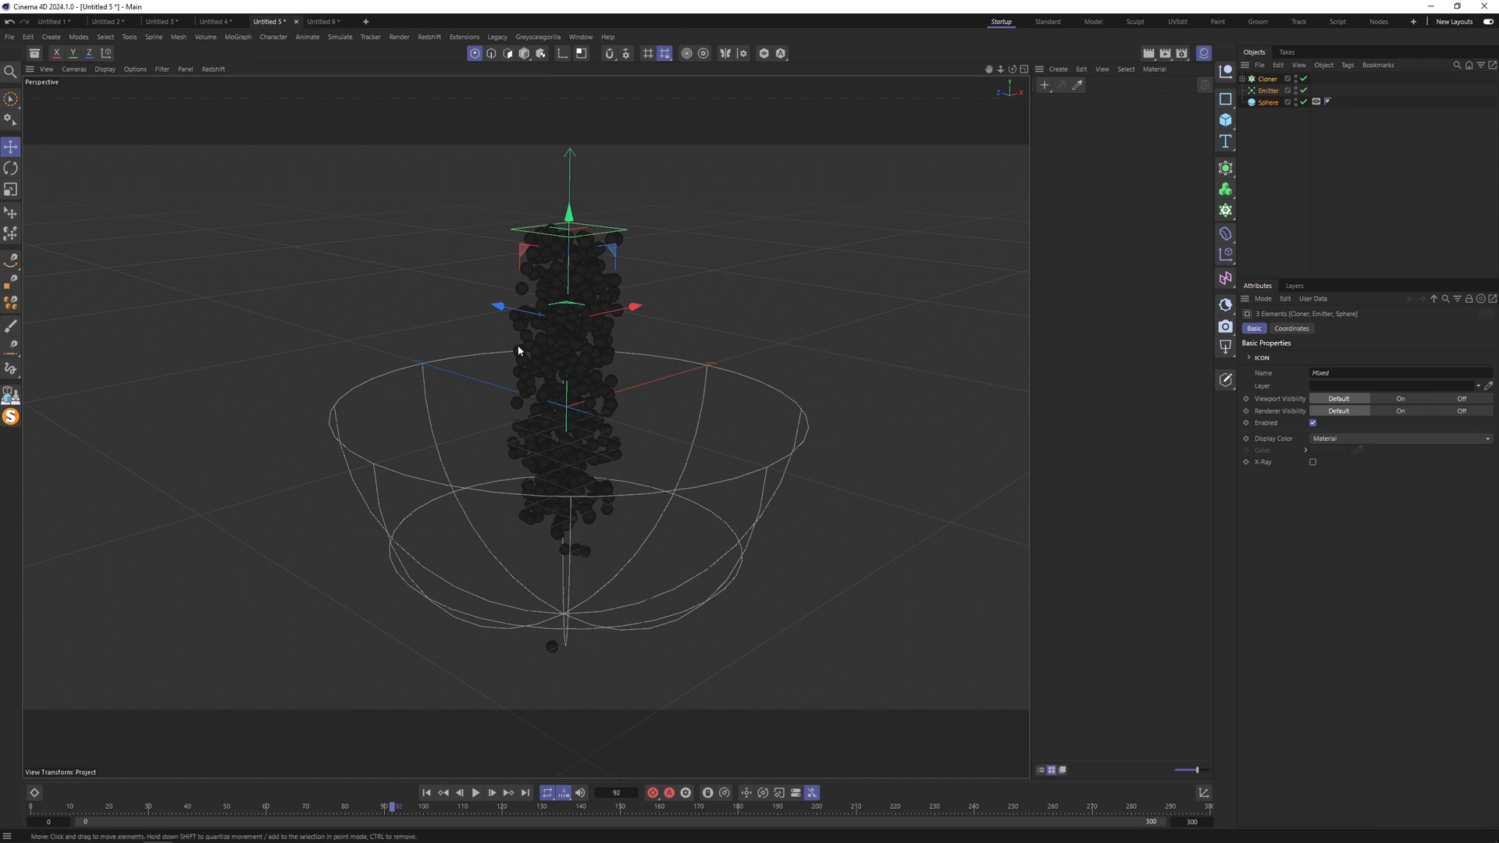
left_click(426, 792)
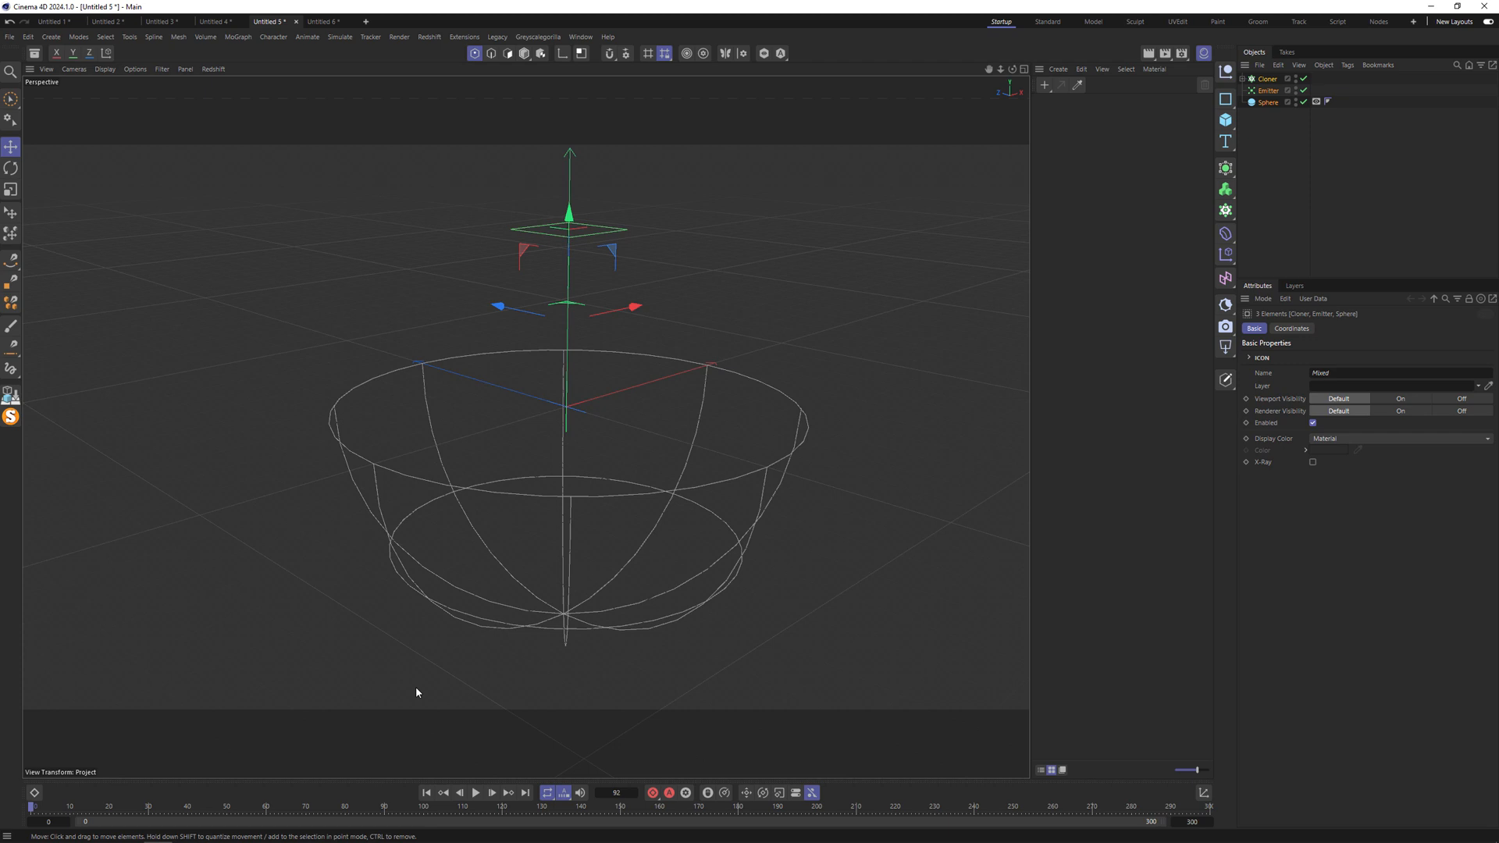
mouse_move(942, 404)
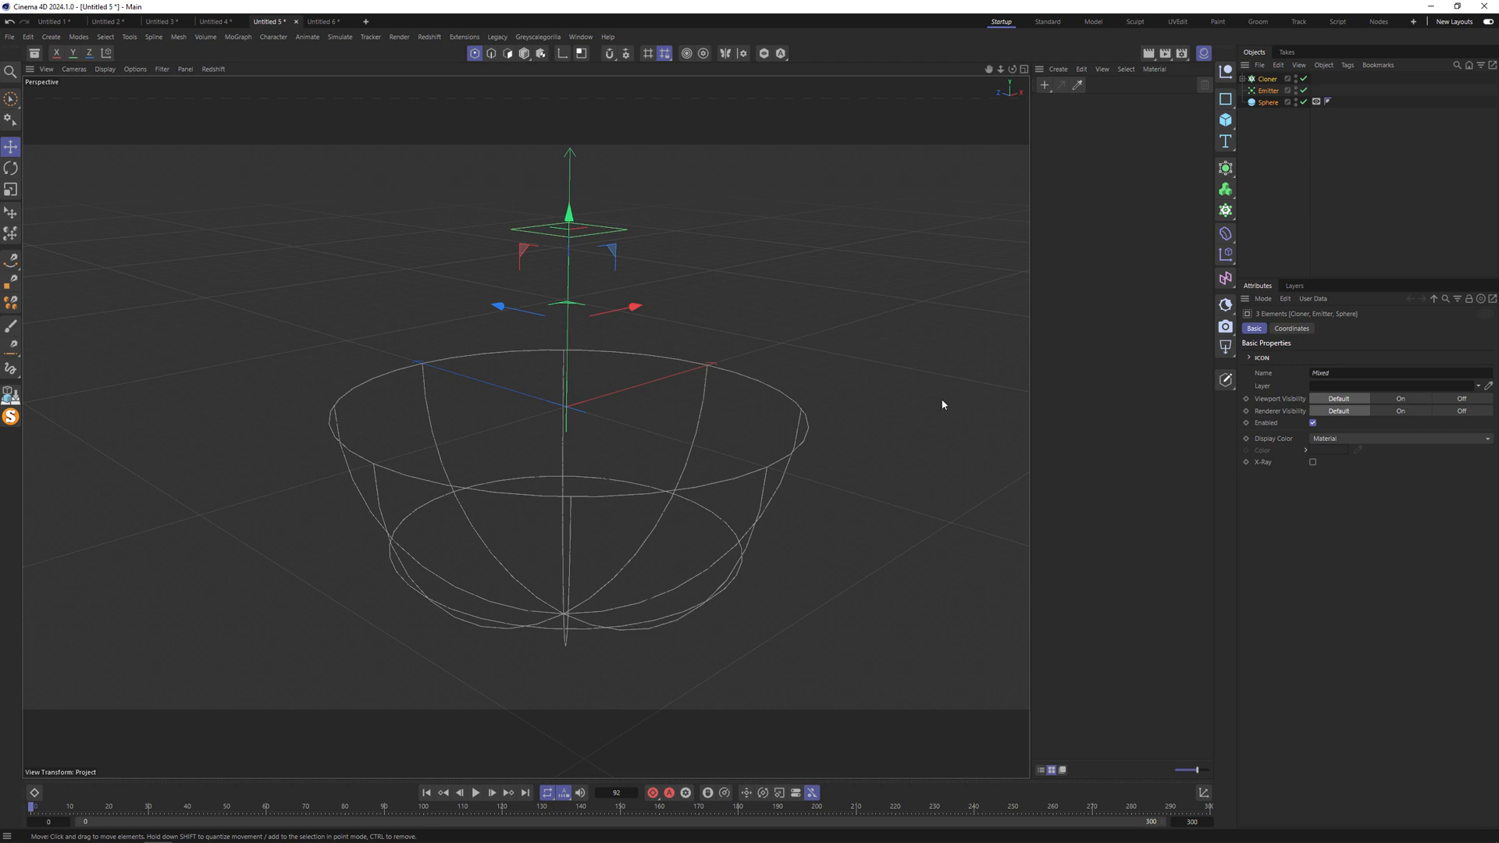
mouse_move(809, 329)
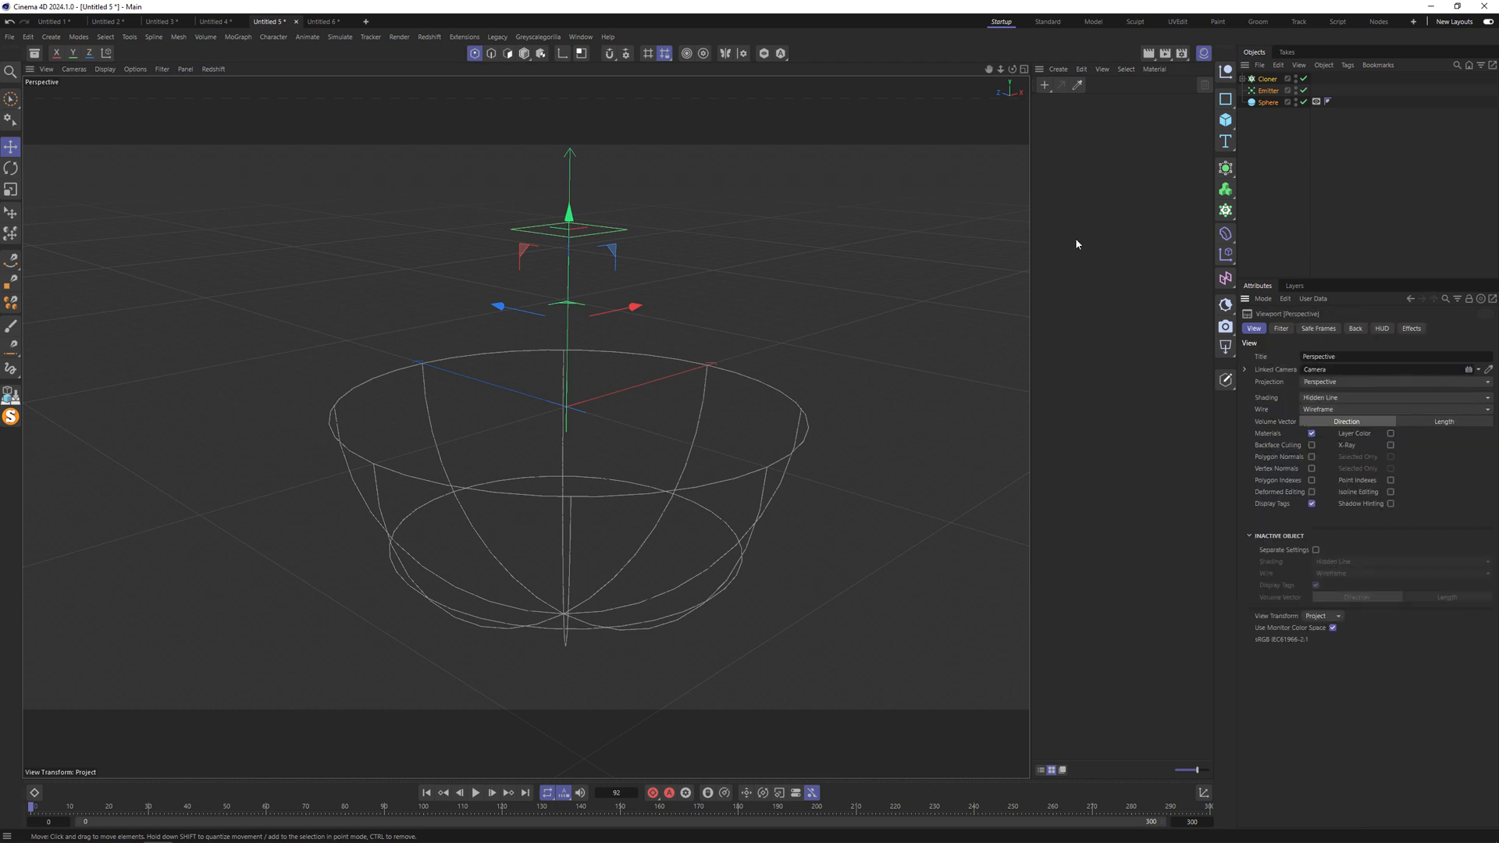
Step: Enable the Frames per Second readout in the viewport's HUD settings
left_click(1380, 327)
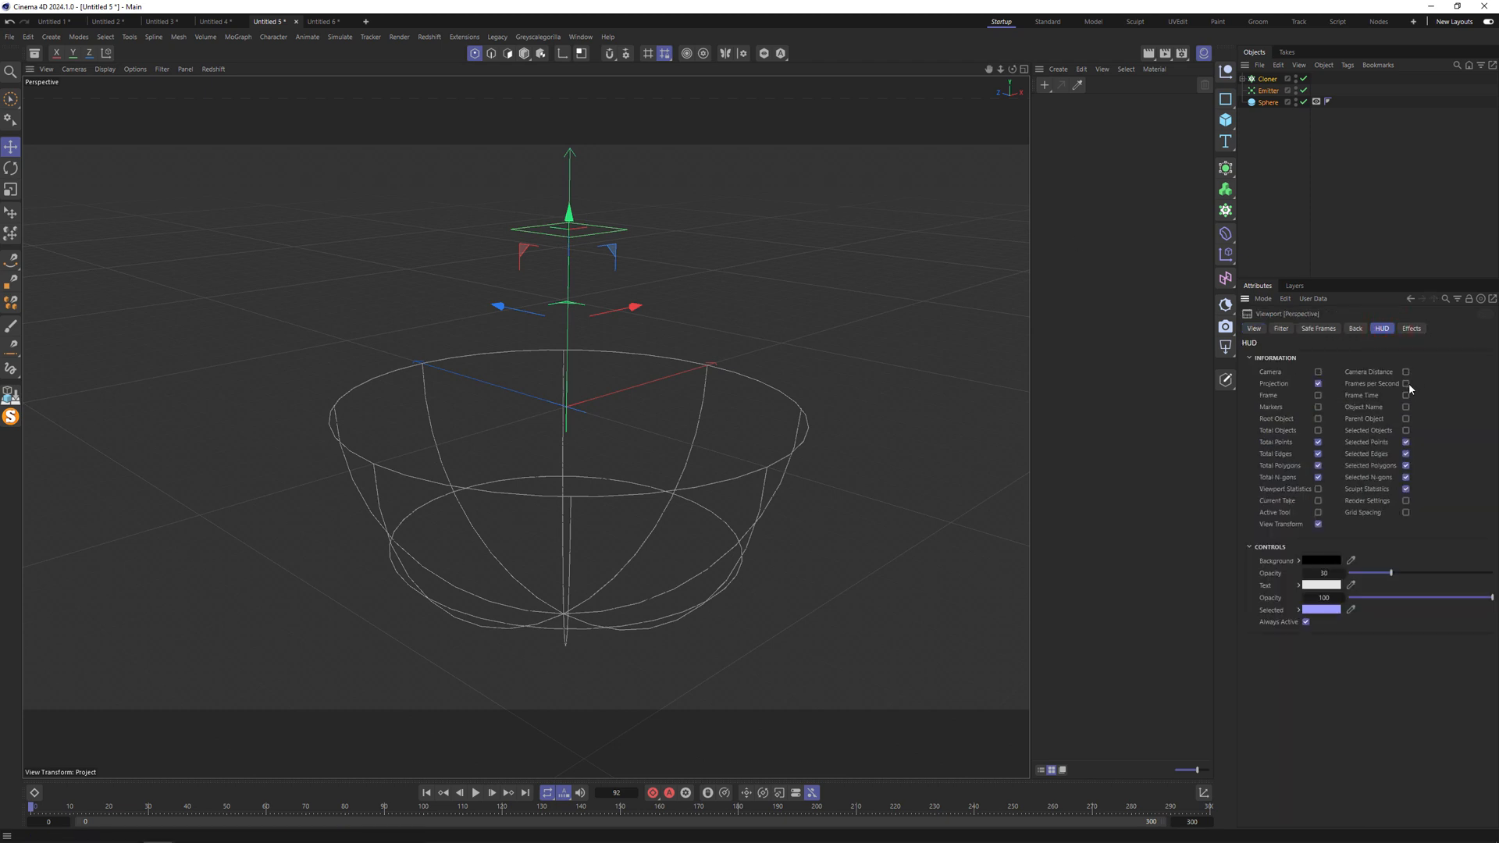
left_click(1405, 383)
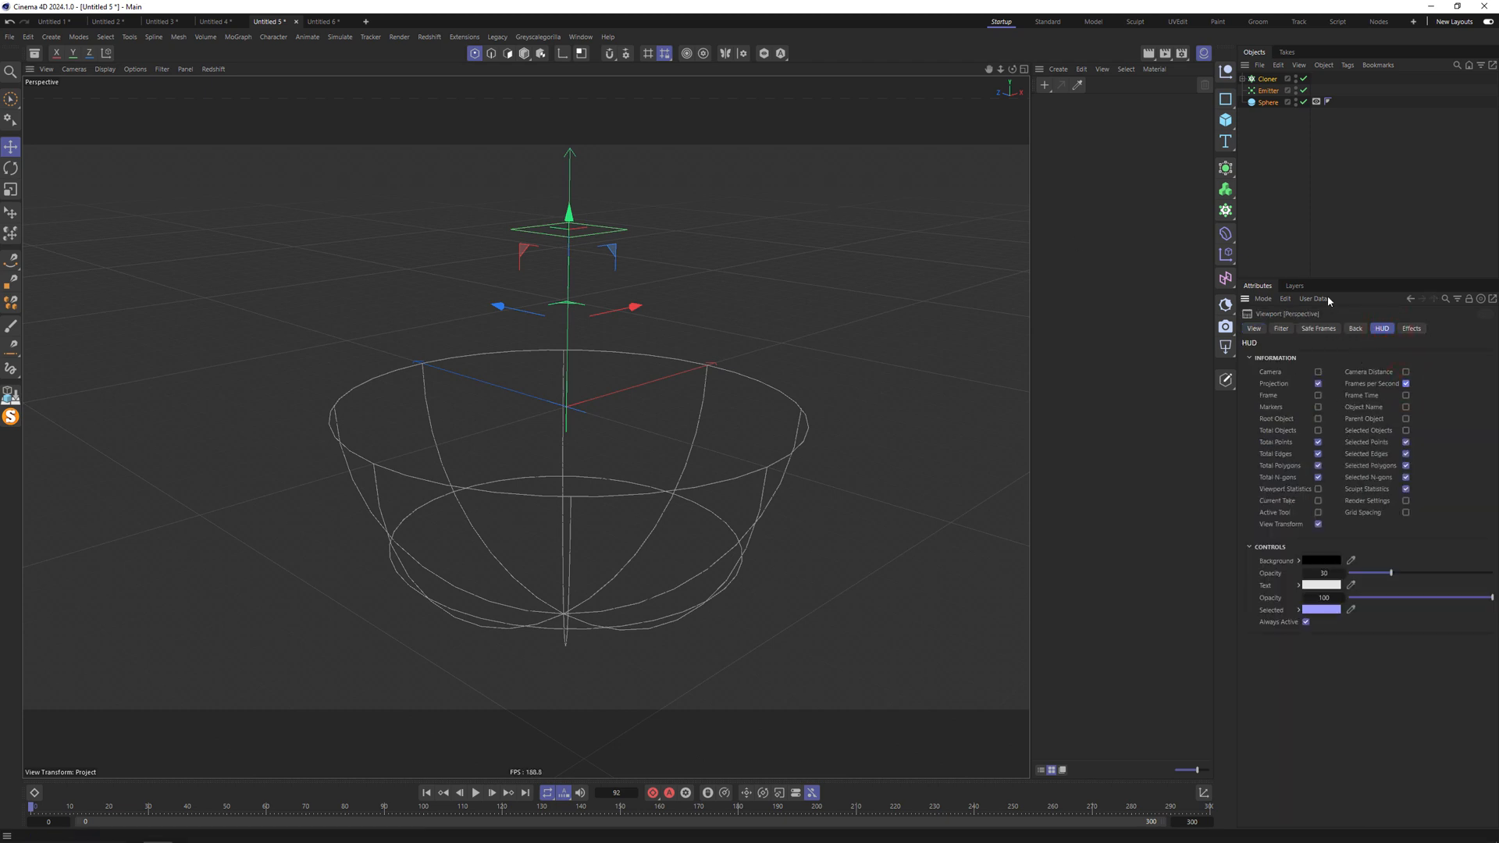
right_click(1264, 102)
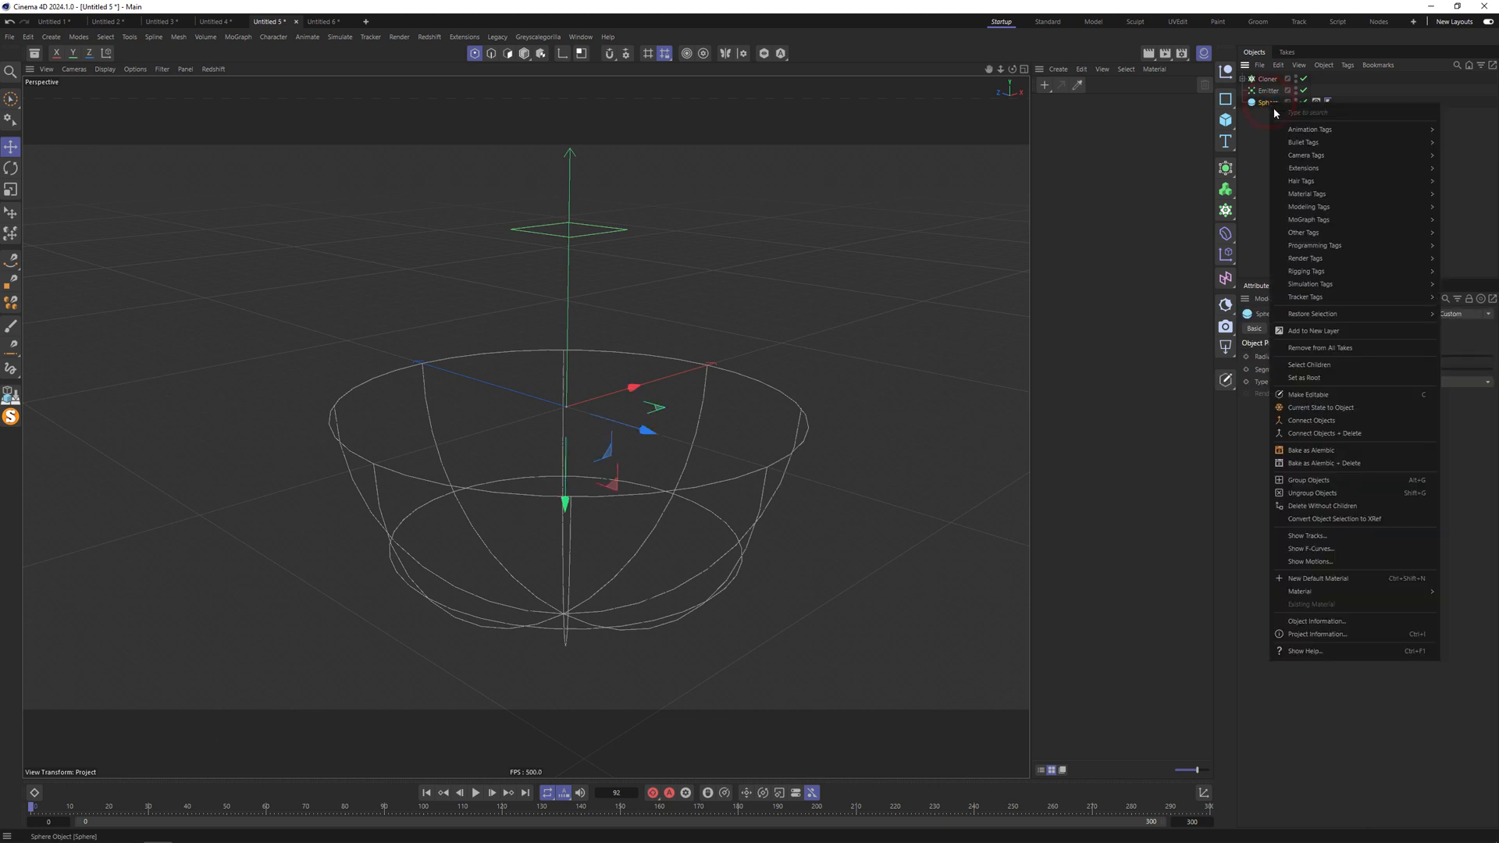
mouse_move(1303, 142)
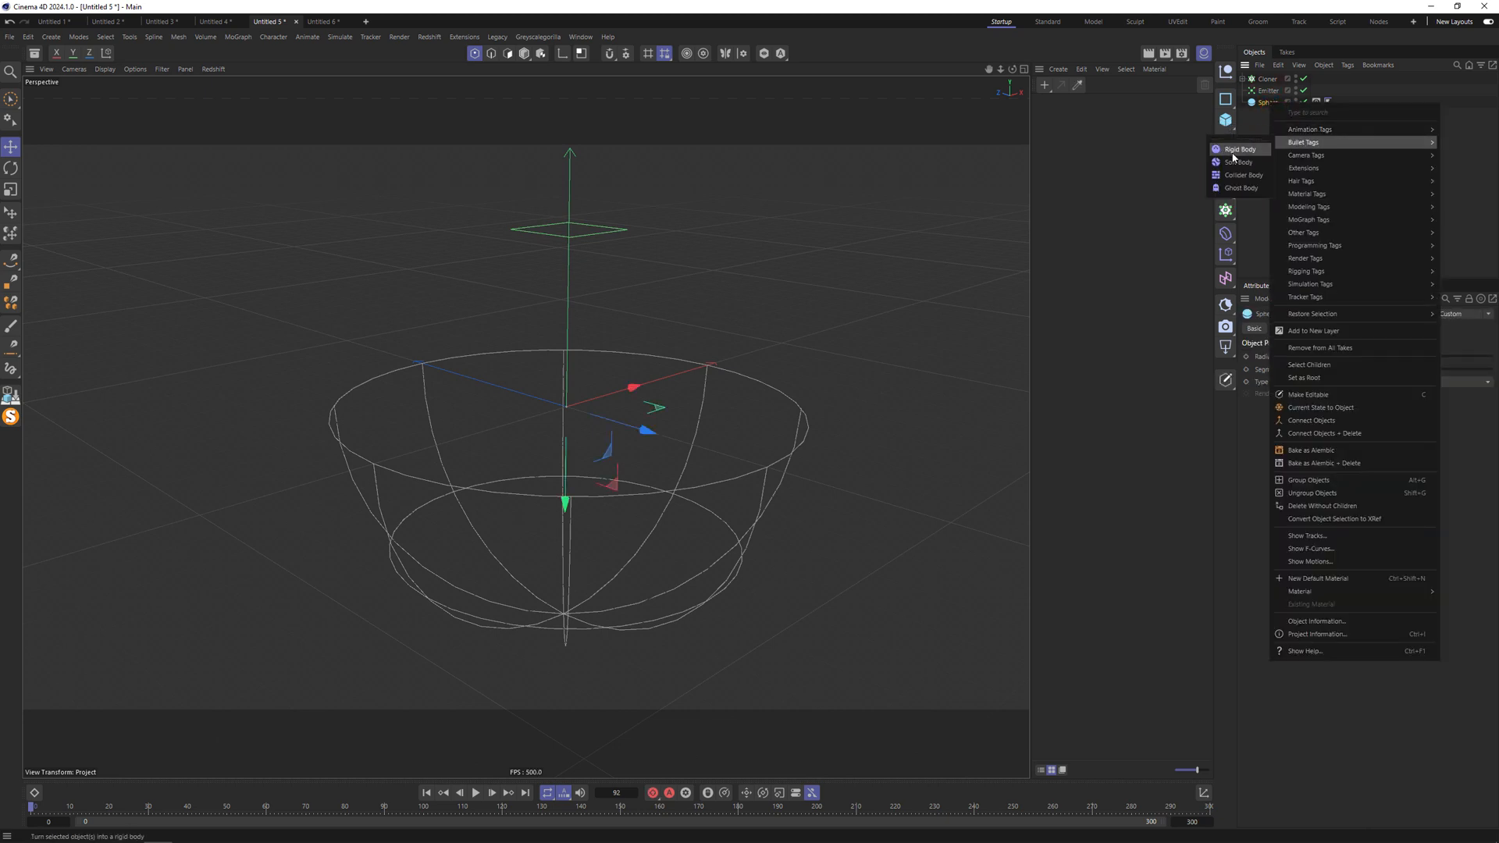
mouse_move(1242, 174)
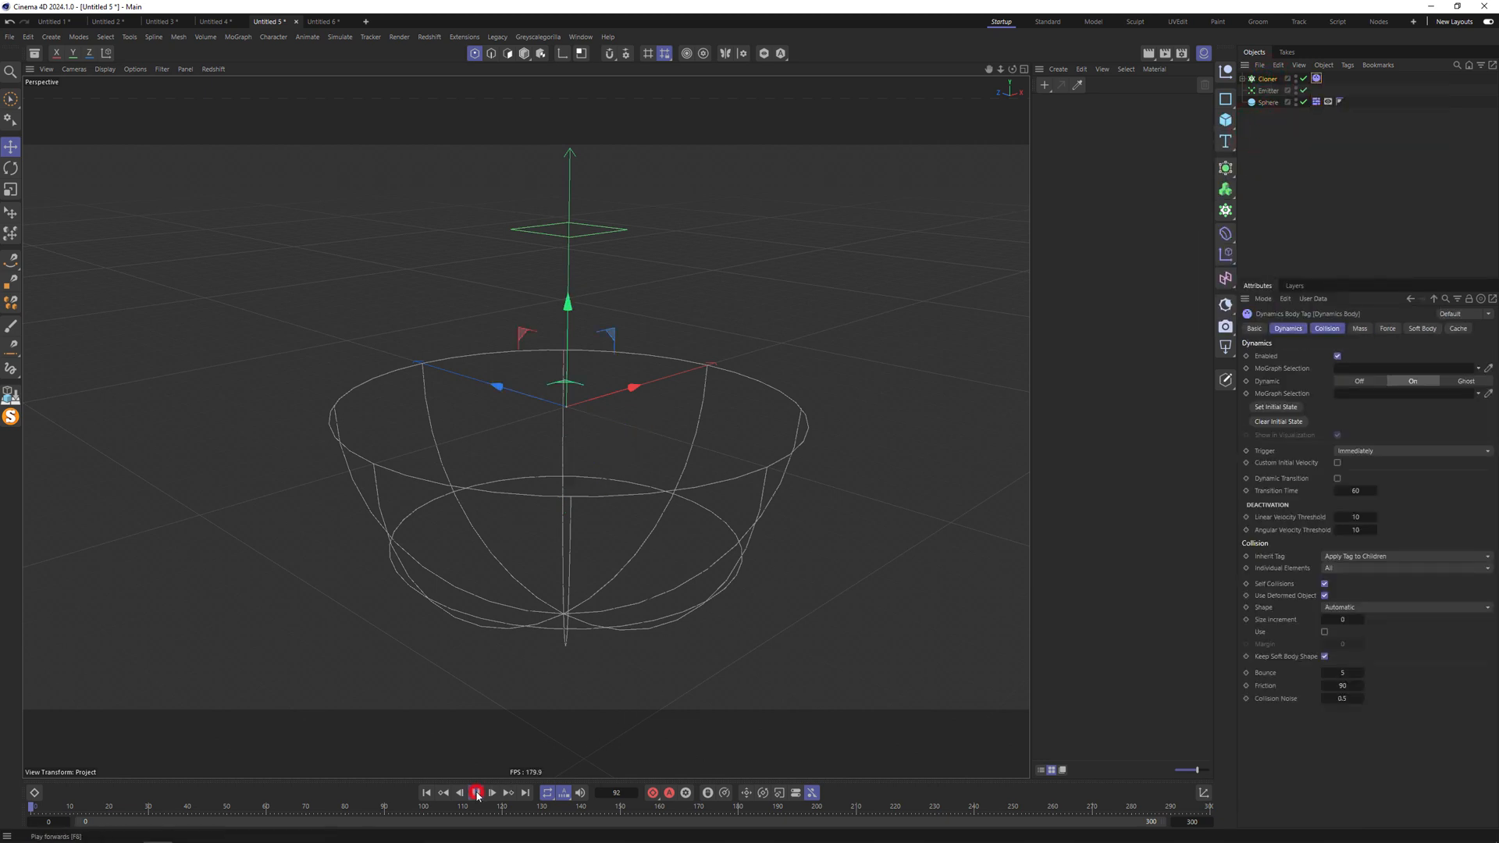
Step: Play the simulation to watch particles spill through the rigid-body Sphere bowl
left_click(475, 792)
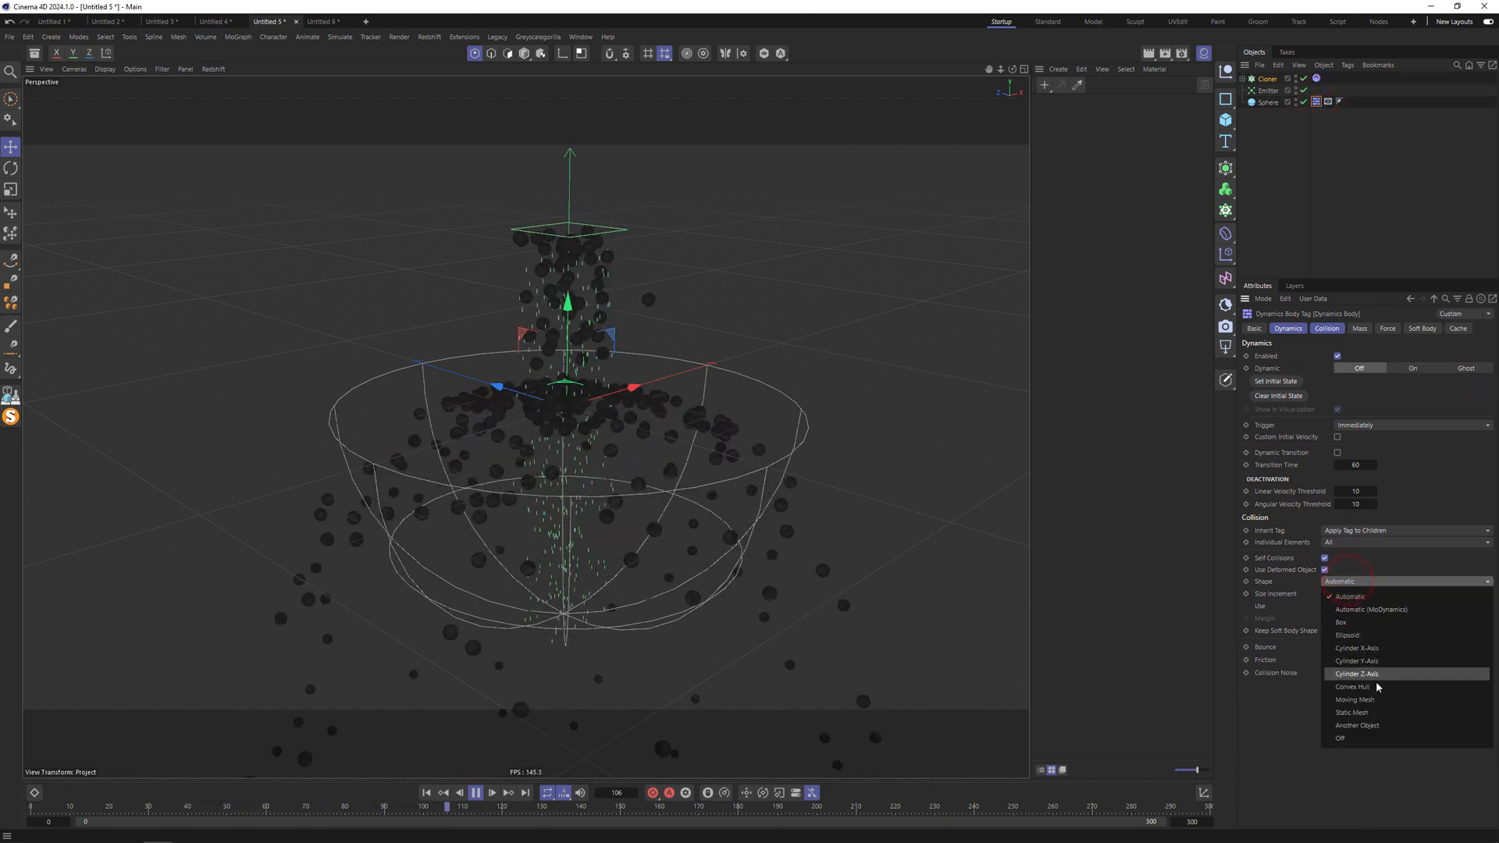
Step: Set the Sphere tag's Collision Shape to Static Mesh, then switch to Untitled 6
left_click(1351, 712)
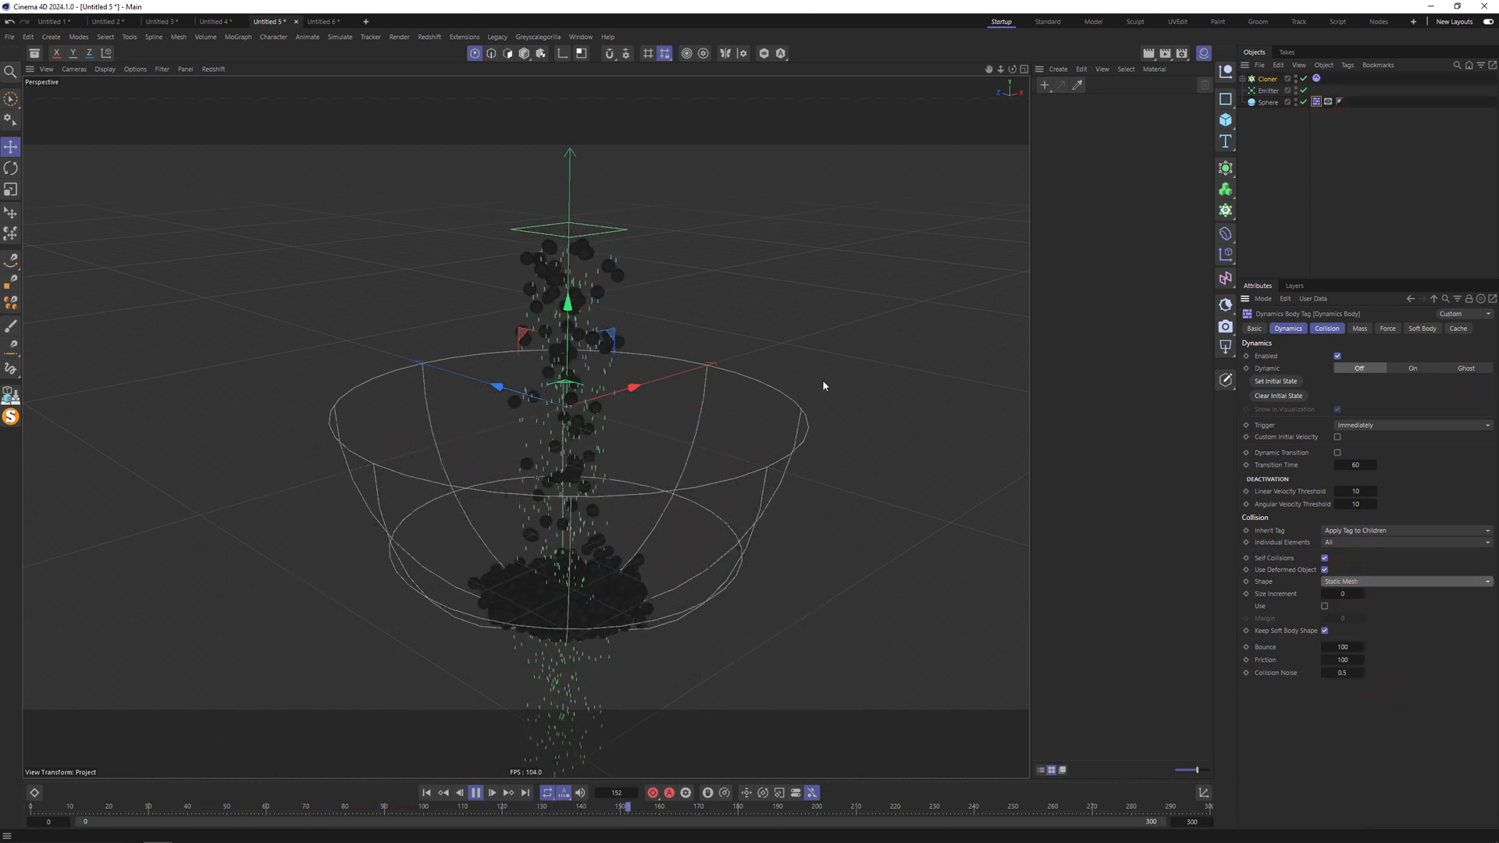
left_click(1266, 90)
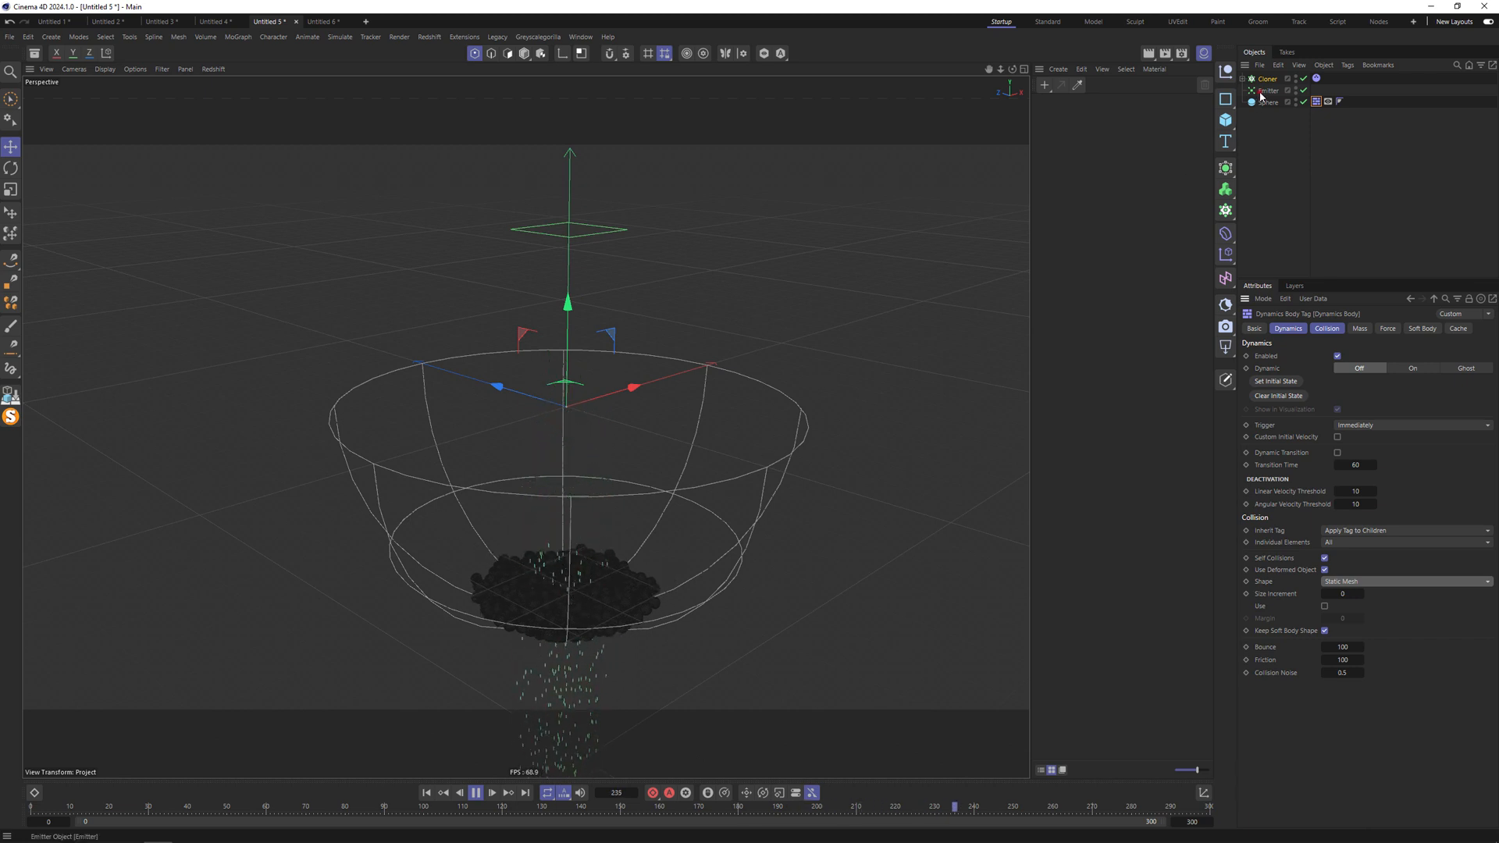
left_click(1266, 90)
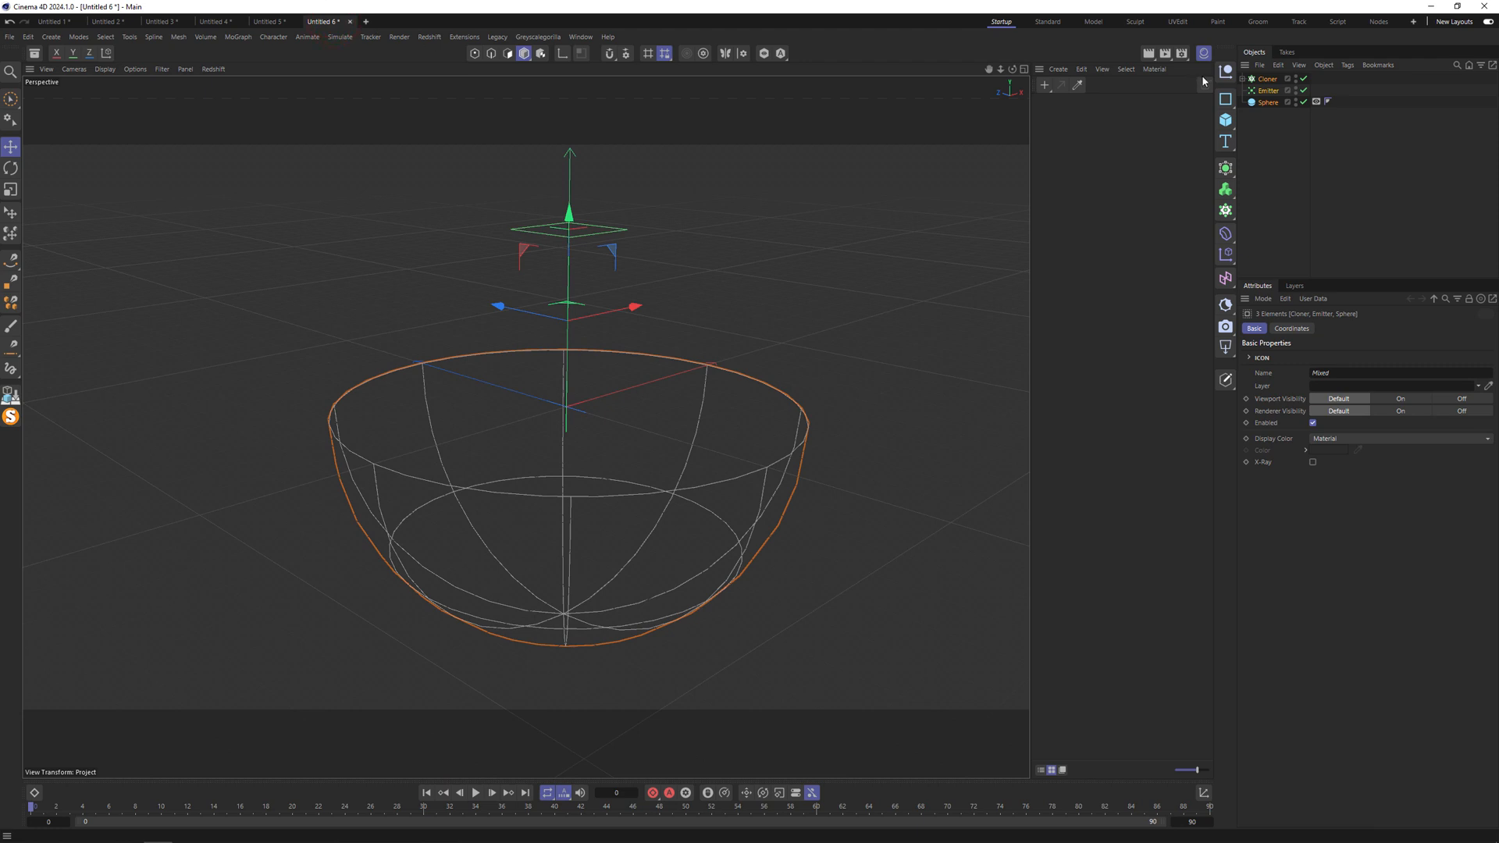
Step: Set emitter Speed 150 and Stop Emission 300, end the timeline at 300, and tag the Sphere
left_click(1268, 89)
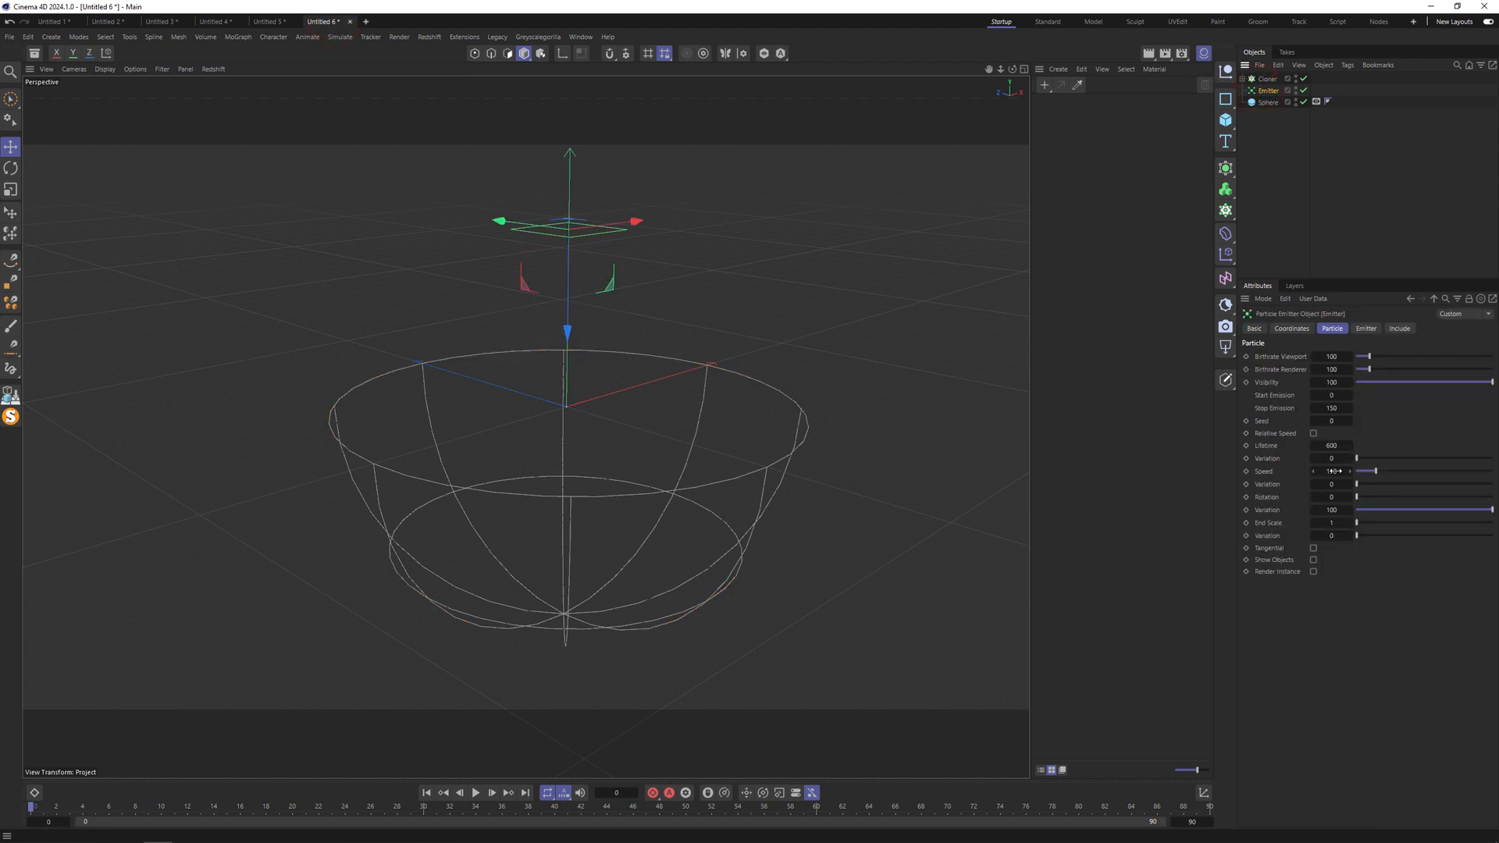
left_click(1330, 408)
type("300")
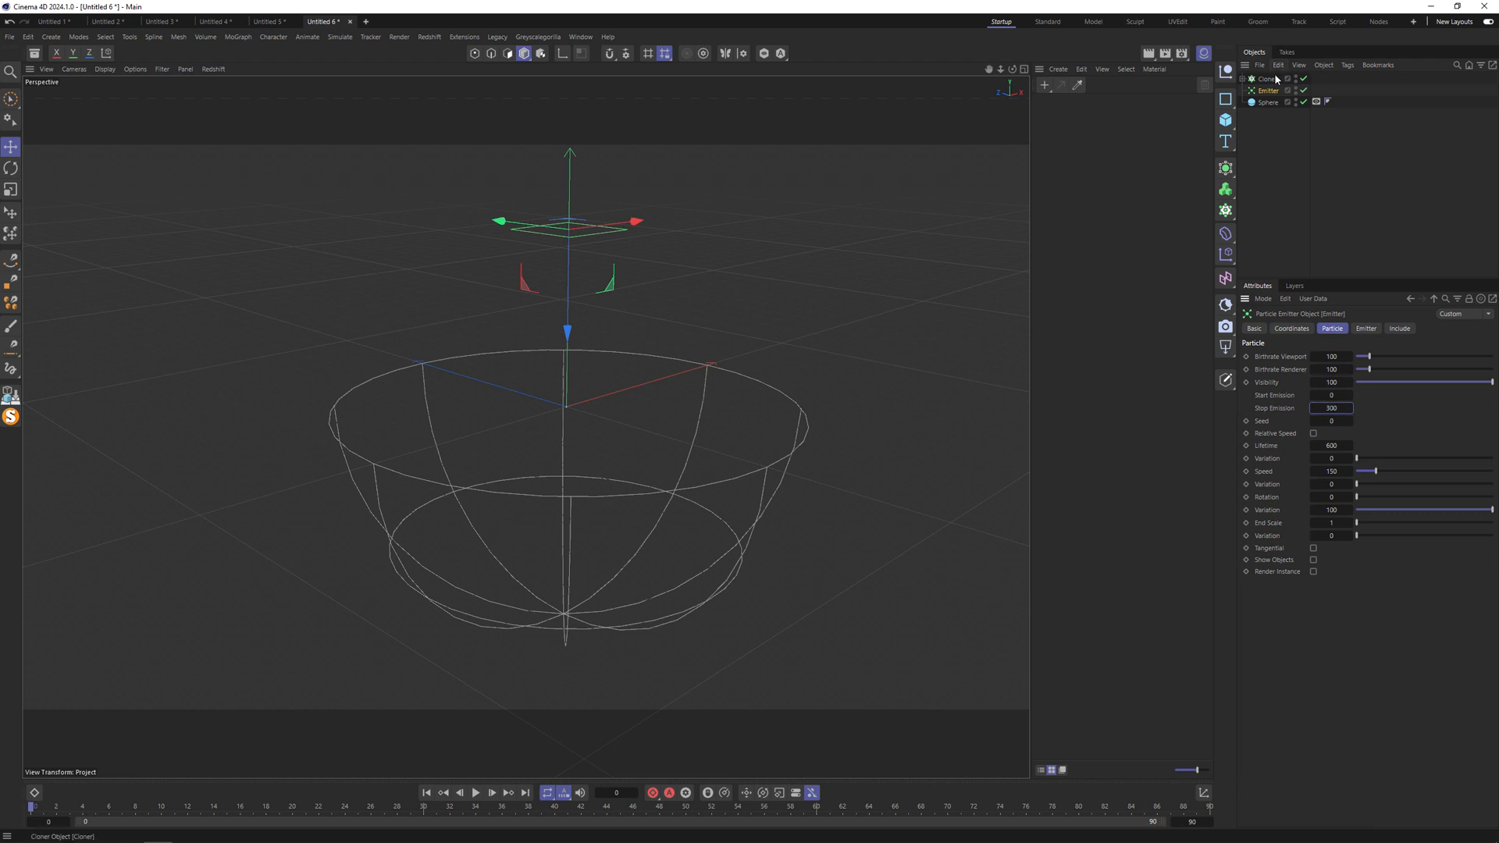
left_click(1321, 65)
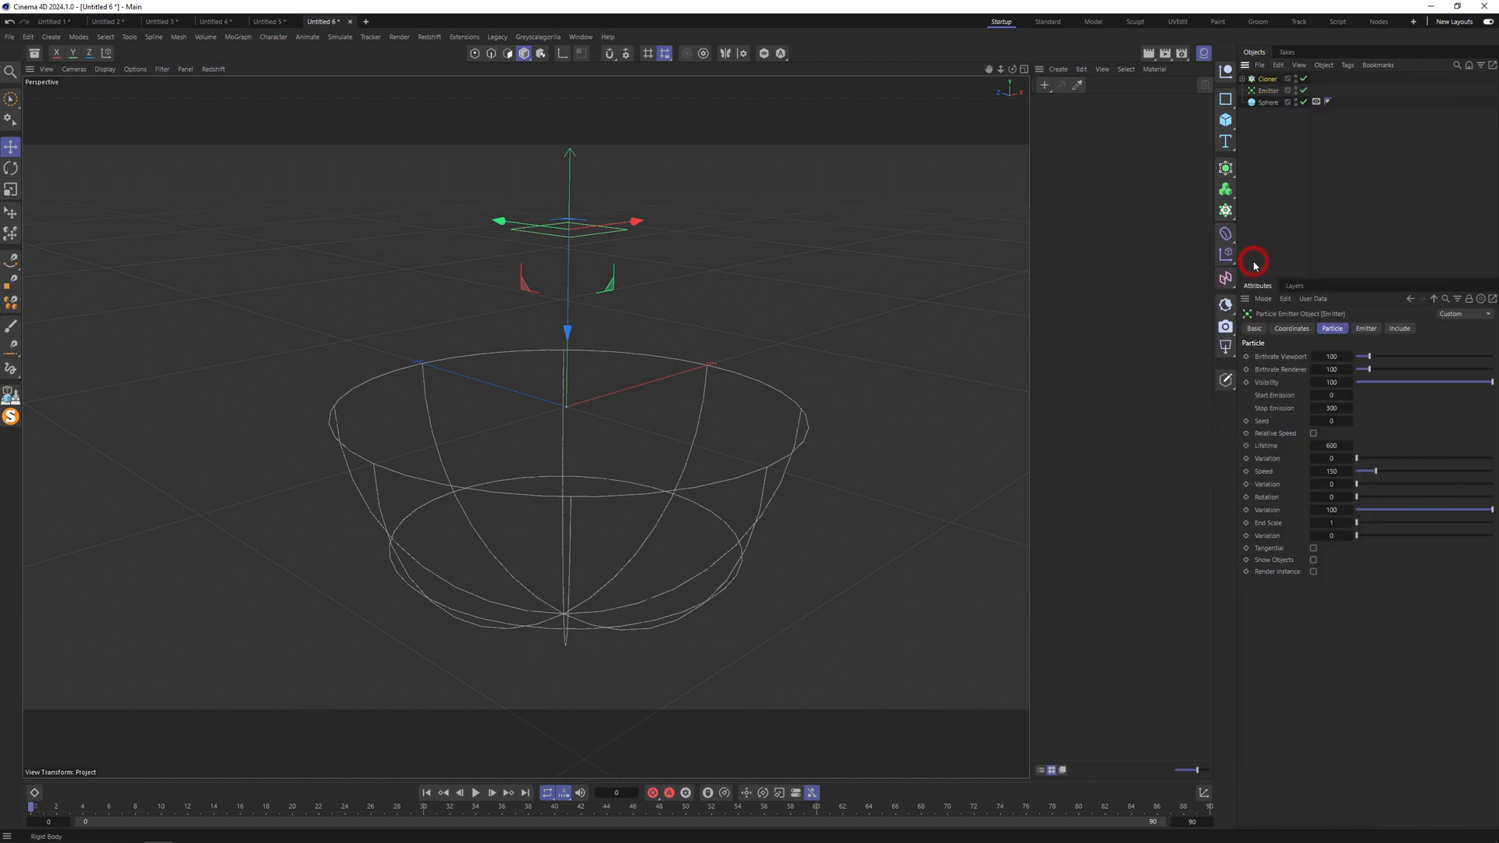
right_click(1268, 102)
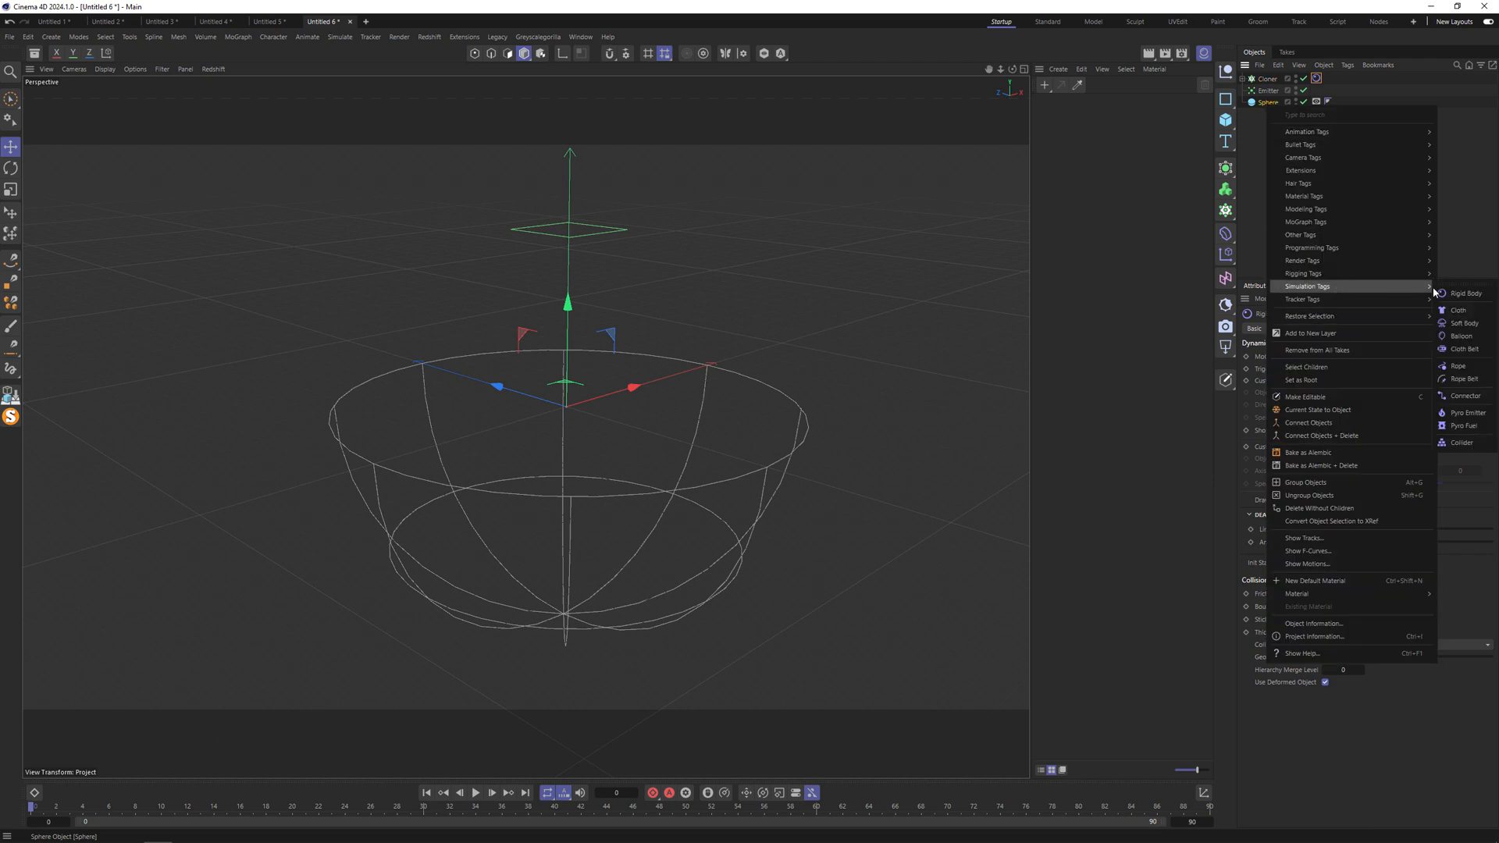
left_click(1462, 442)
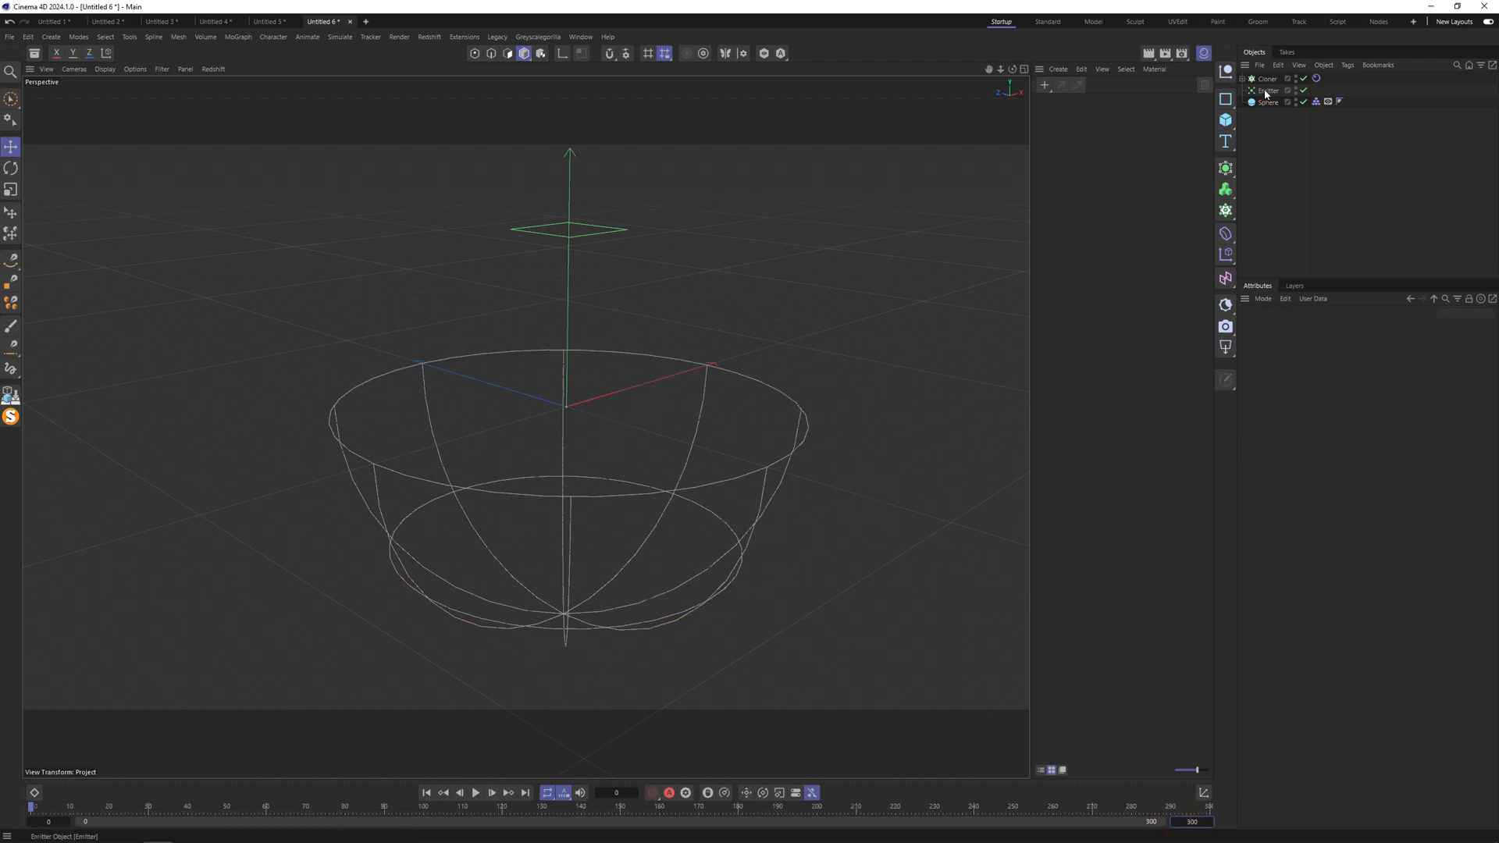
Step: Enable the Frames per Second viewport HUD, play the falling spheres, then go to Untitled 5
left_click(1267, 91)
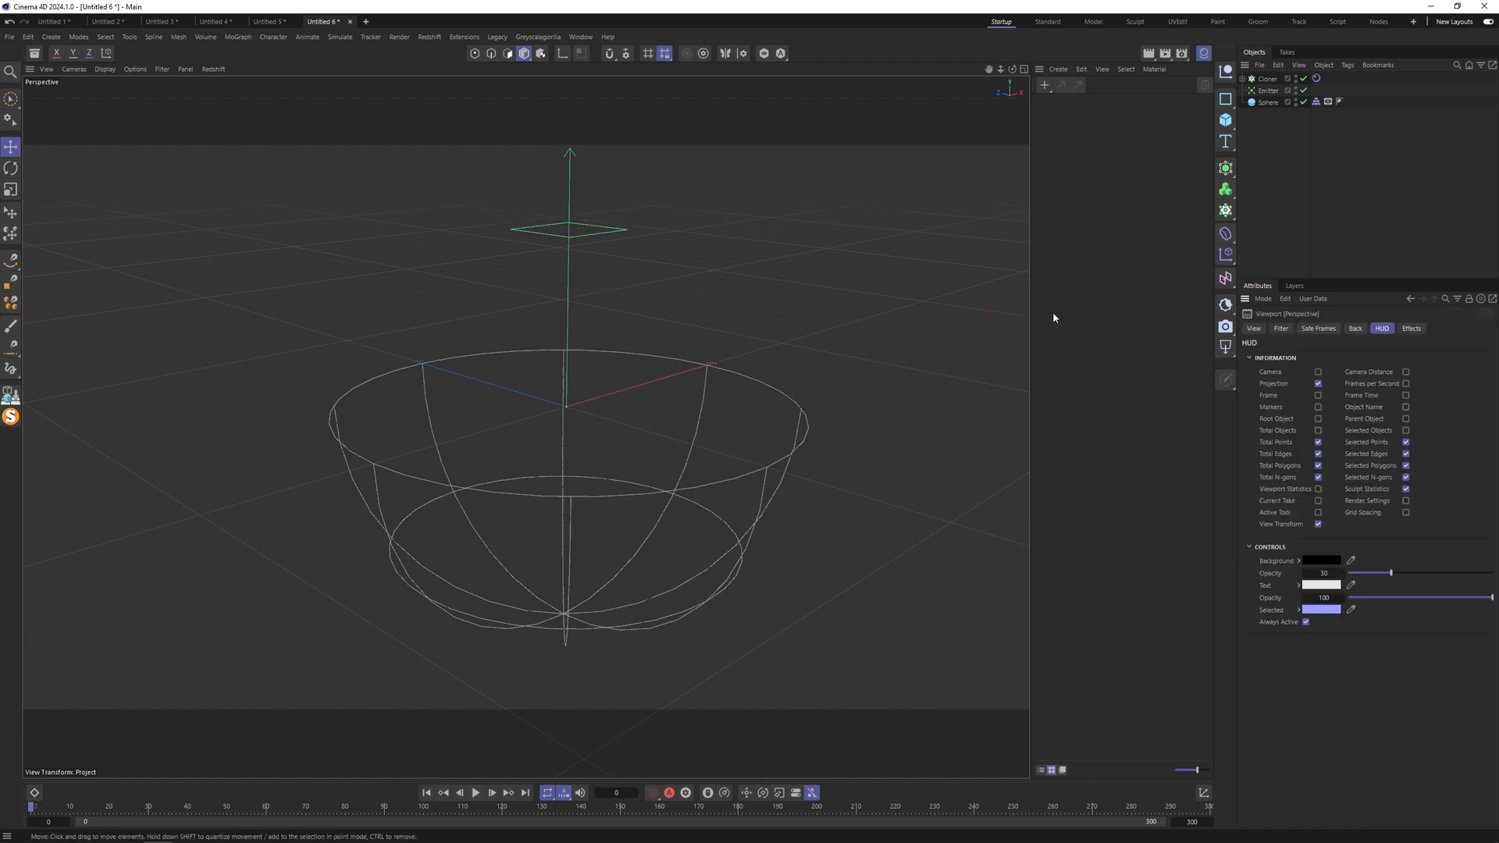
left_click(1405, 383)
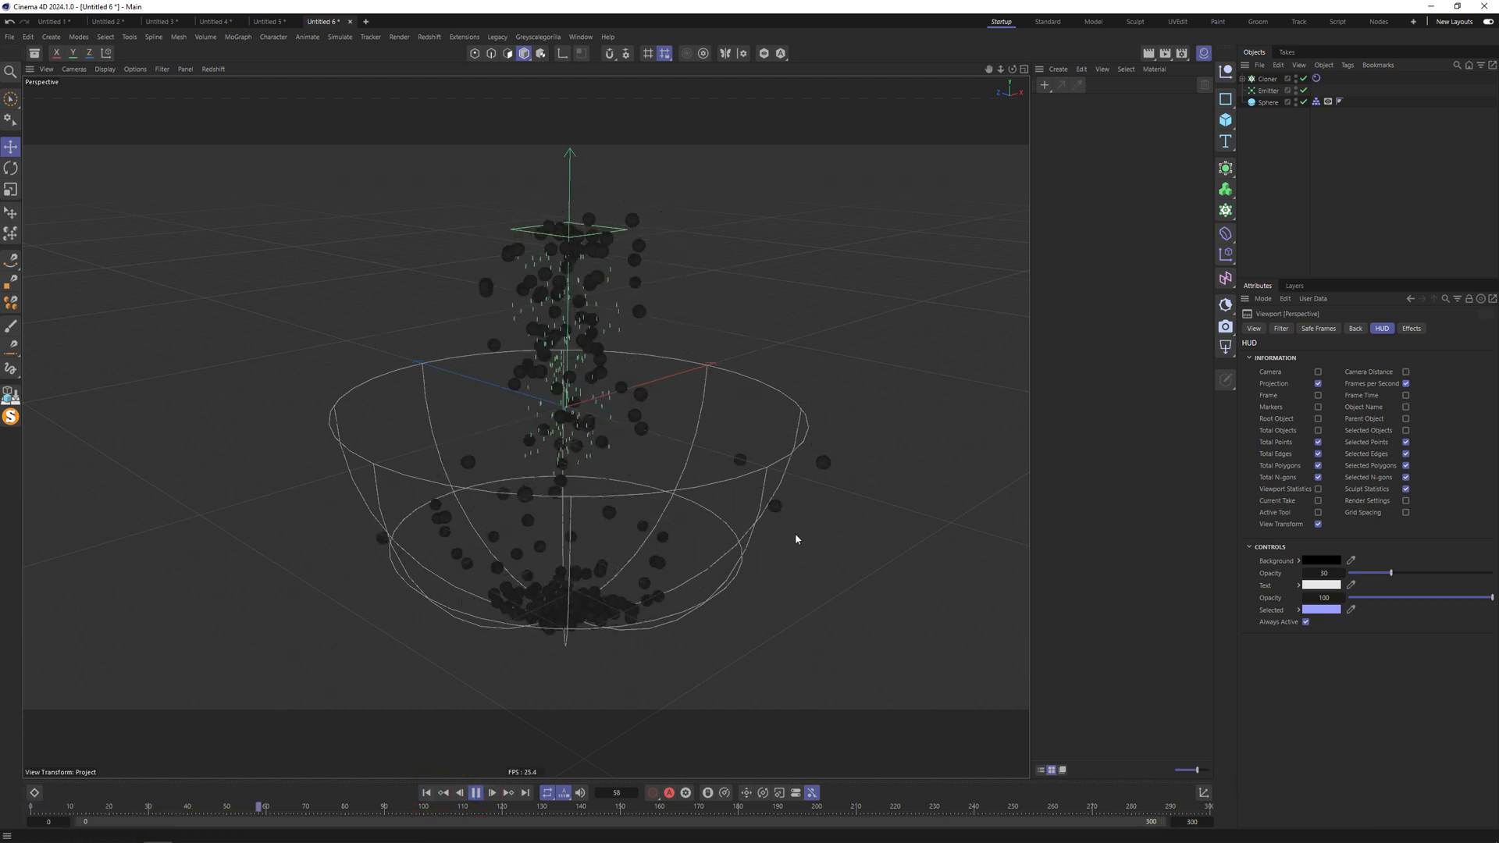
left_click(475, 792)
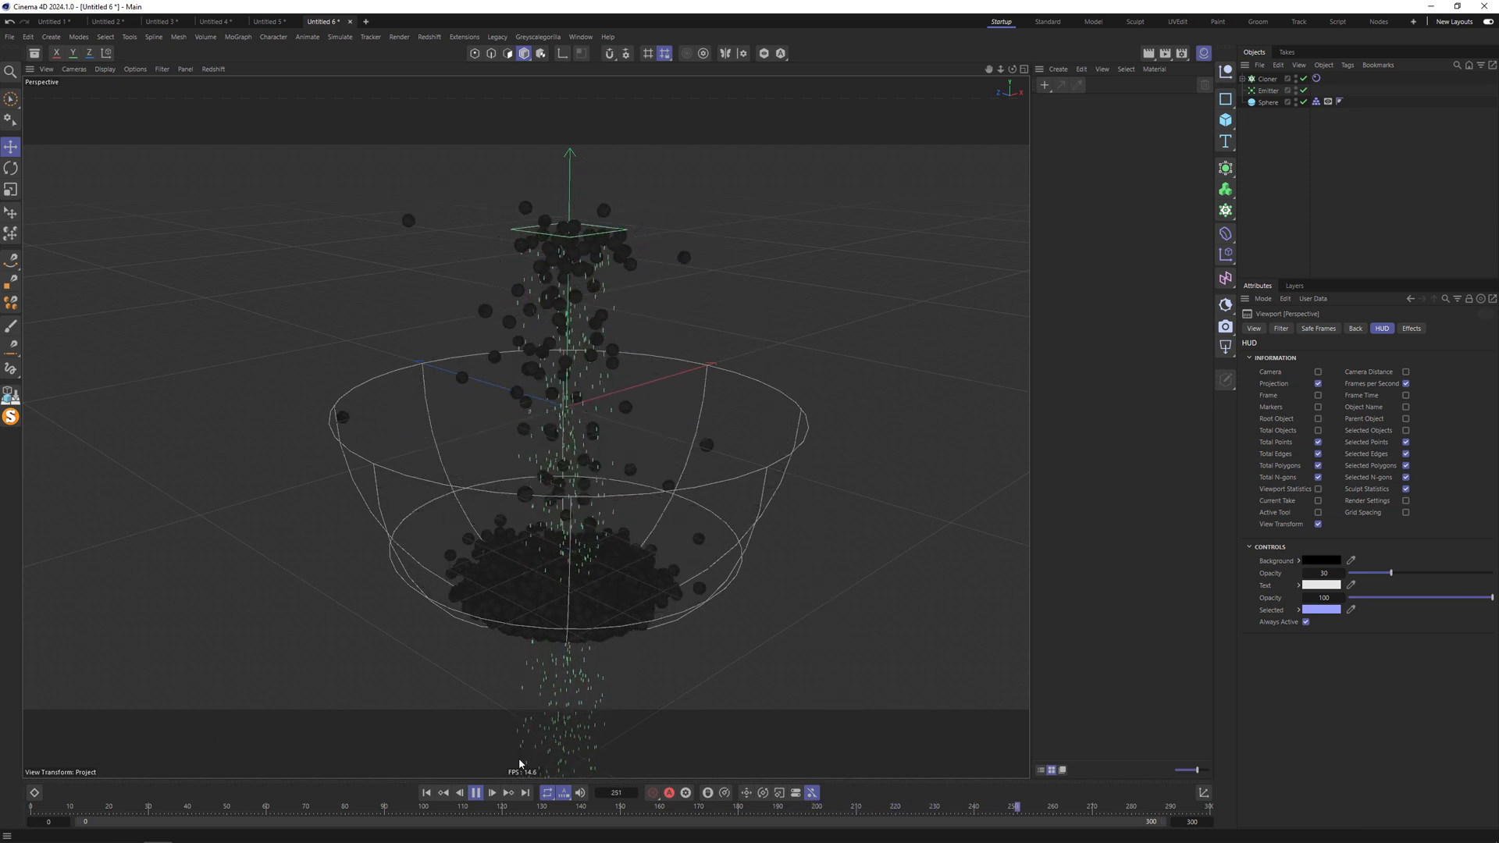
left_click(268, 21)
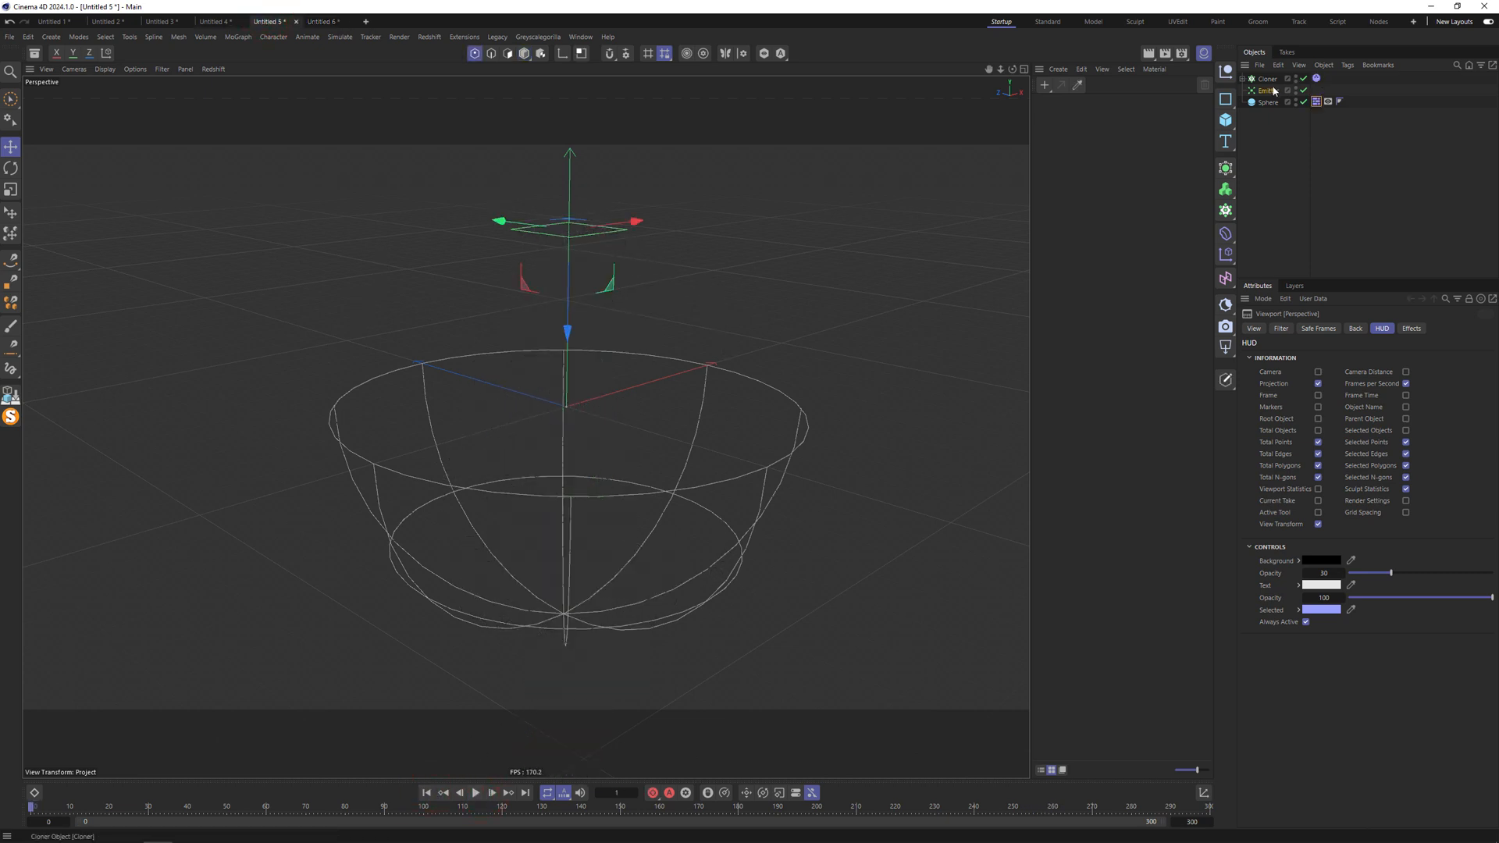
Step: Set the Emitter's Birthrate Viewport and Birthrate Renderer to 200, then replay the simulation
left_click(1265, 90)
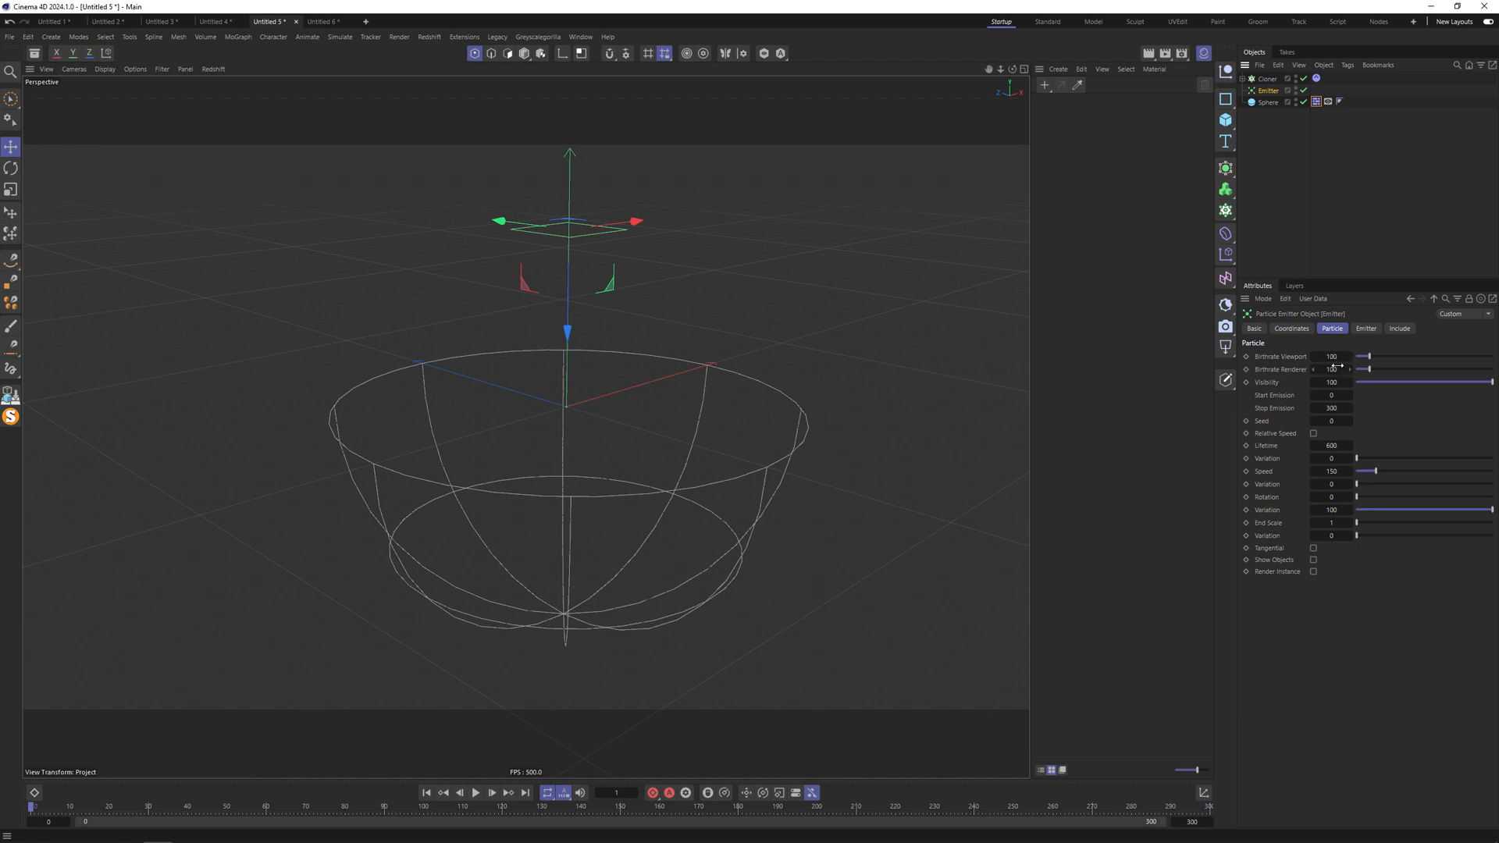
left_click(1332, 370)
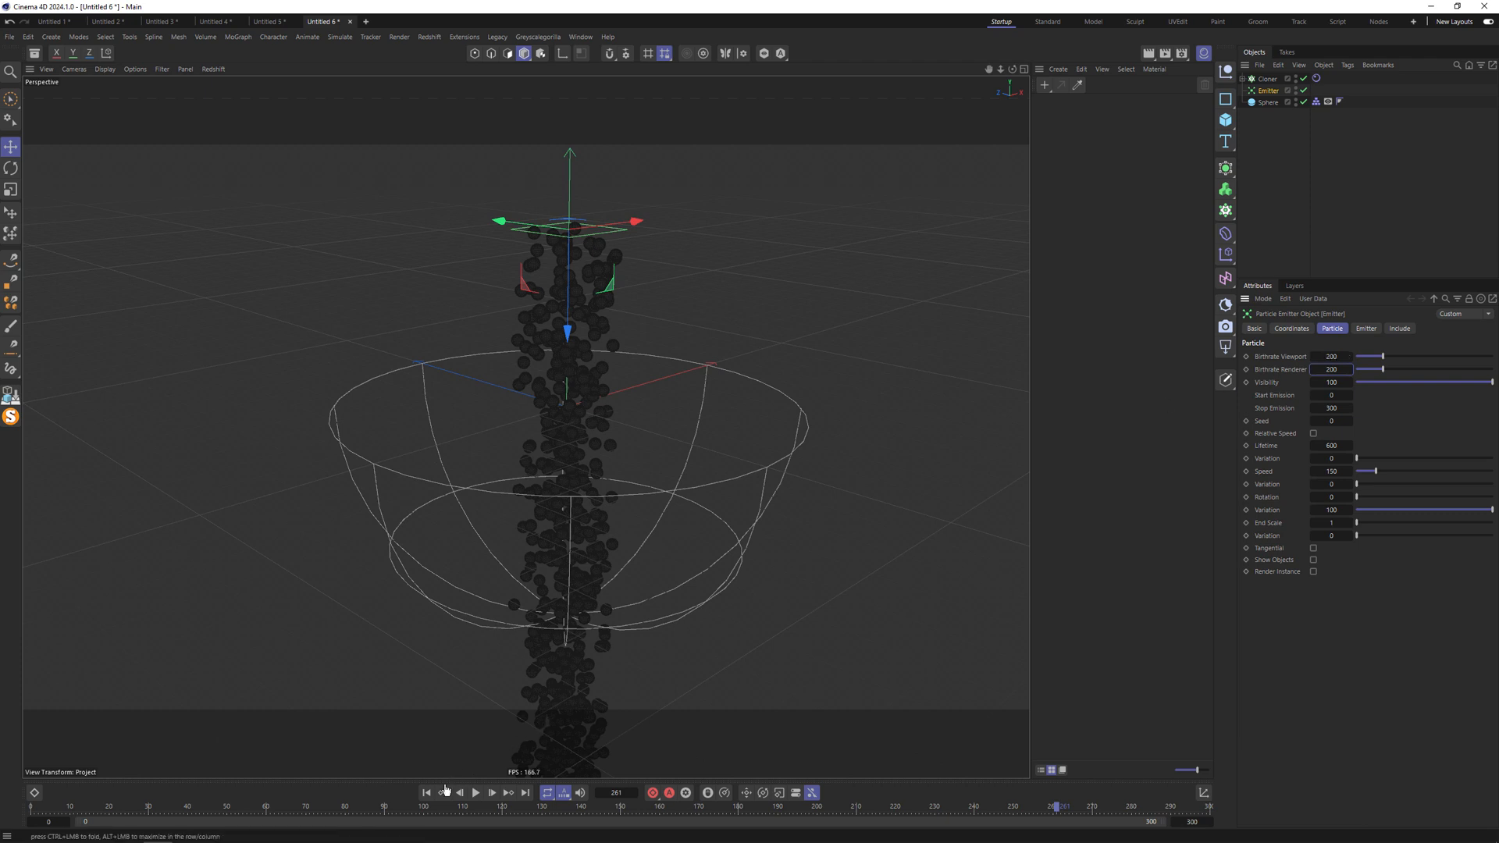
left_click(475, 792)
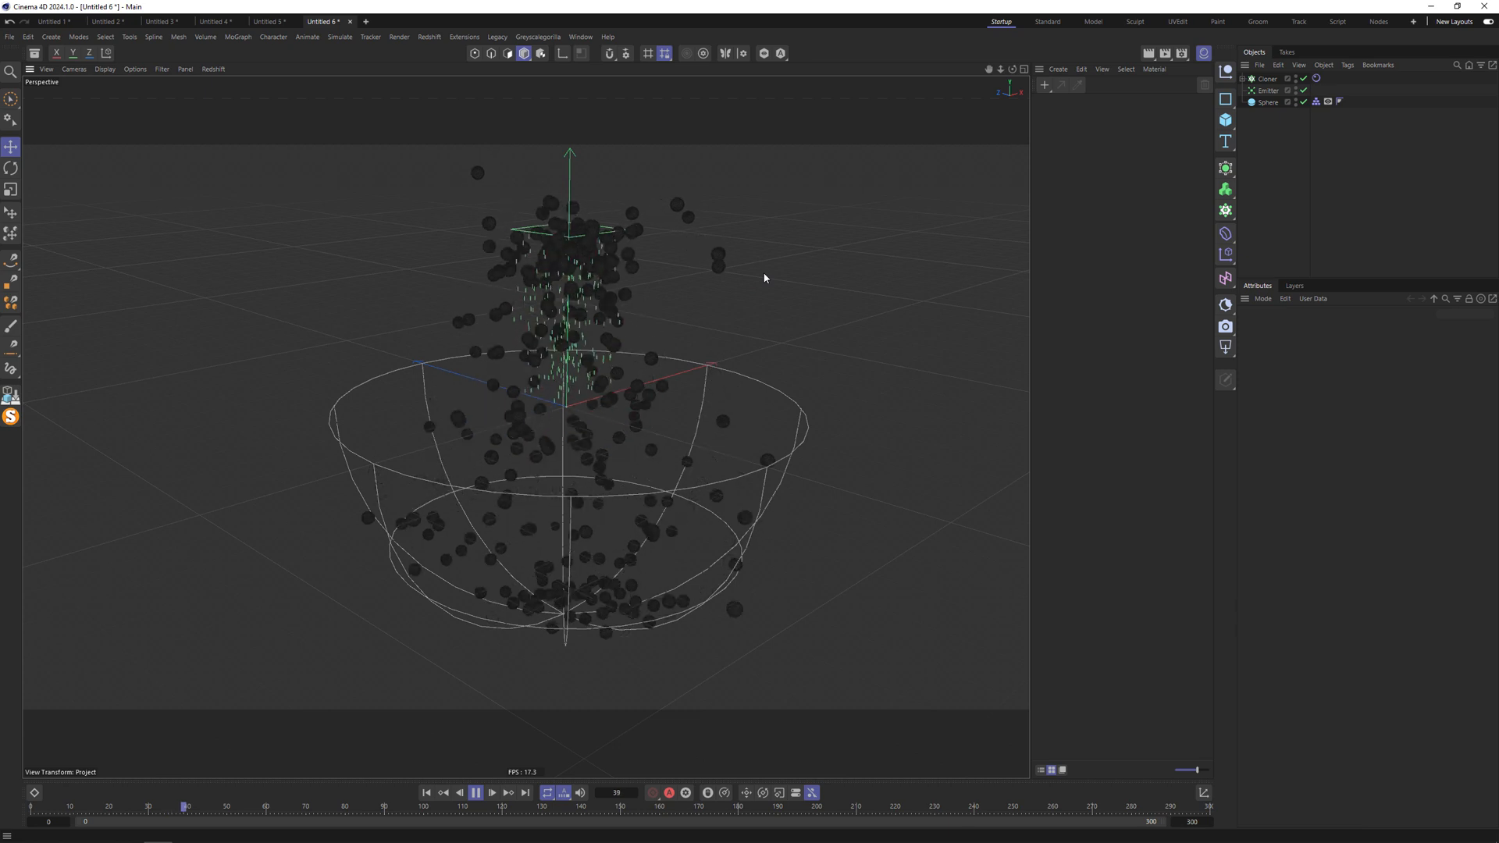
left_click(476, 793)
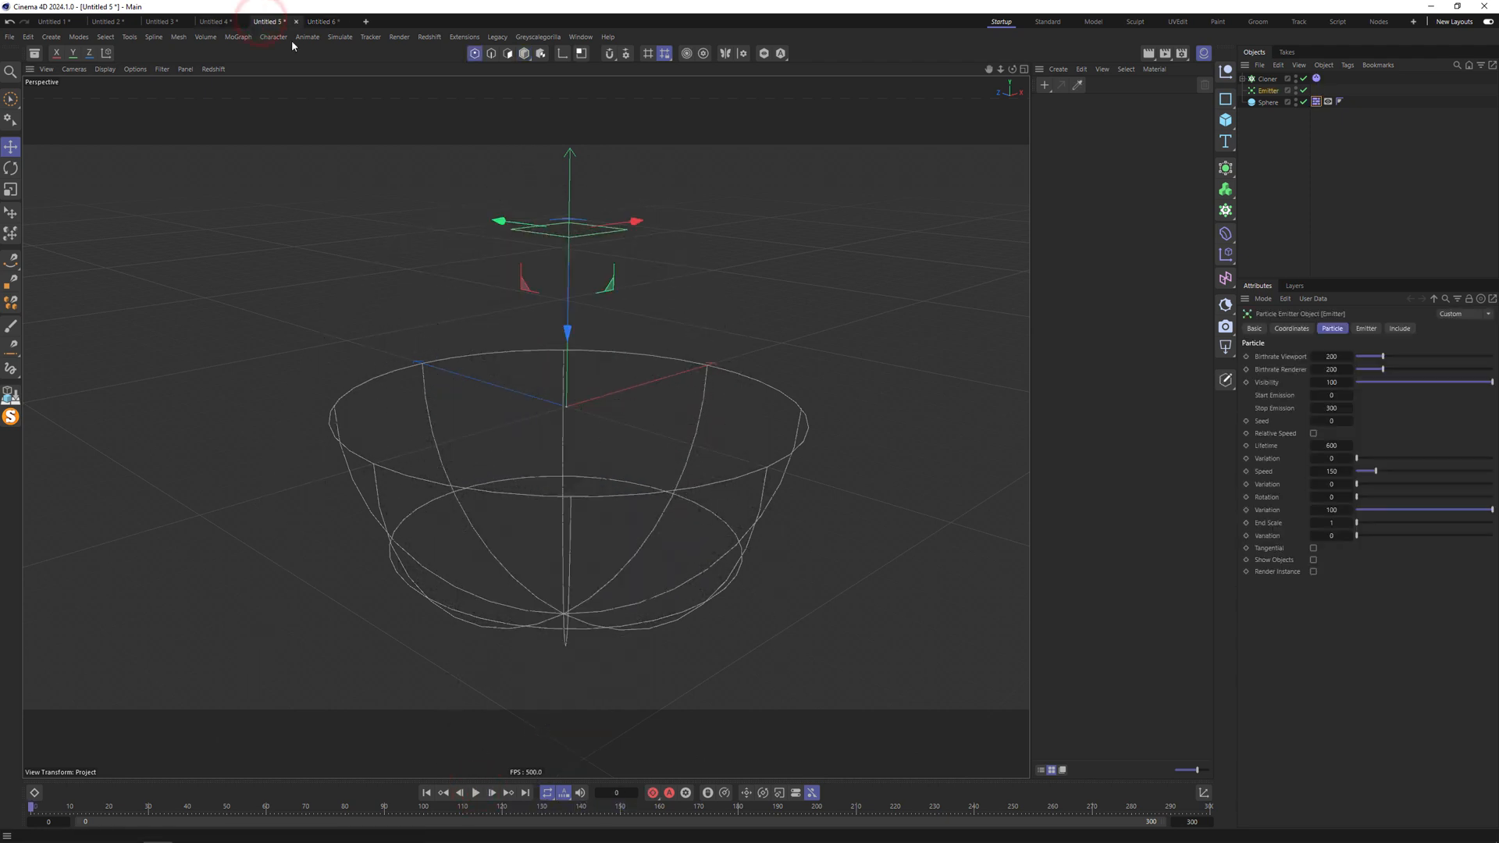
Step: Play the scene and rename the Emitter to 'Emitter CPU'
left_click(476, 793)
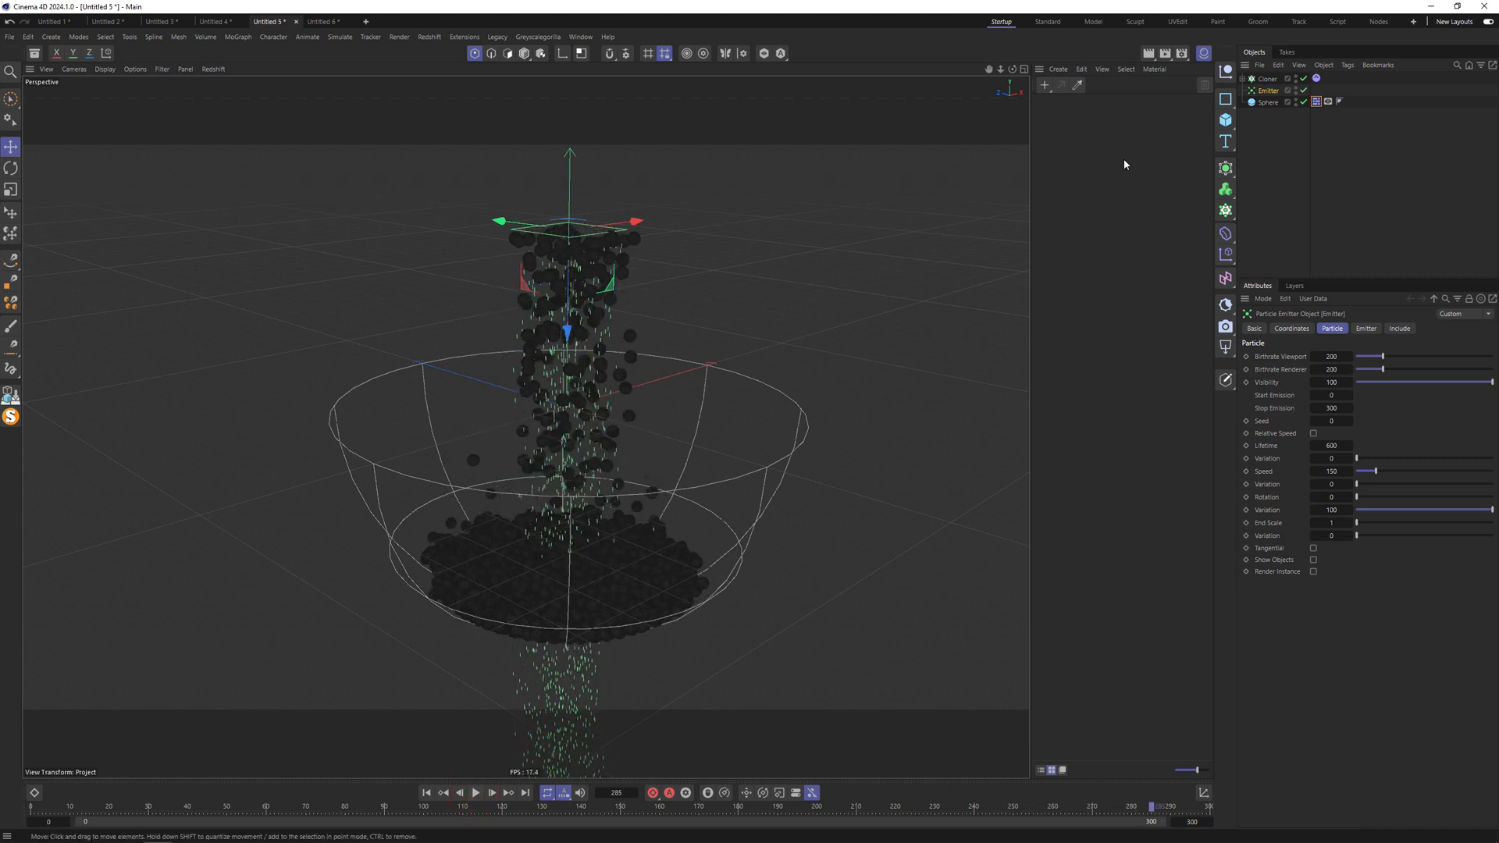
double_click(1269, 89)
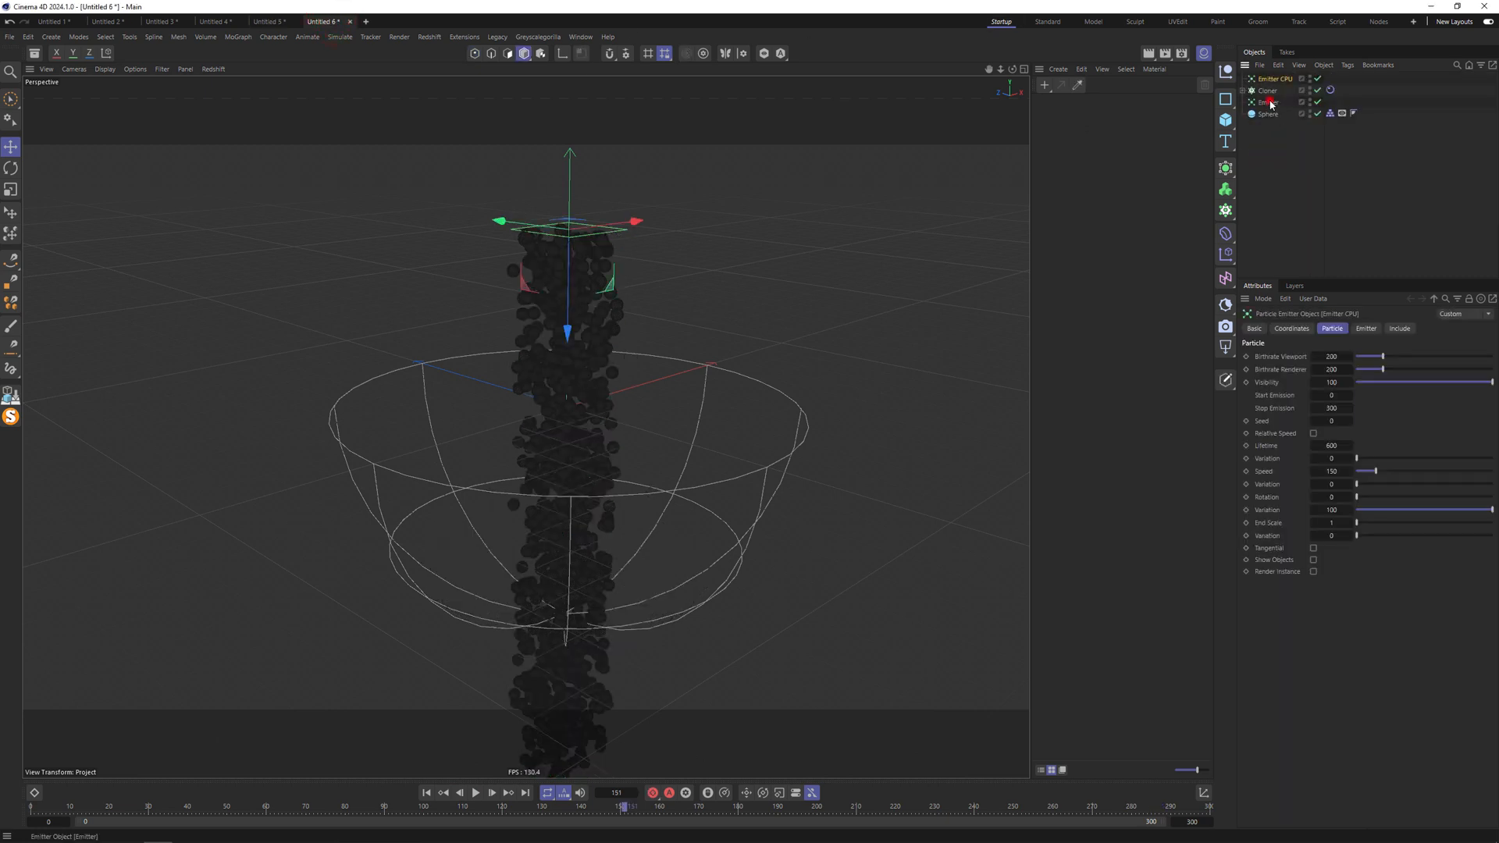
Step: Select the other emitter in the Untitled 6 Object Manager
left_click(1268, 102)
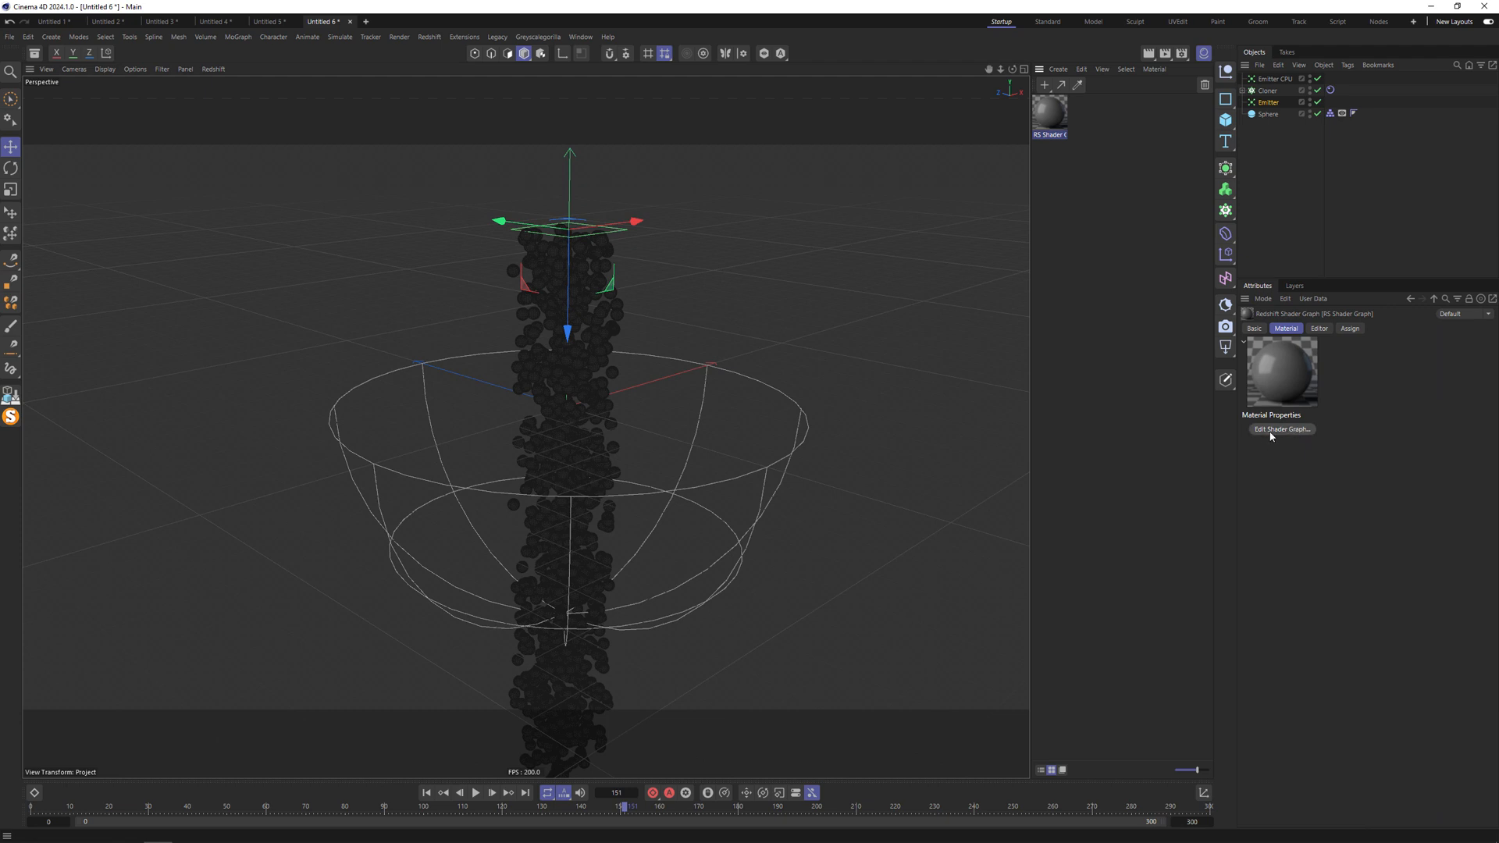
mouse_move(504, 346)
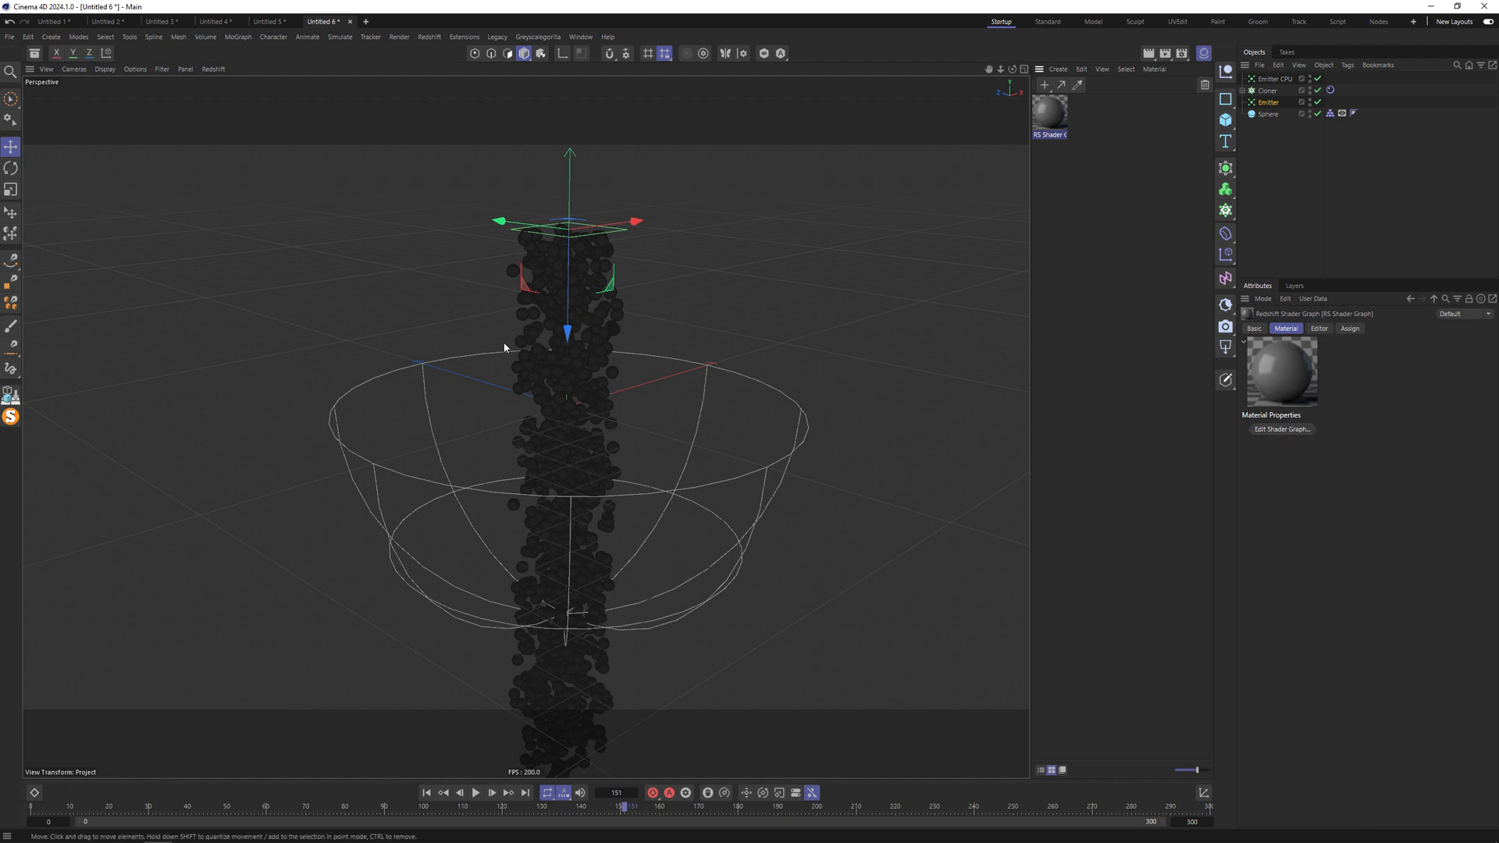
mouse_move(18, 47)
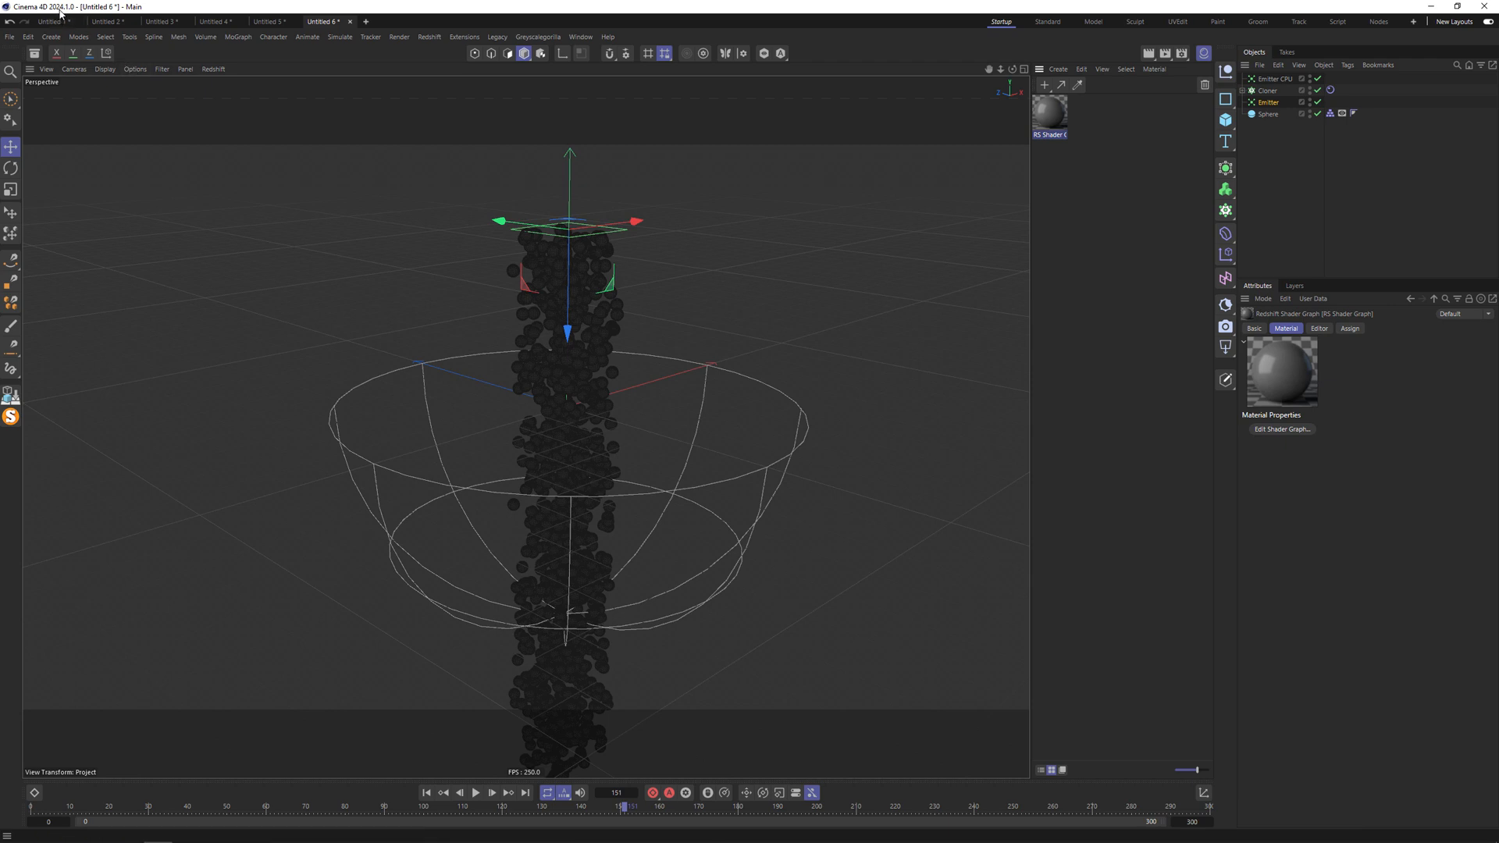
mouse_move(260, 304)
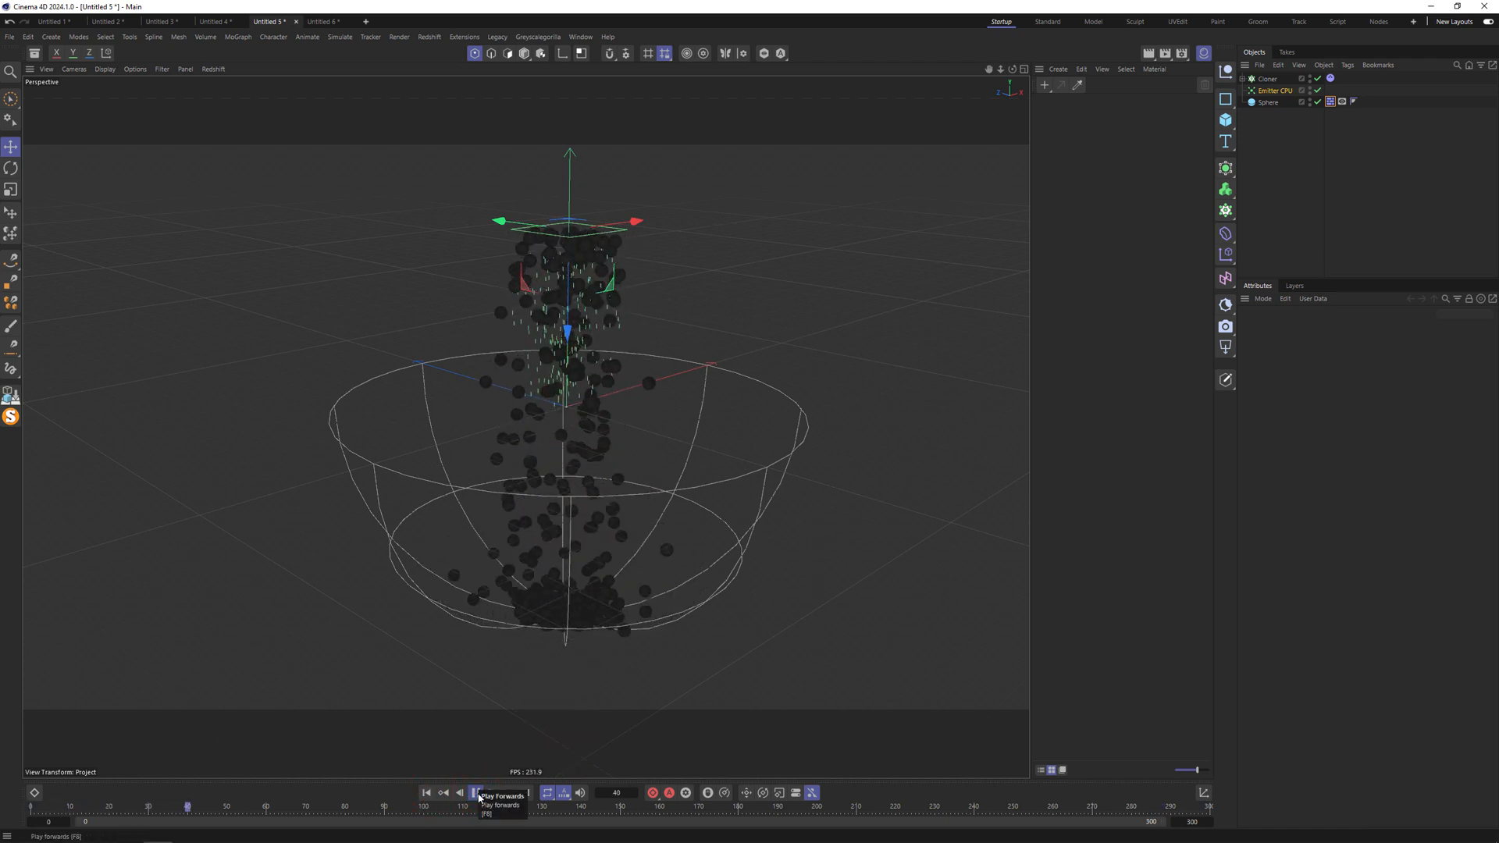
Step: Play the Untitled 5 simulation, then Untitled 6's, then move to the Untitled 1 cube scene
left_click(491, 792)
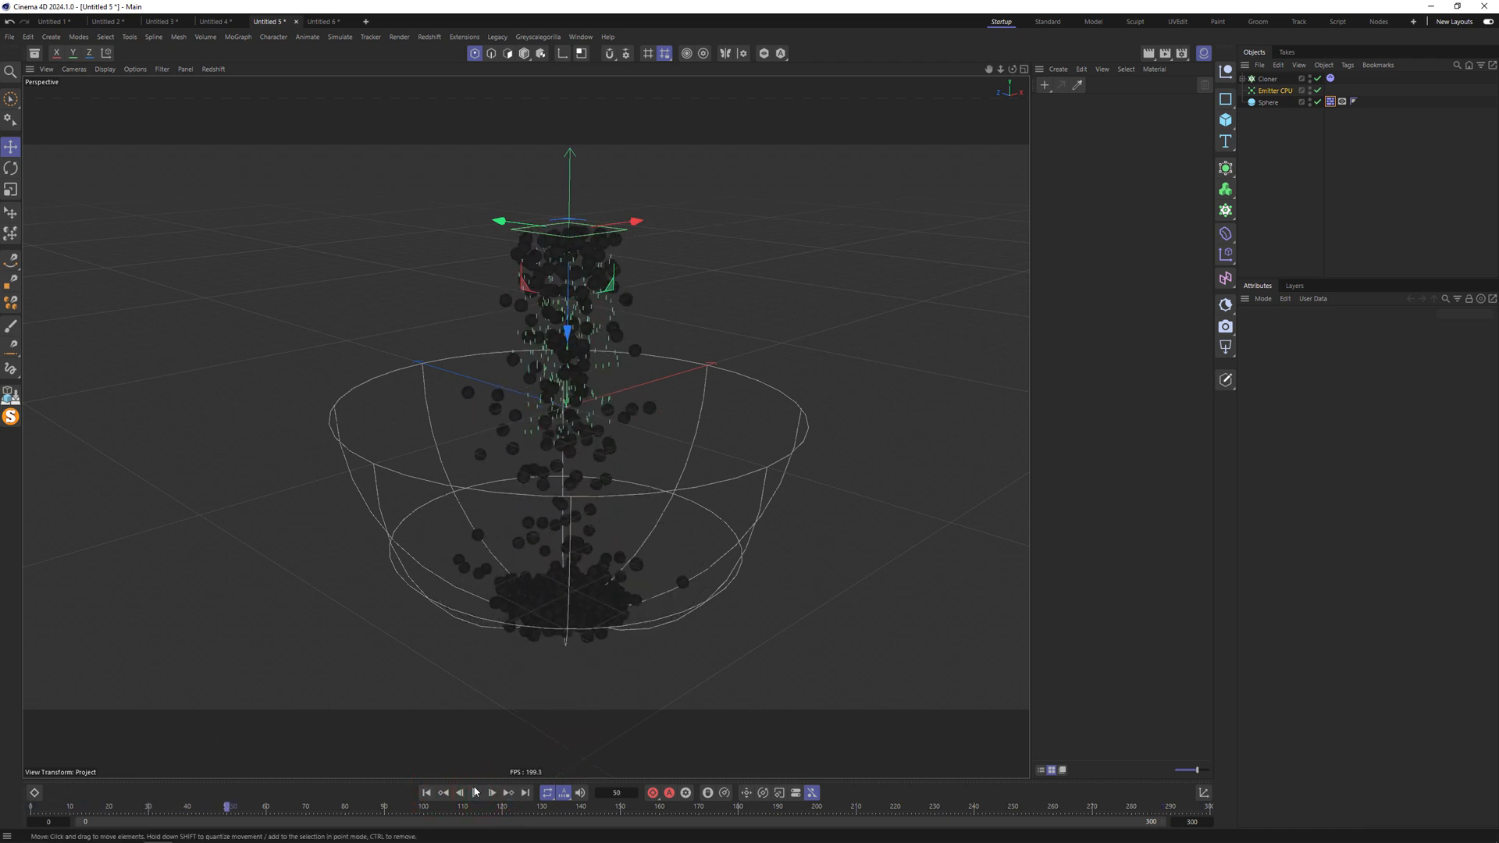
left_click(490, 792)
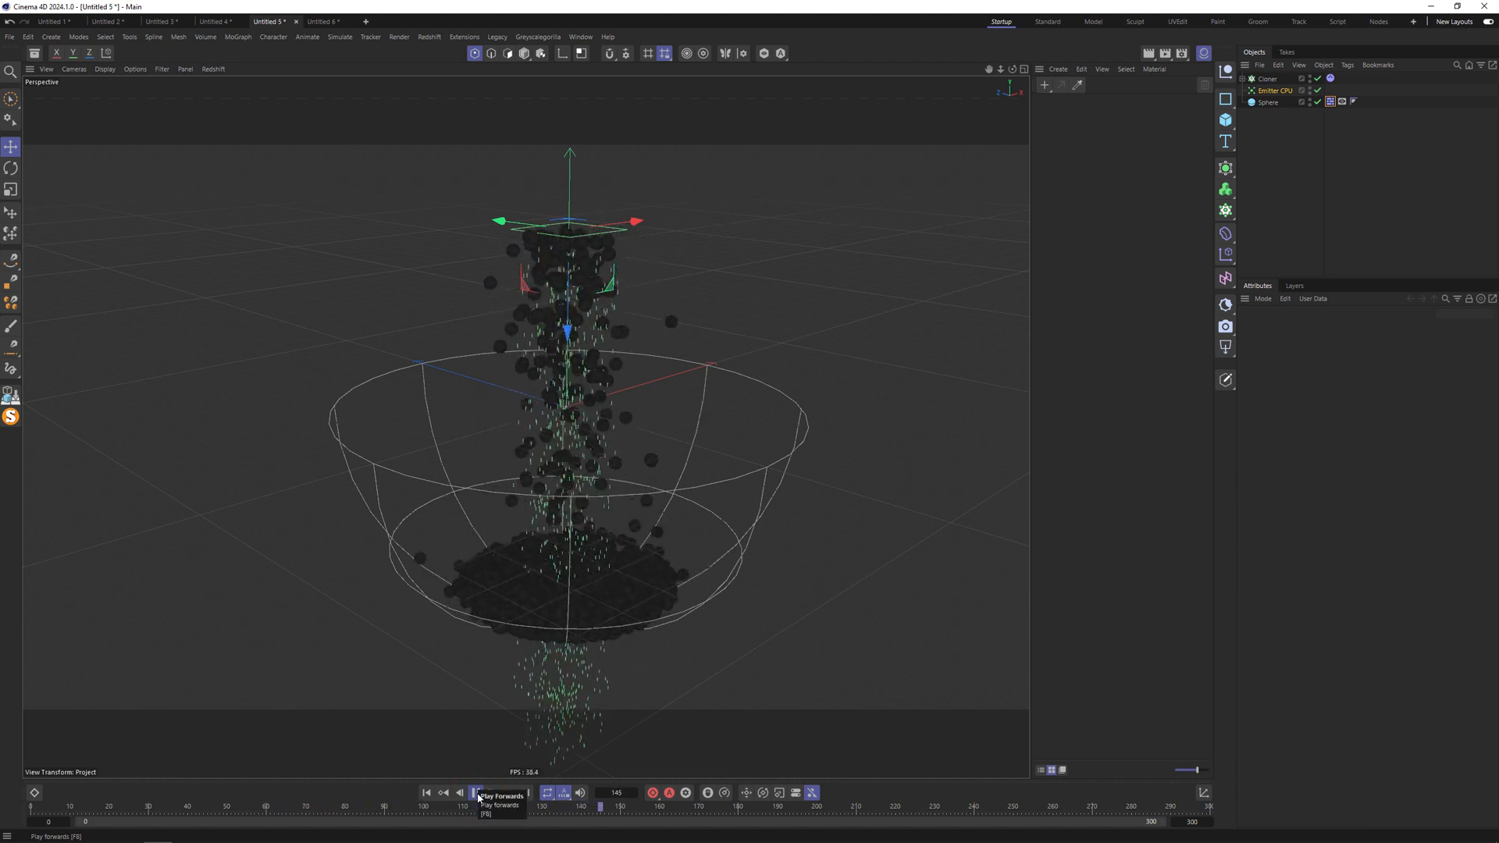
left_click(476, 793)
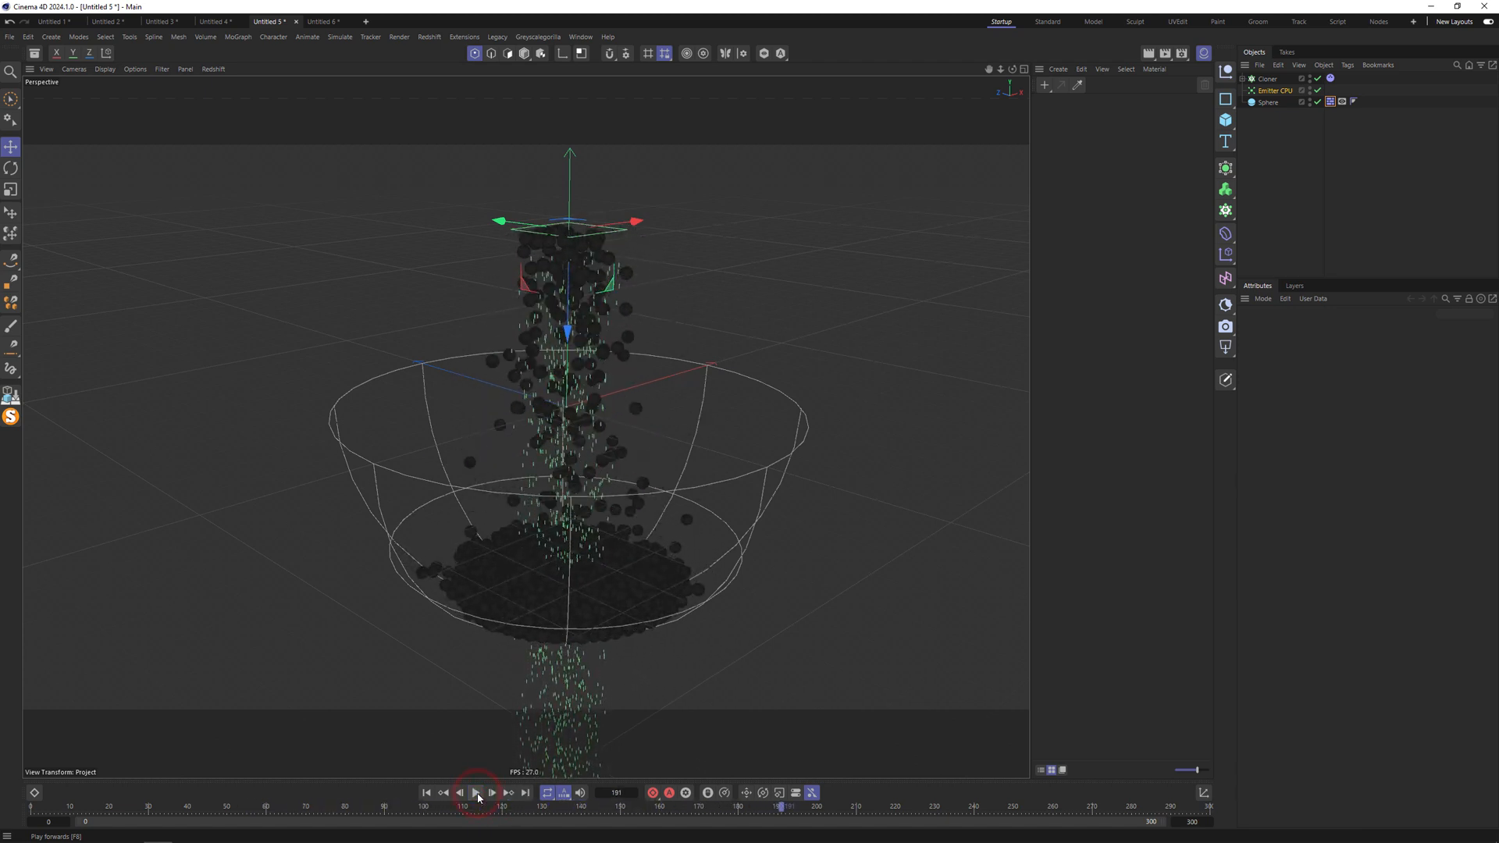
left_click(476, 793)
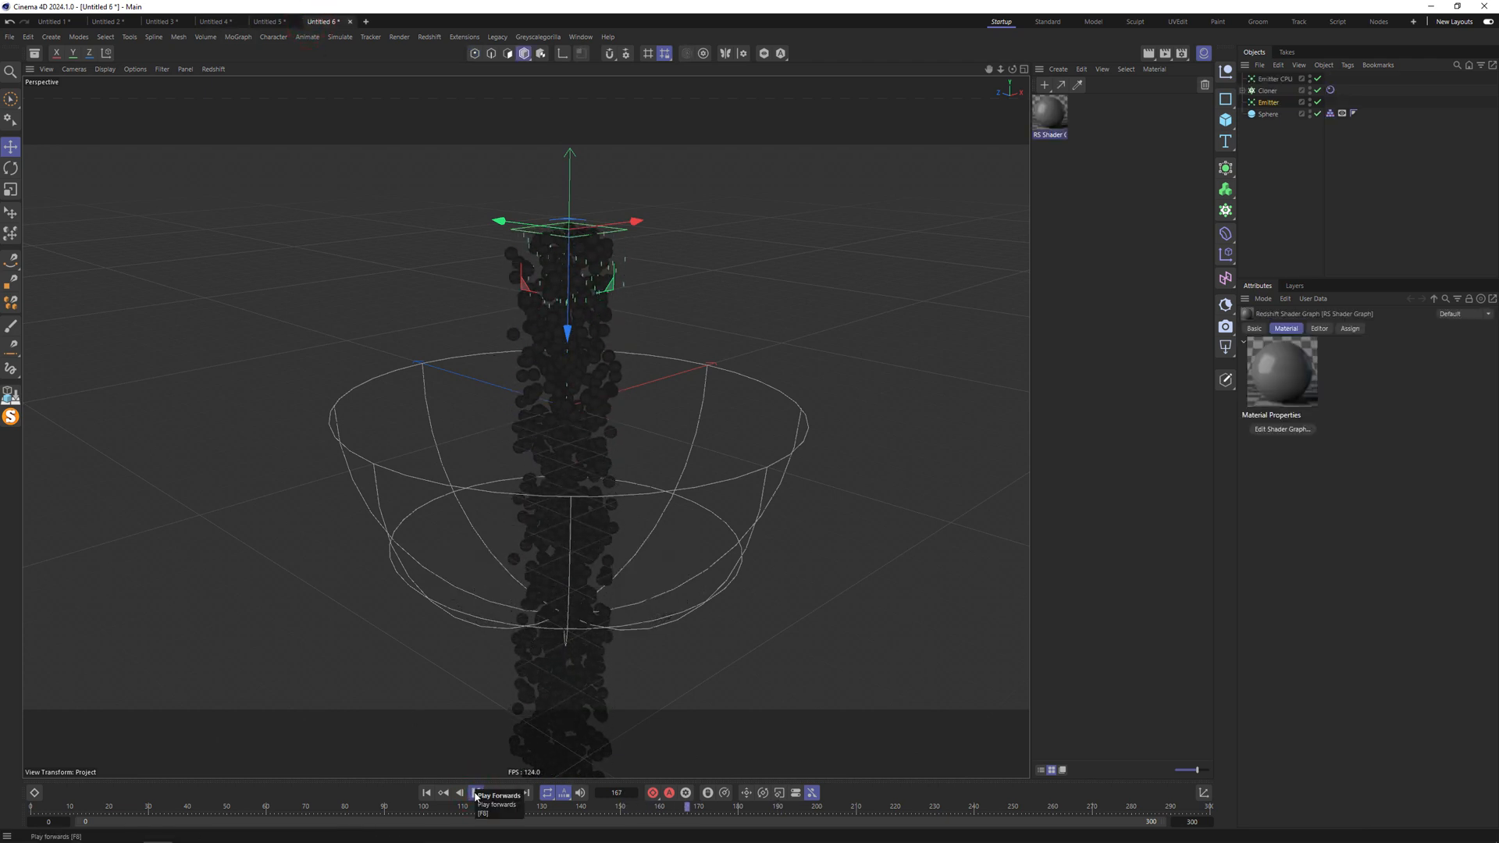
left_click(475, 794)
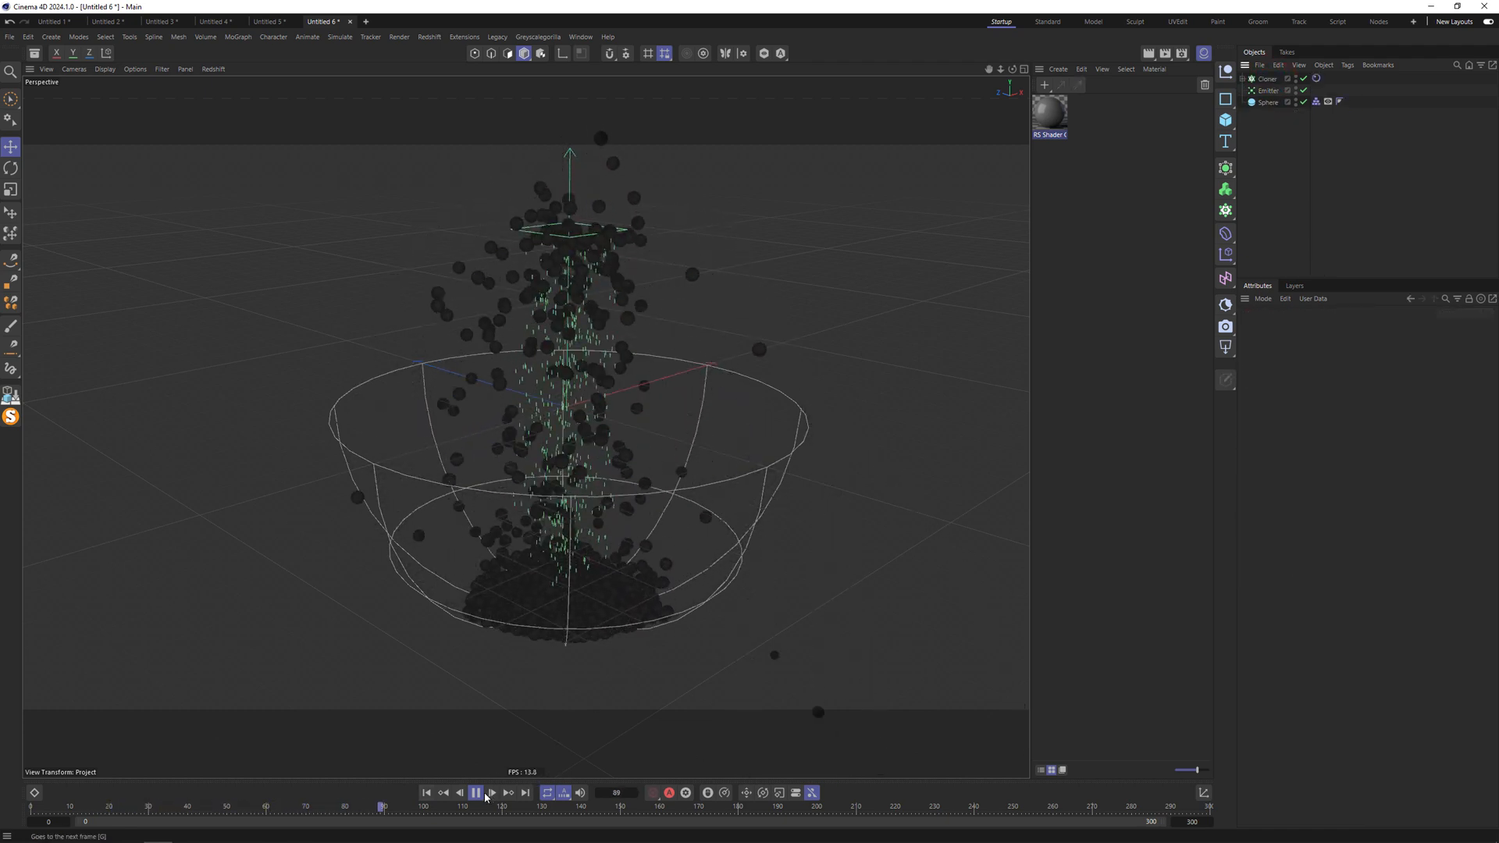
left_click(53, 21)
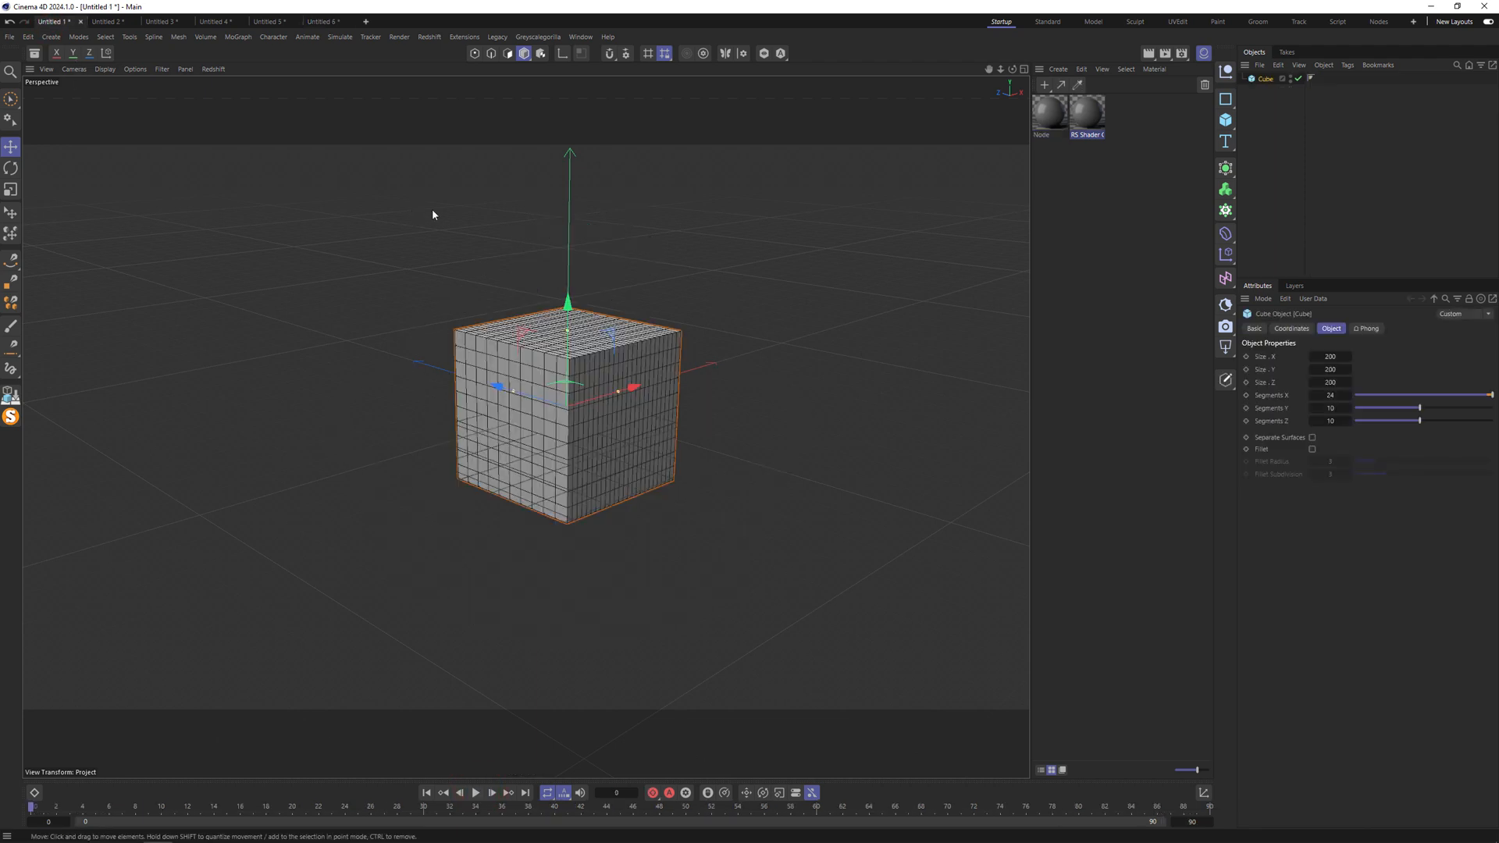